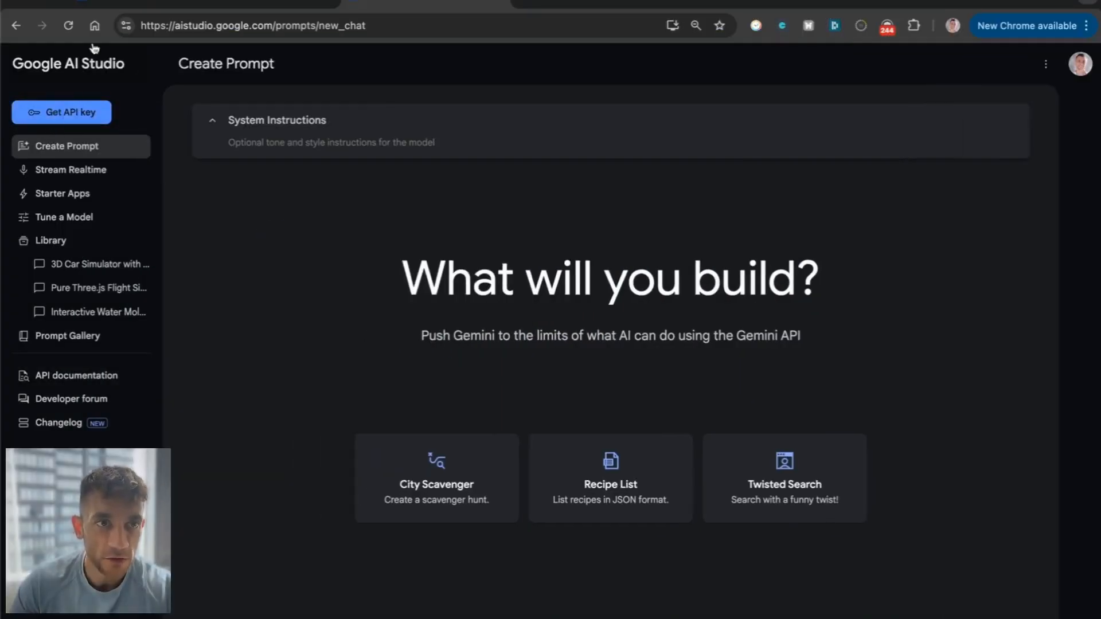
Step: Open Google AI Studio's API keys page and scroll through the existing Gemini keys
left_click(61, 112)
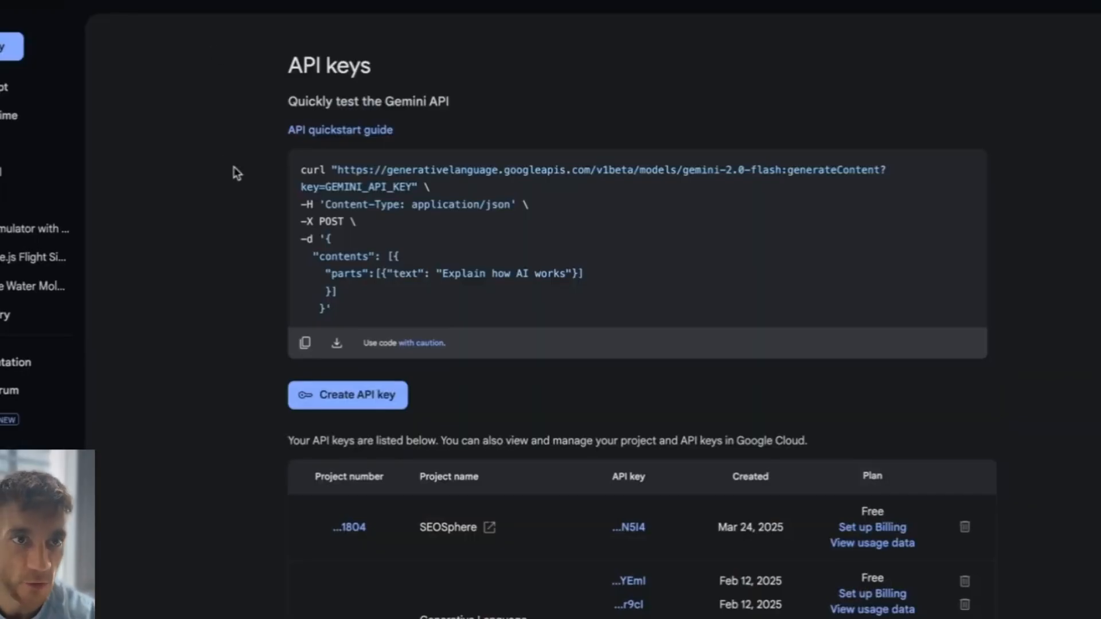
mouse_move(254, 163)
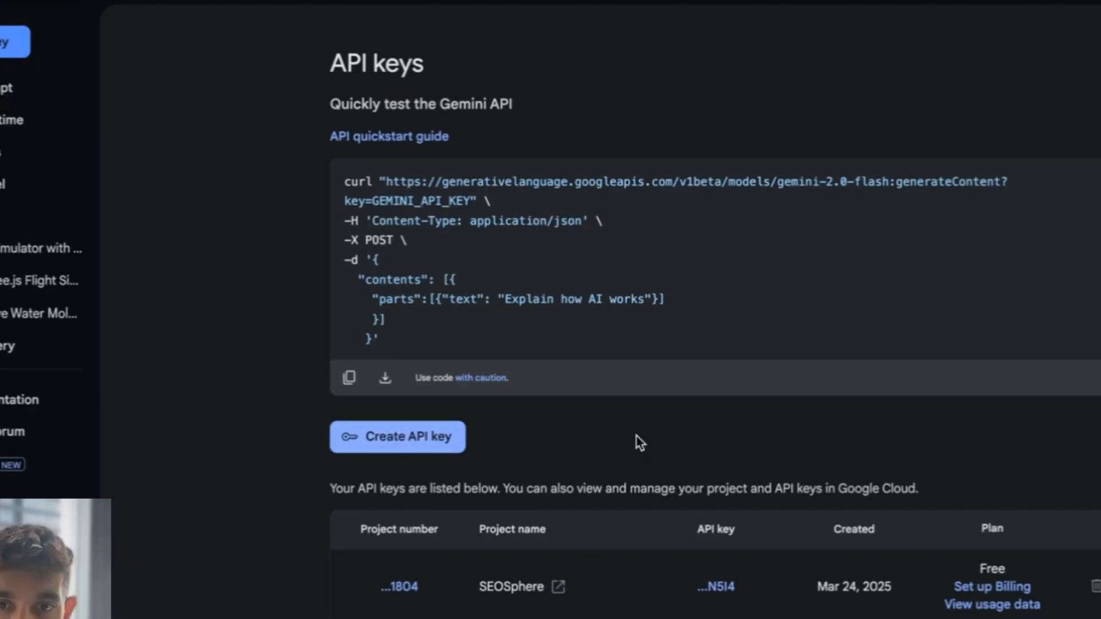
scroll("down", 3)
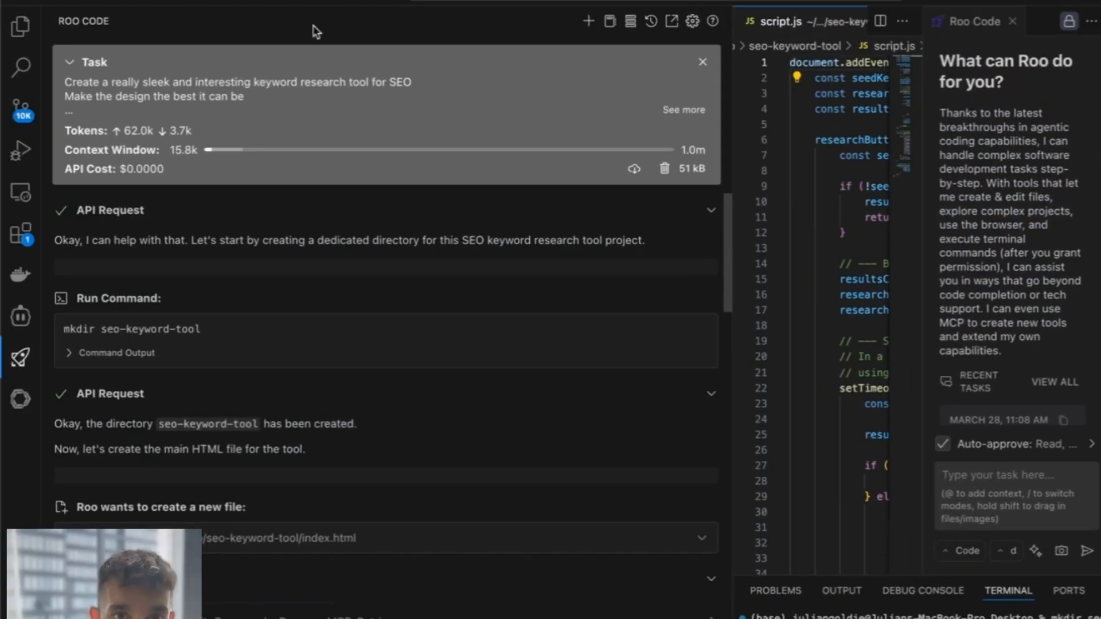
Step: Expand Roo Code's perplexity-ask MCP server to view its perplexity_ask tool, declining the website dialog
left_click(629, 22)
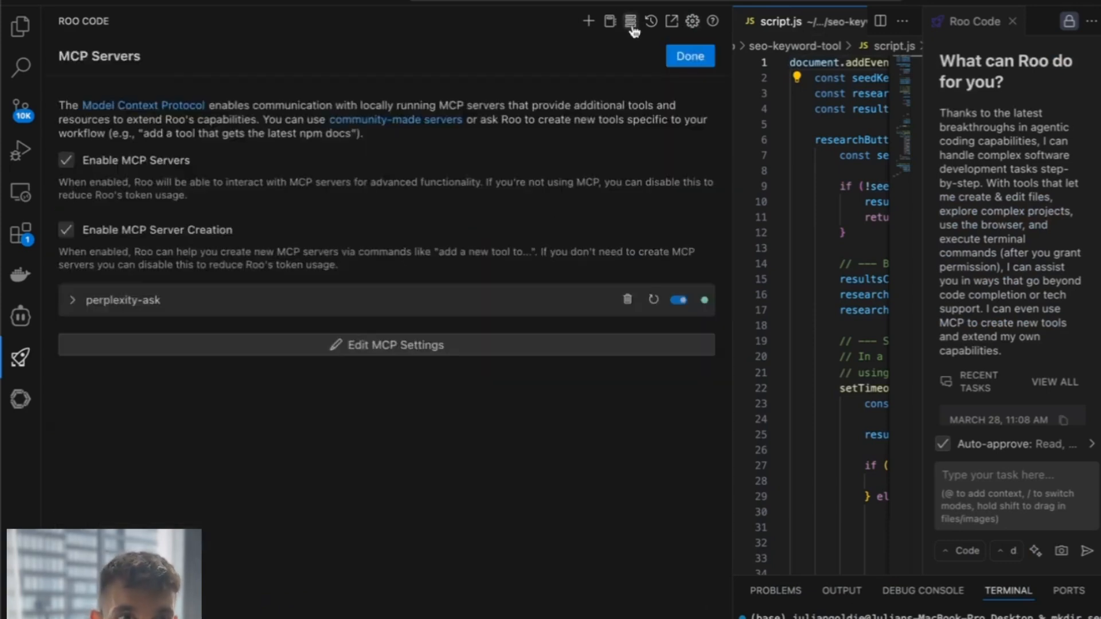
left_click(630, 21)
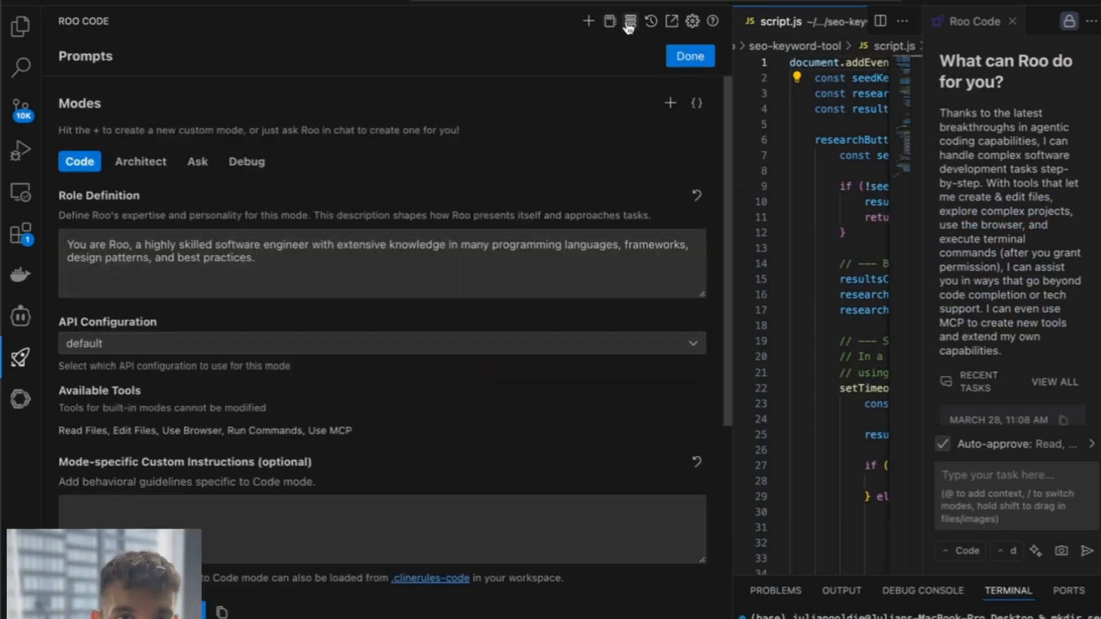
left_click(630, 21)
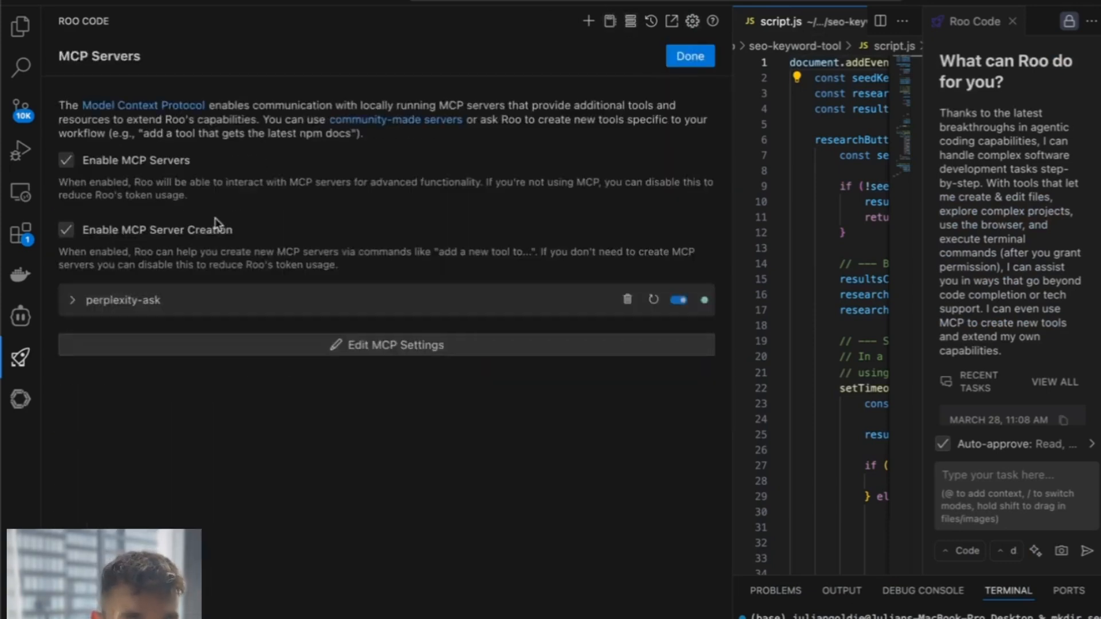
mouse_move(118, 284)
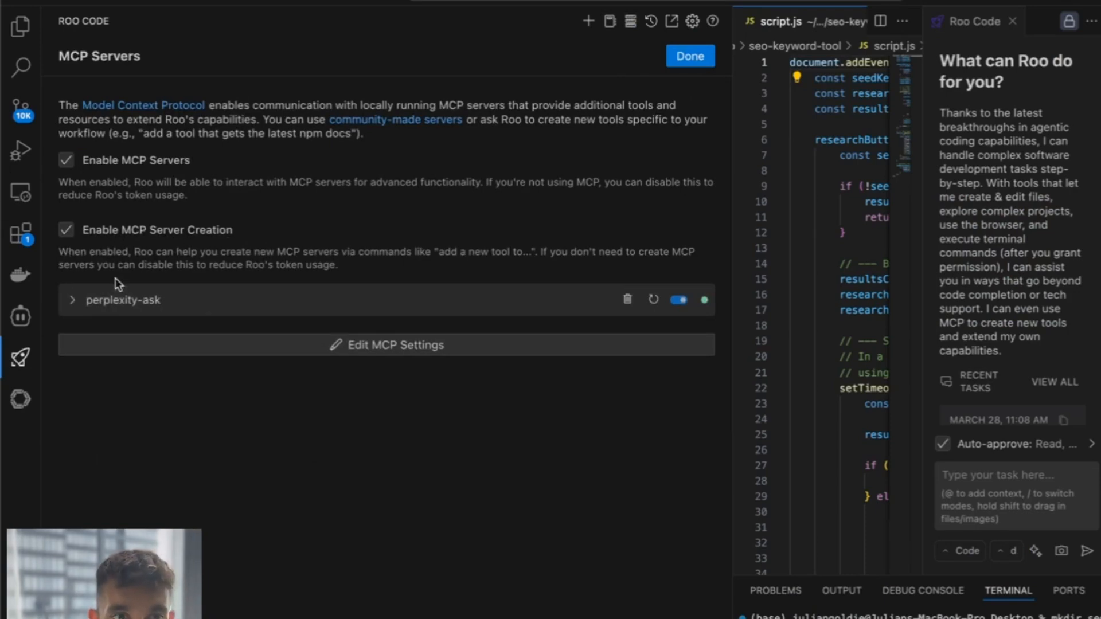
left_click(71, 300)
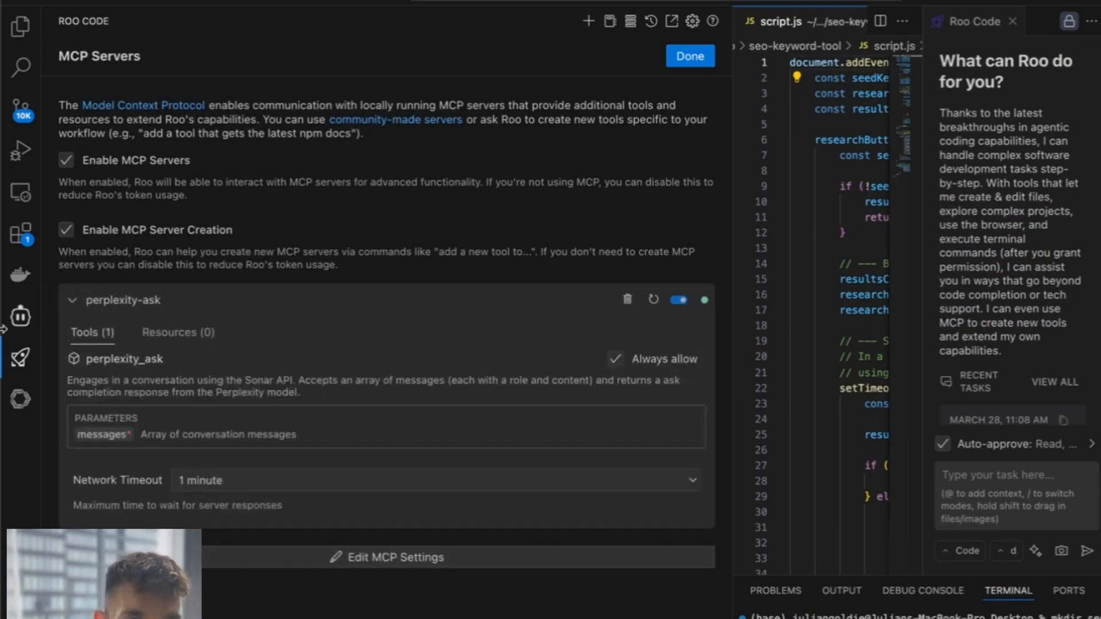
left_click(652, 20)
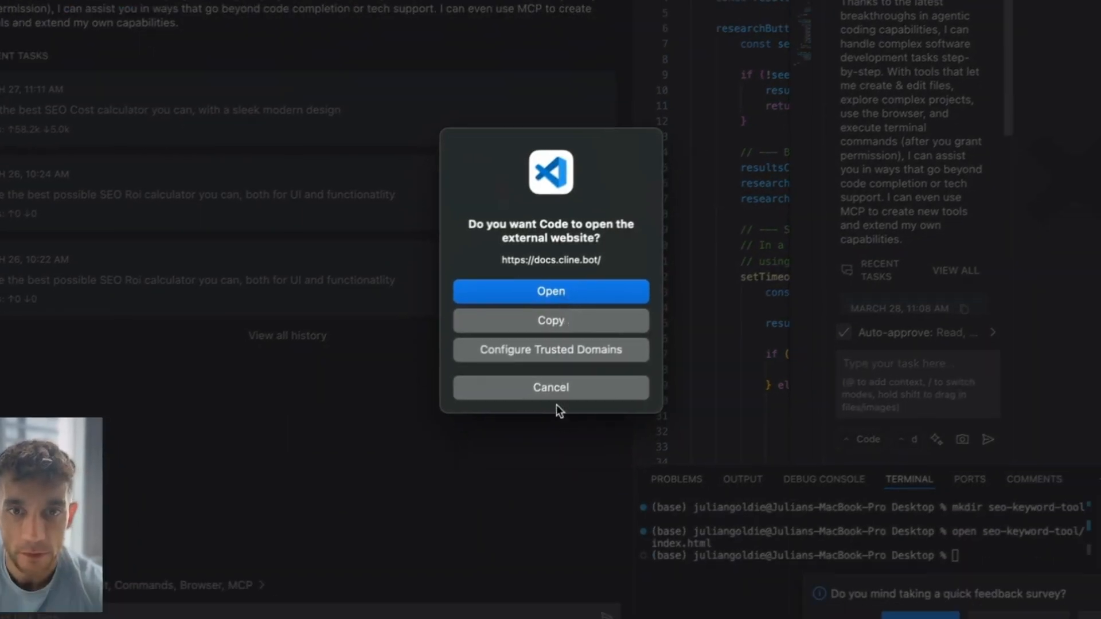
left_click(550, 387)
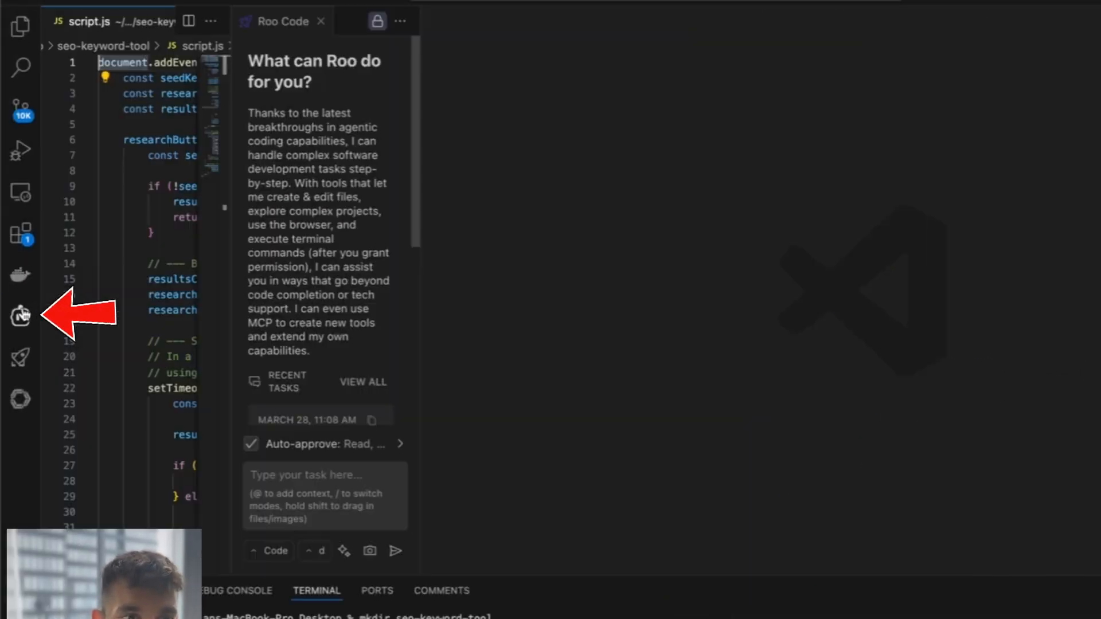
Step: Open Cline's MCP Servers Marketplace and focus its server search
left_click(20, 316)
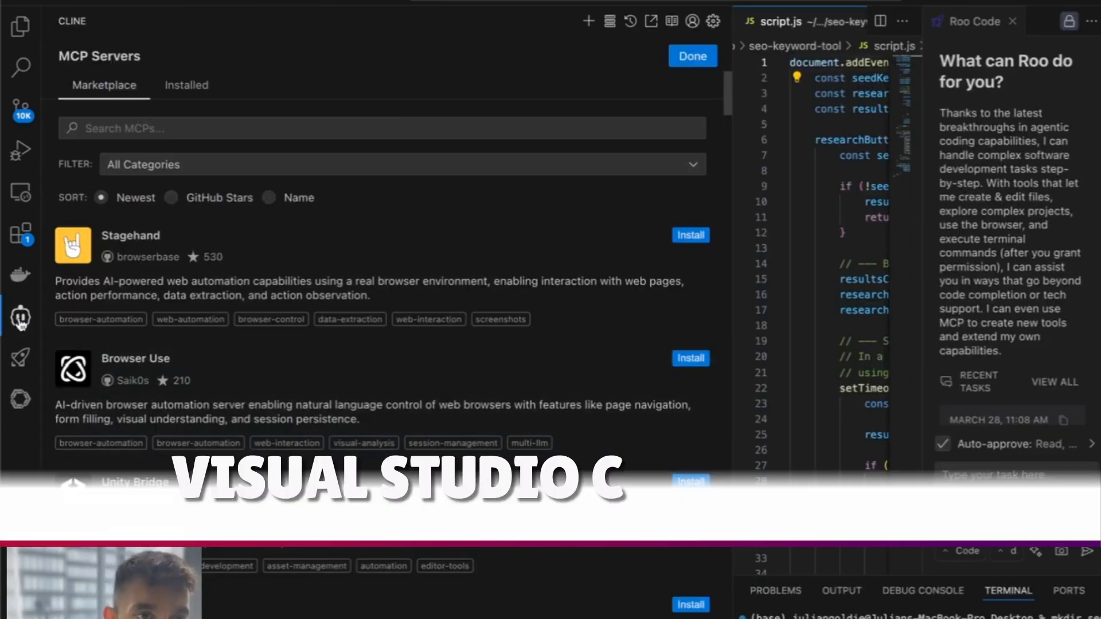
mouse_move(20, 318)
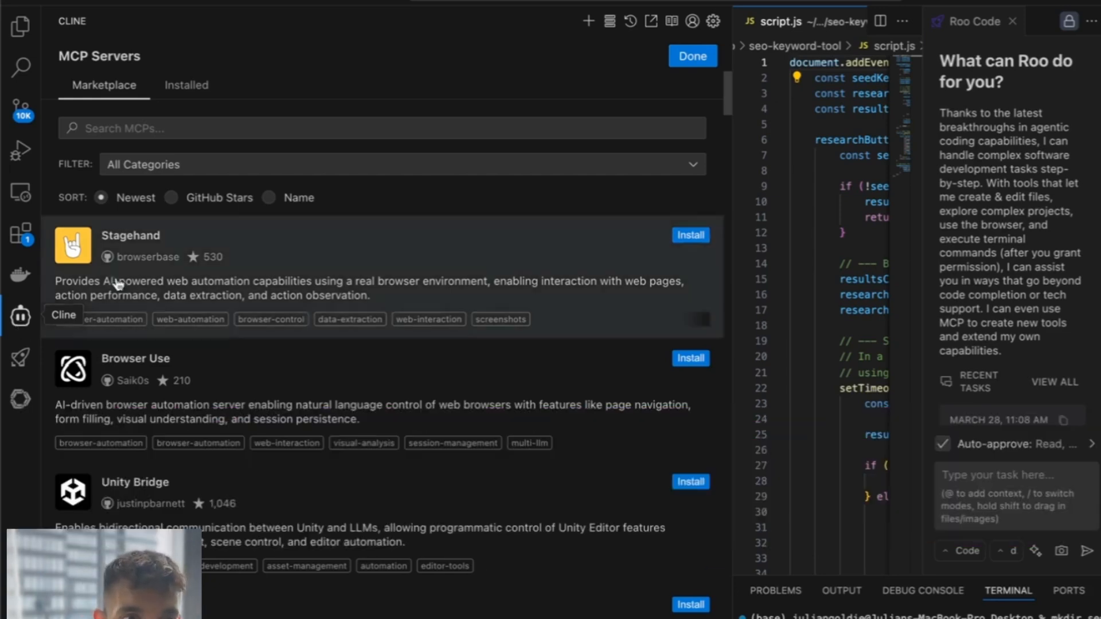
left_click(382, 128)
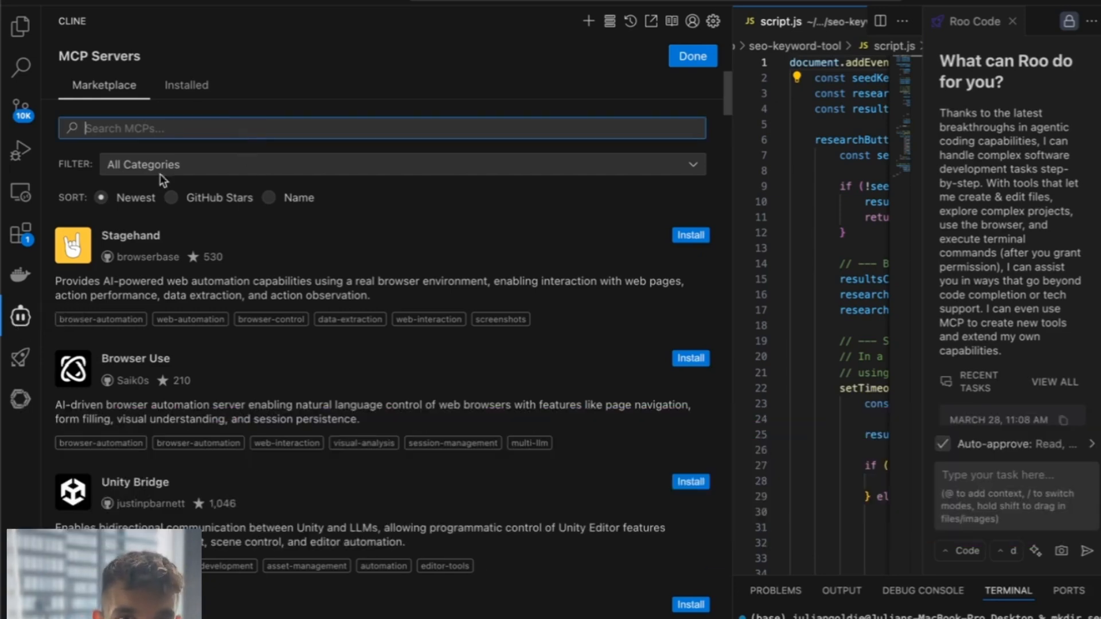
left_click(690, 56)
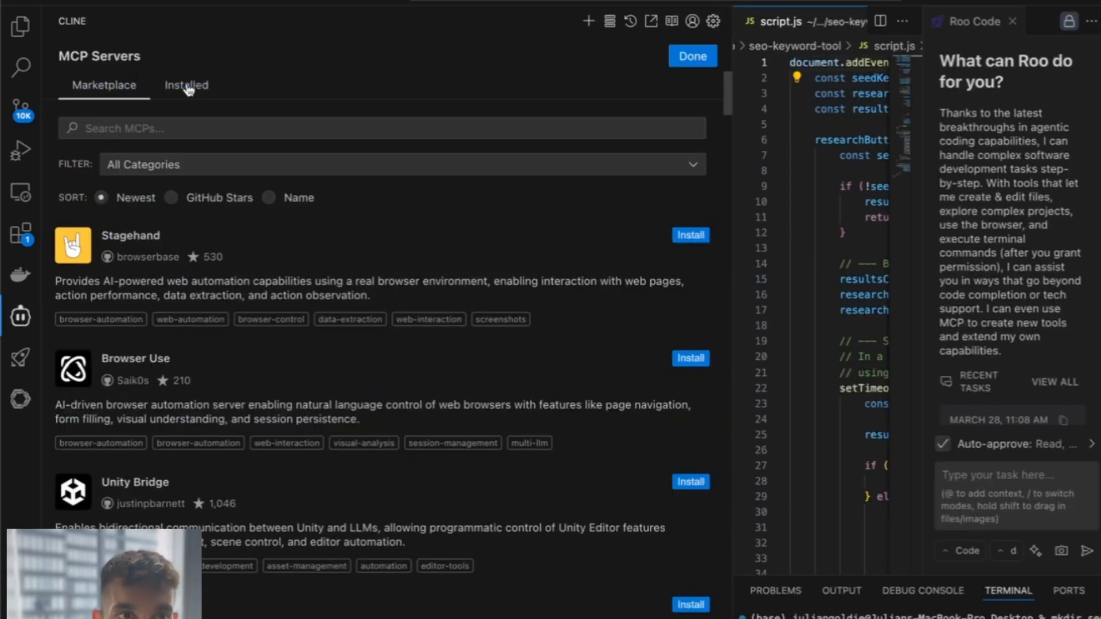
Step: Search Extensions for 'cline', view its details, then return to the marketplace and scroll
left_click(21, 231)
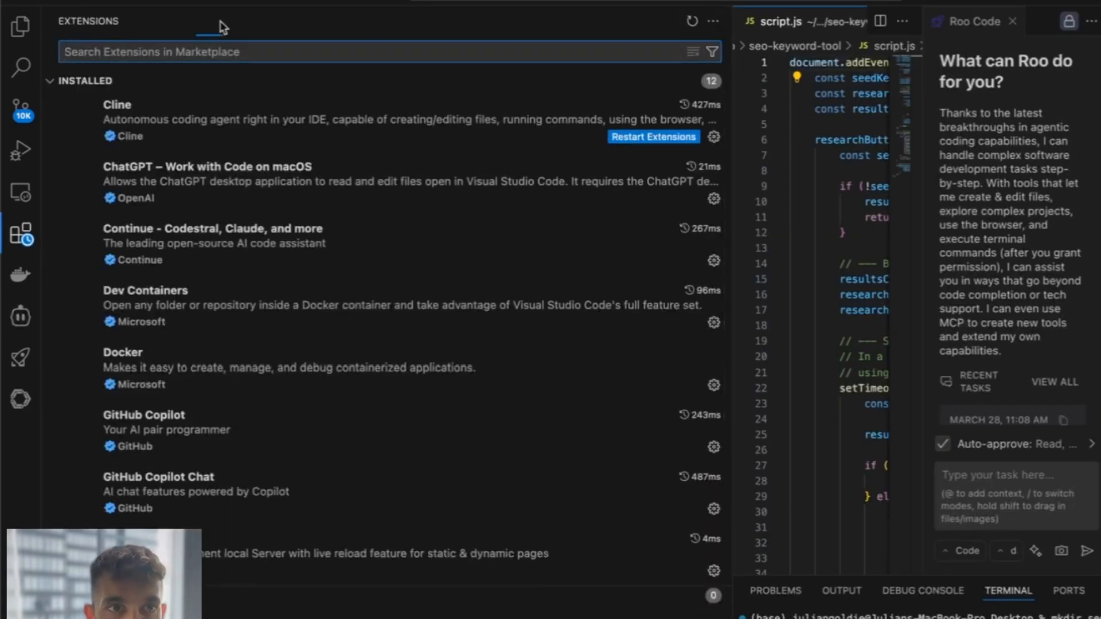
type("cline")
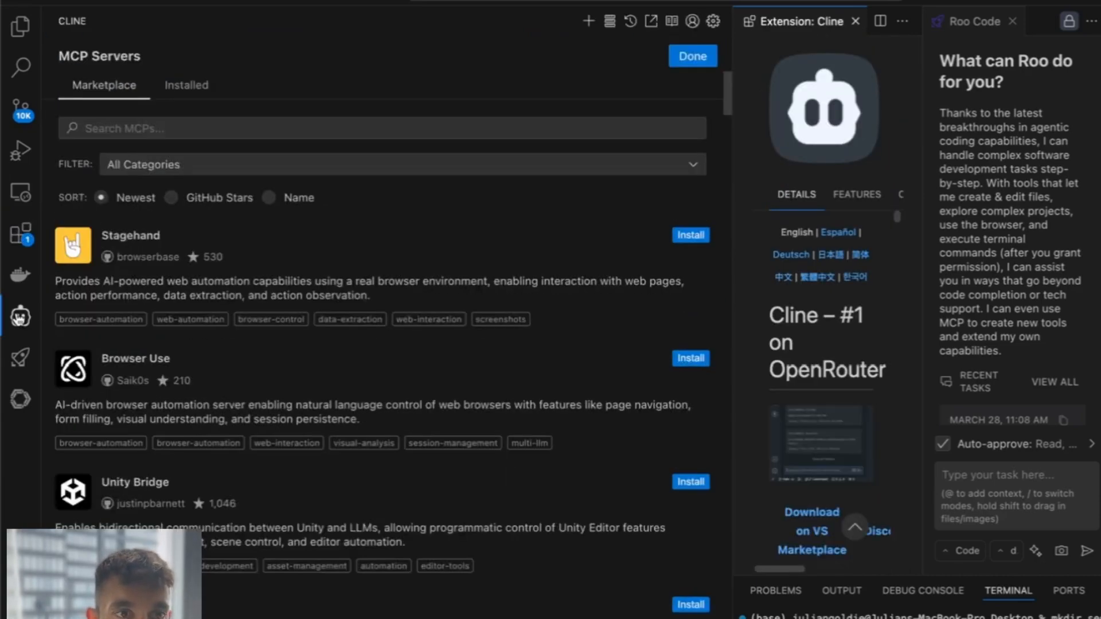
left_click(690, 56)
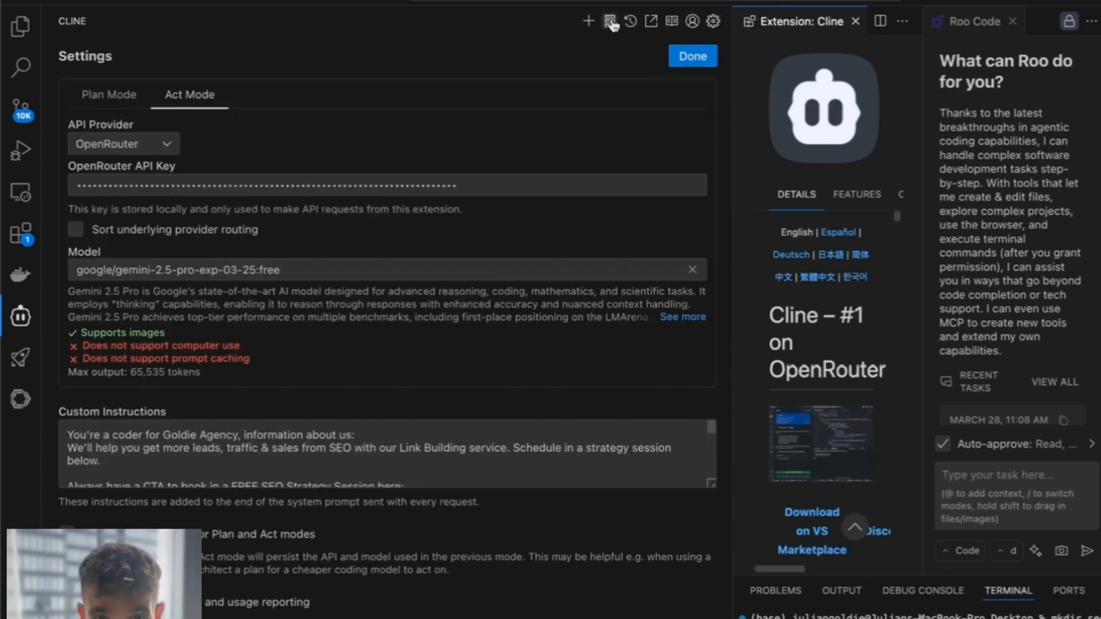
left_click(609, 21)
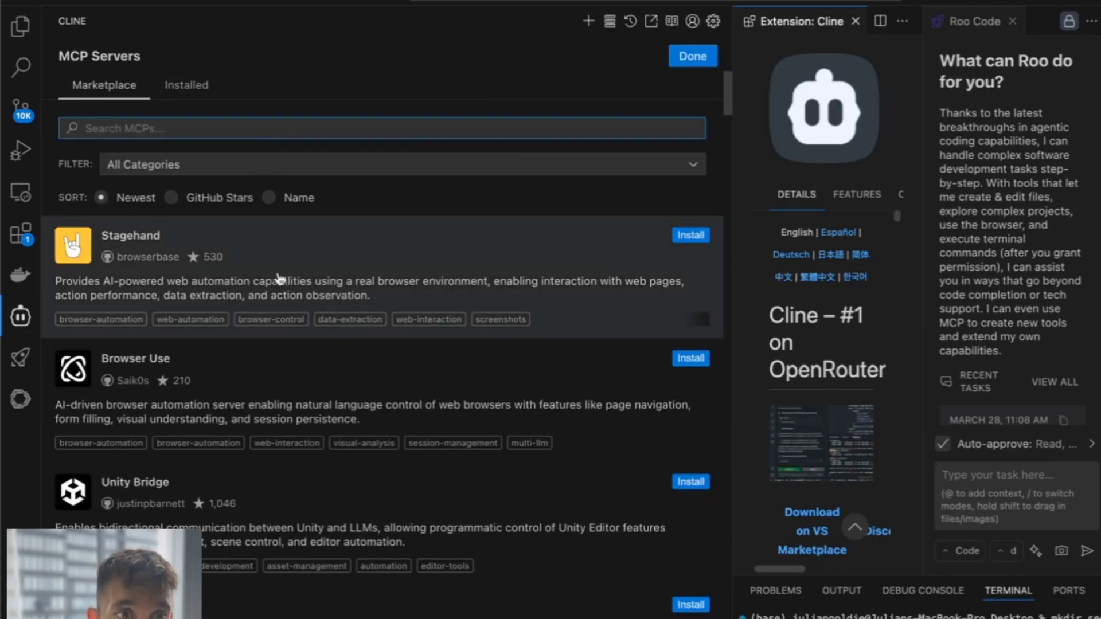
scroll("down", 3)
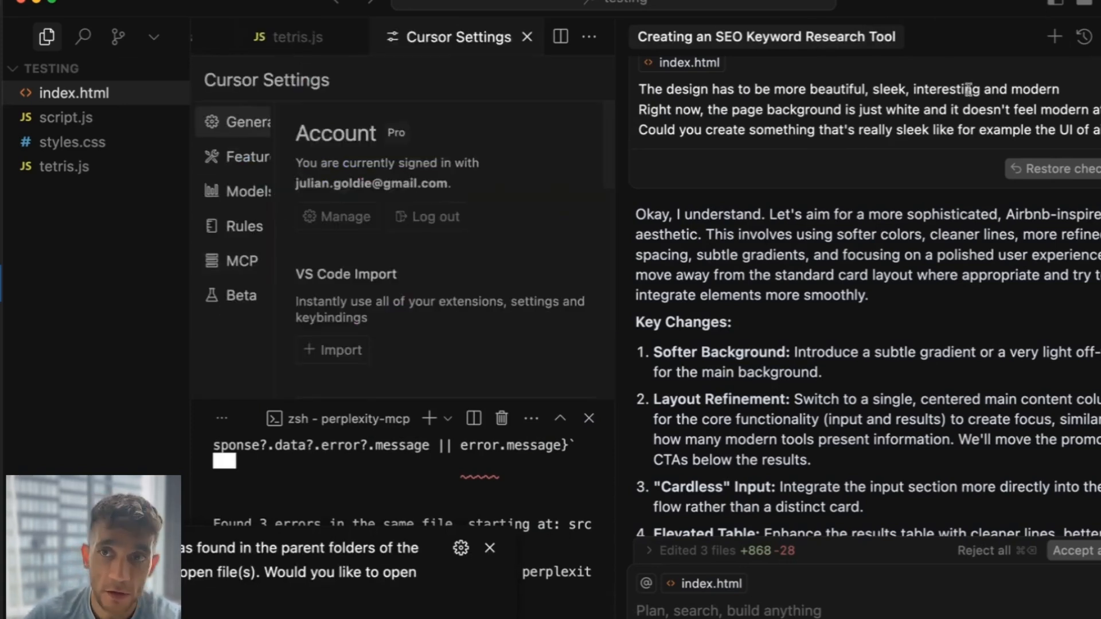
Step: Open mcp.json from Cursor's MCP settings and dismiss the file-not-found error
left_click(242, 260)
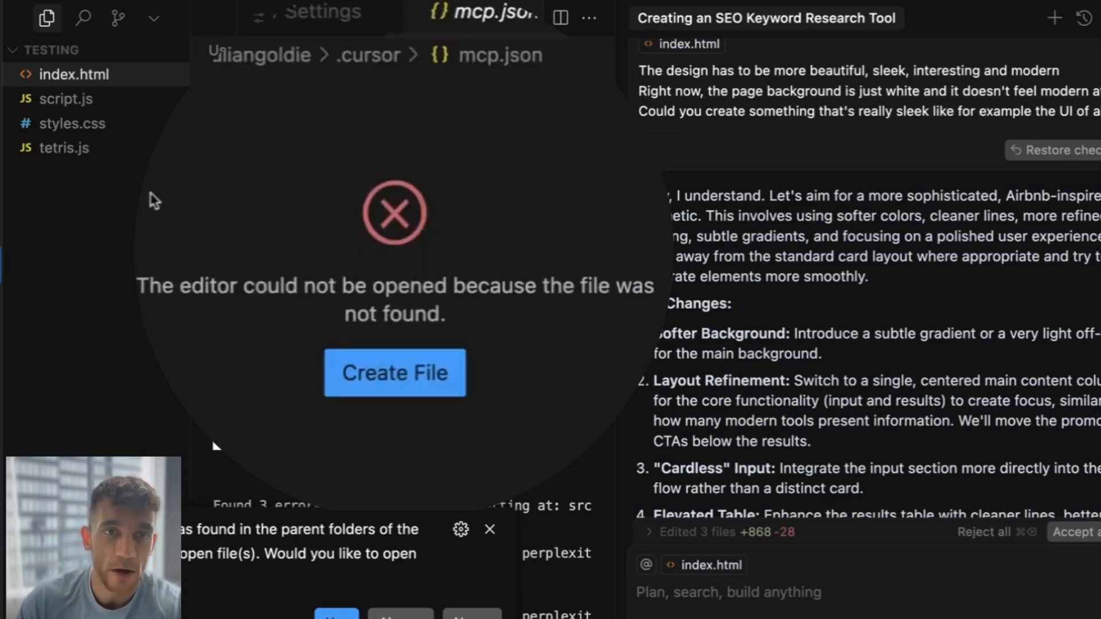
left_click(394, 373)
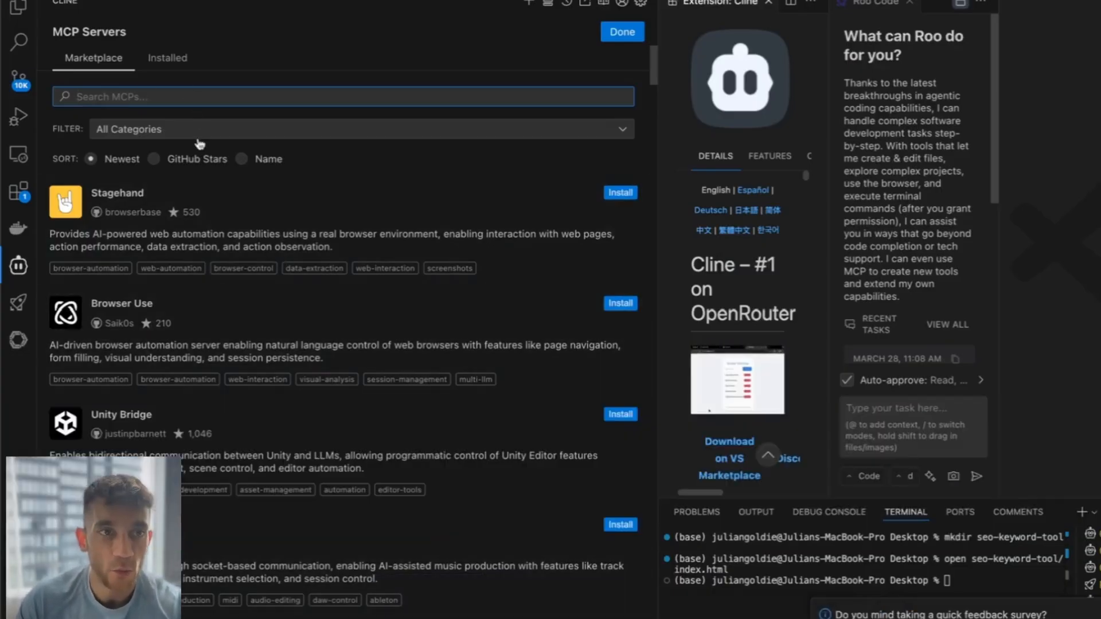
mouse_move(154, 115)
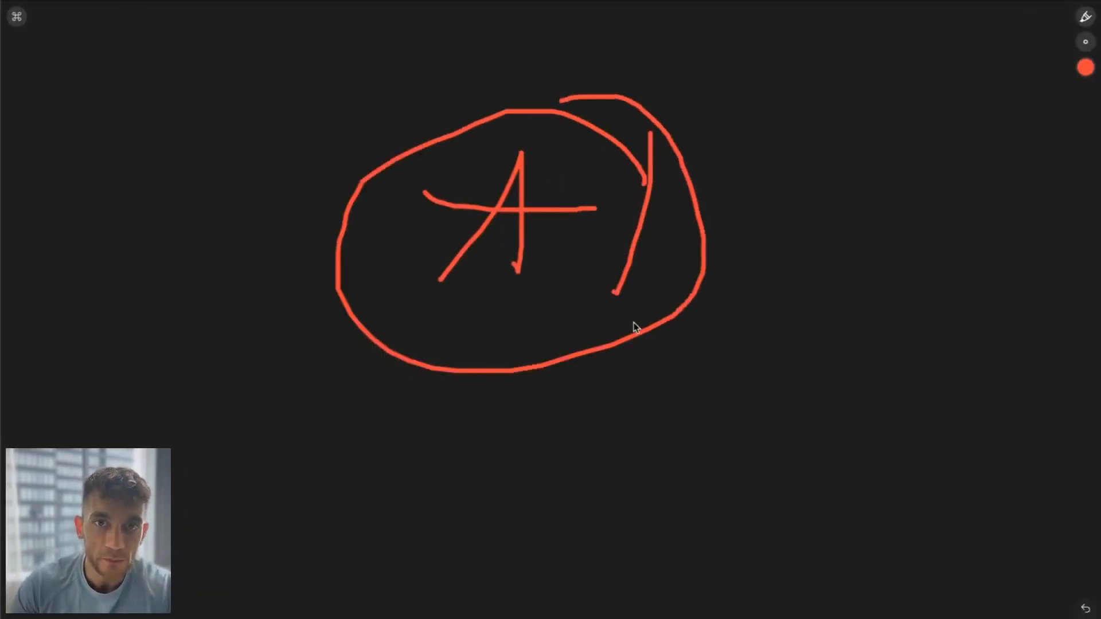
mouse_move(338, 366)
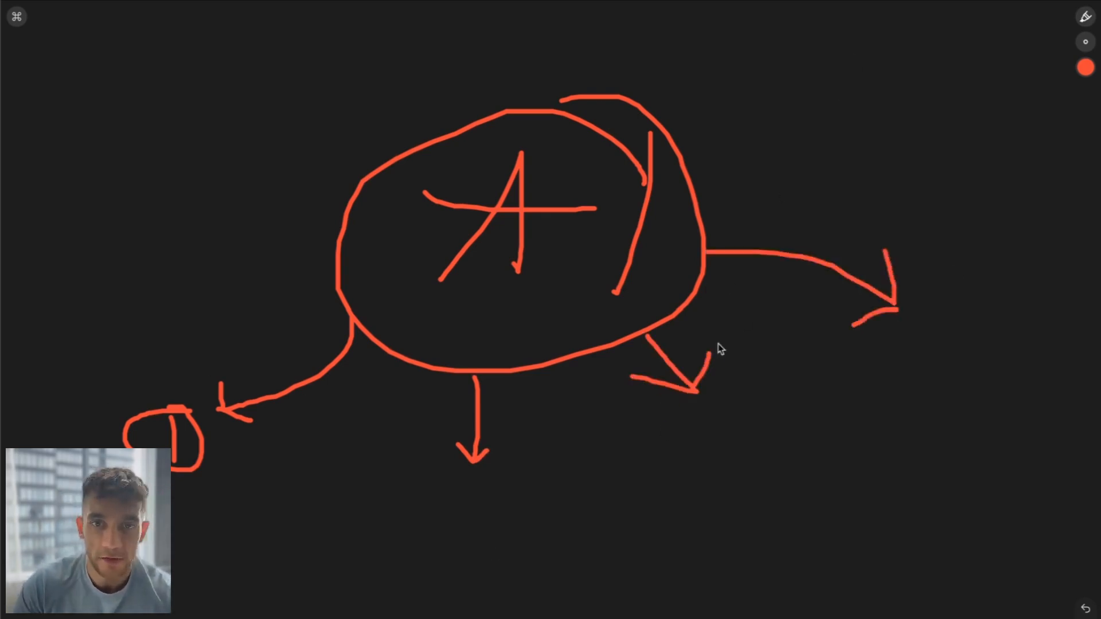
mouse_move(598, 441)
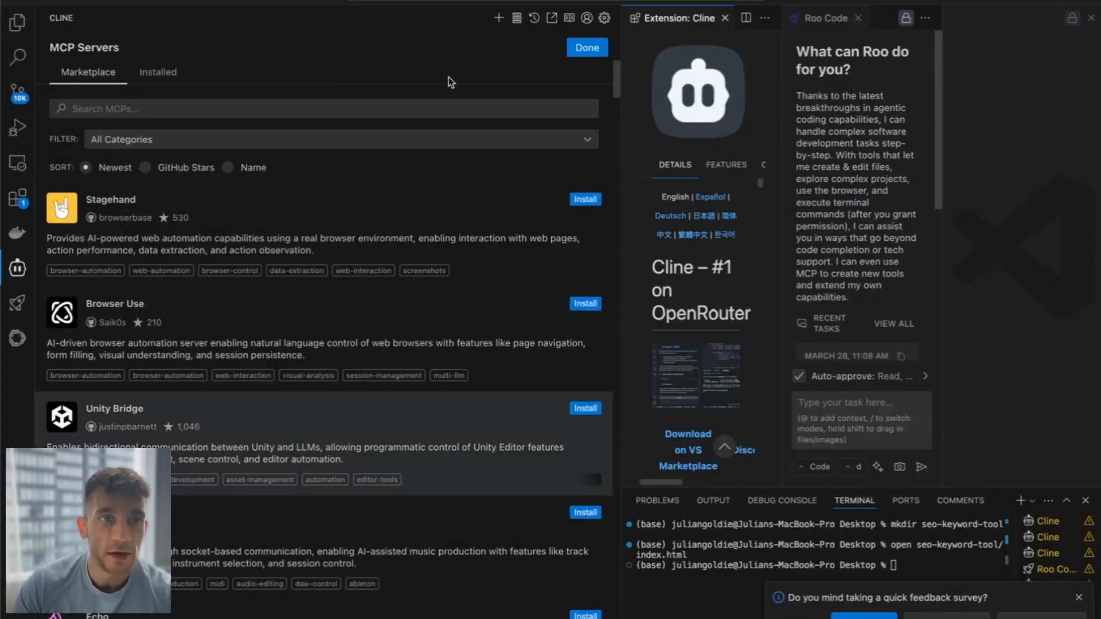
type("perplexity")
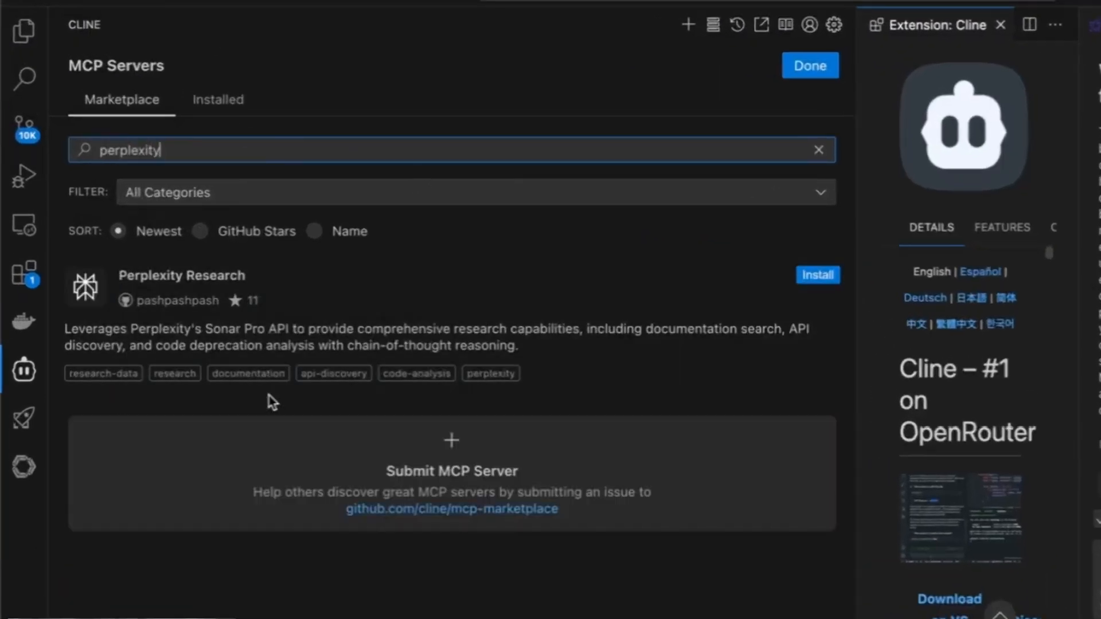
left_click(817, 275)
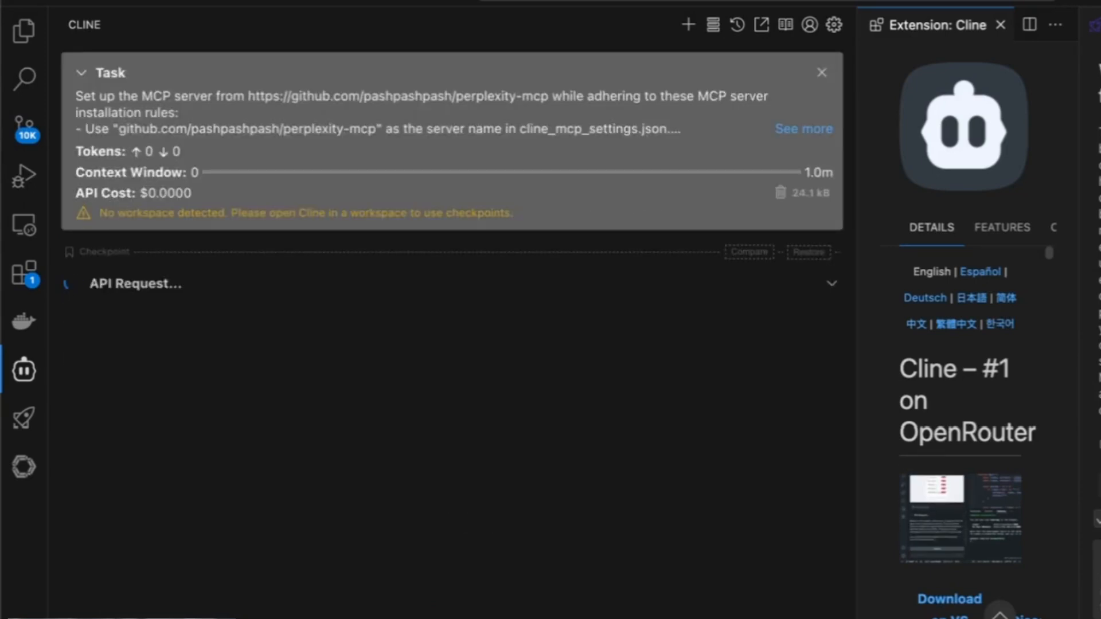
mouse_move(220, 438)
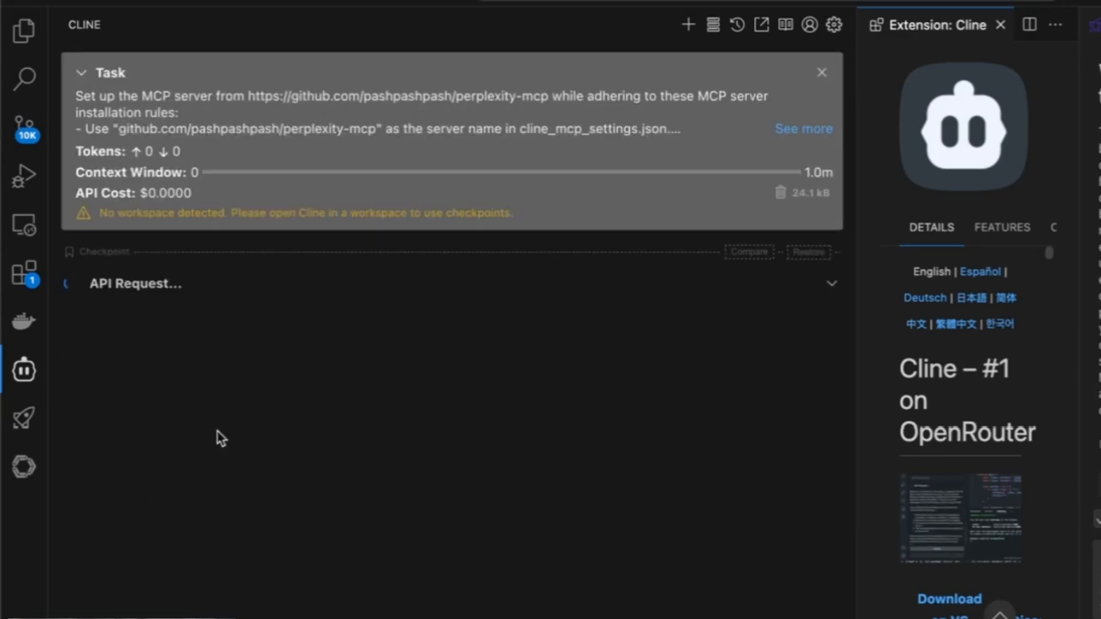
left_click(835, 24)
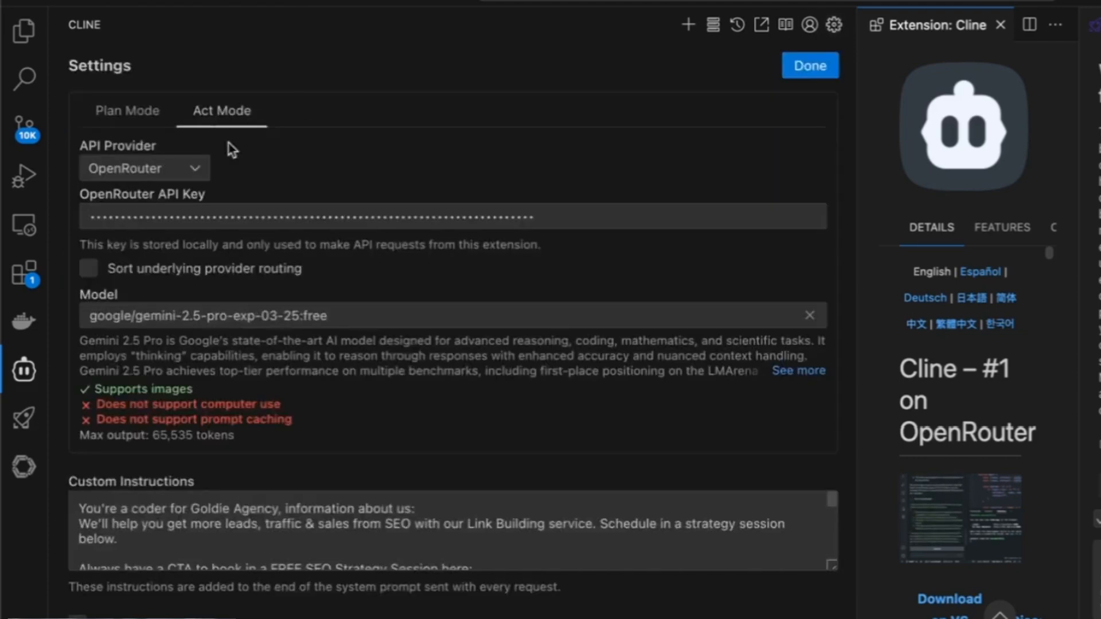
left_click(144, 168)
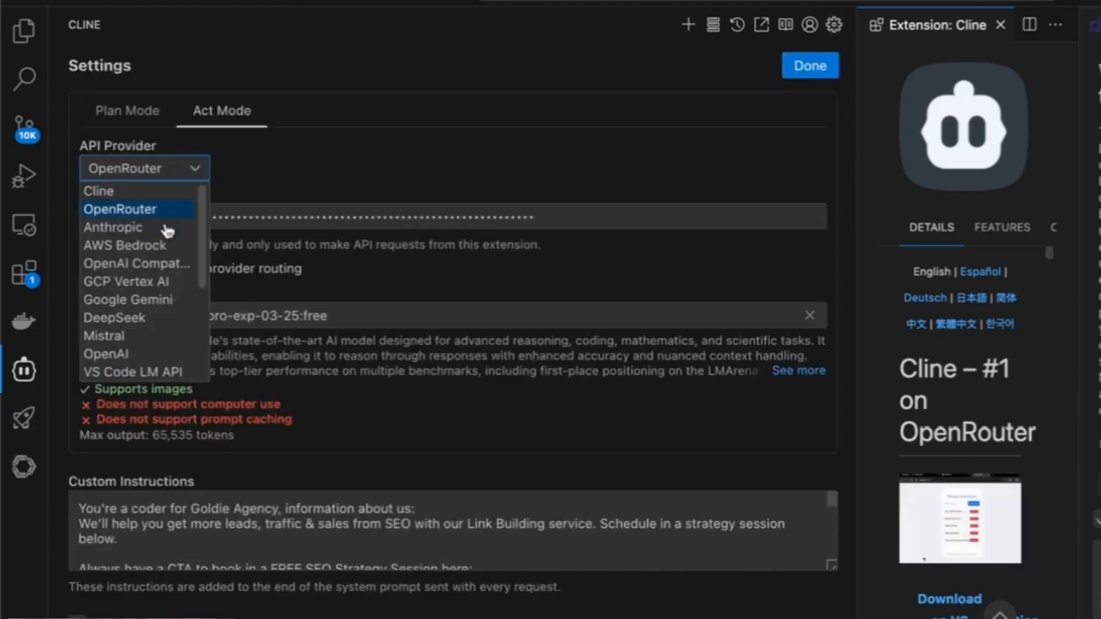
mouse_move(128, 299)
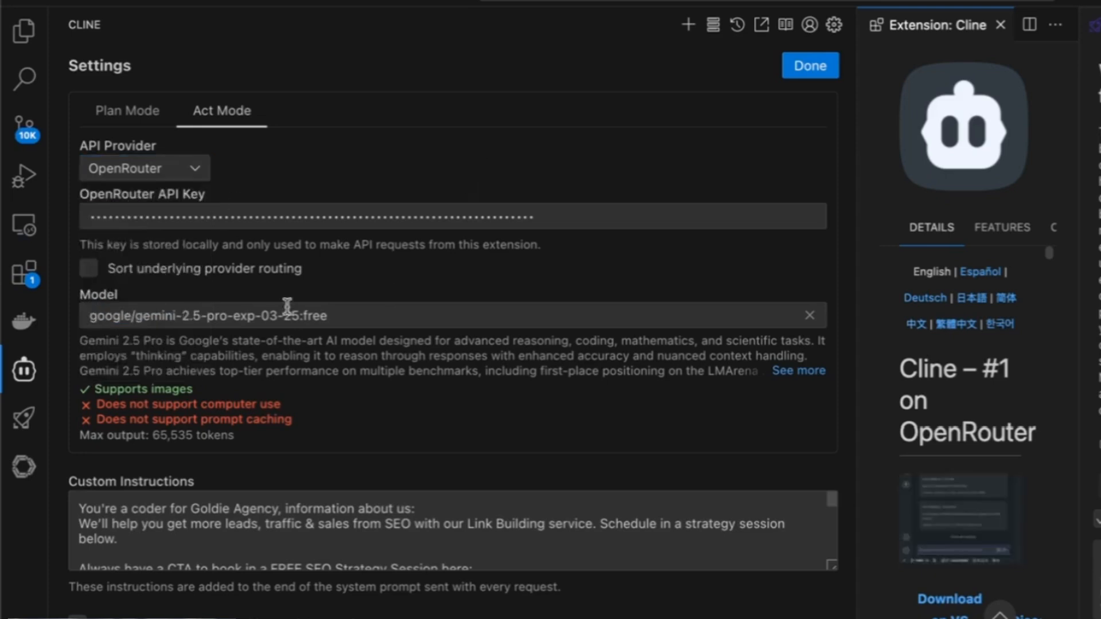
left_click(144, 168)
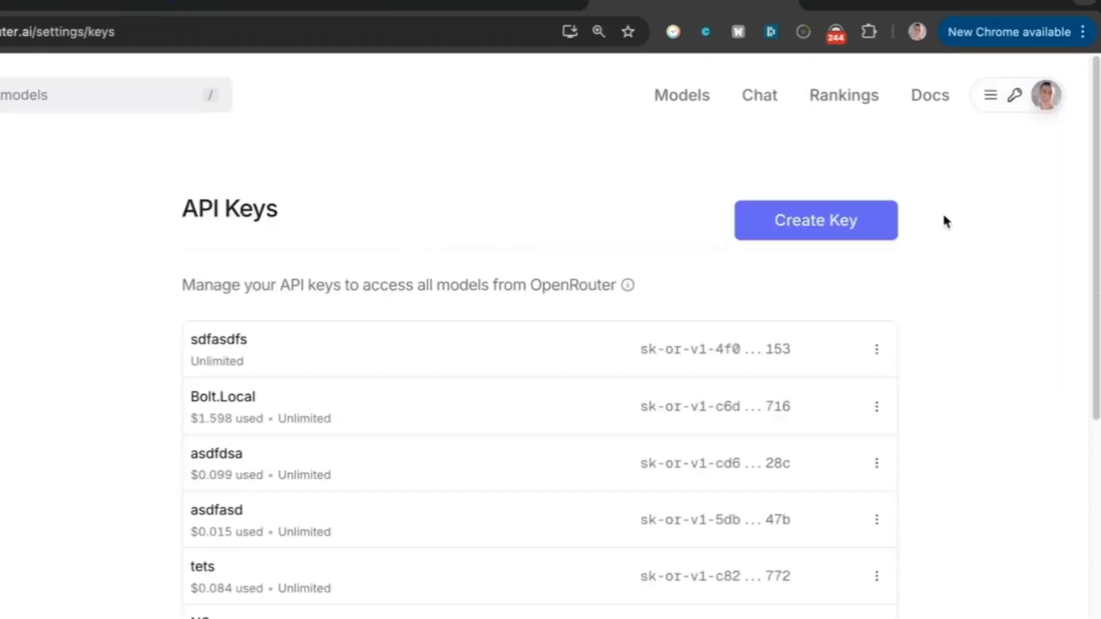
mouse_move(797, 257)
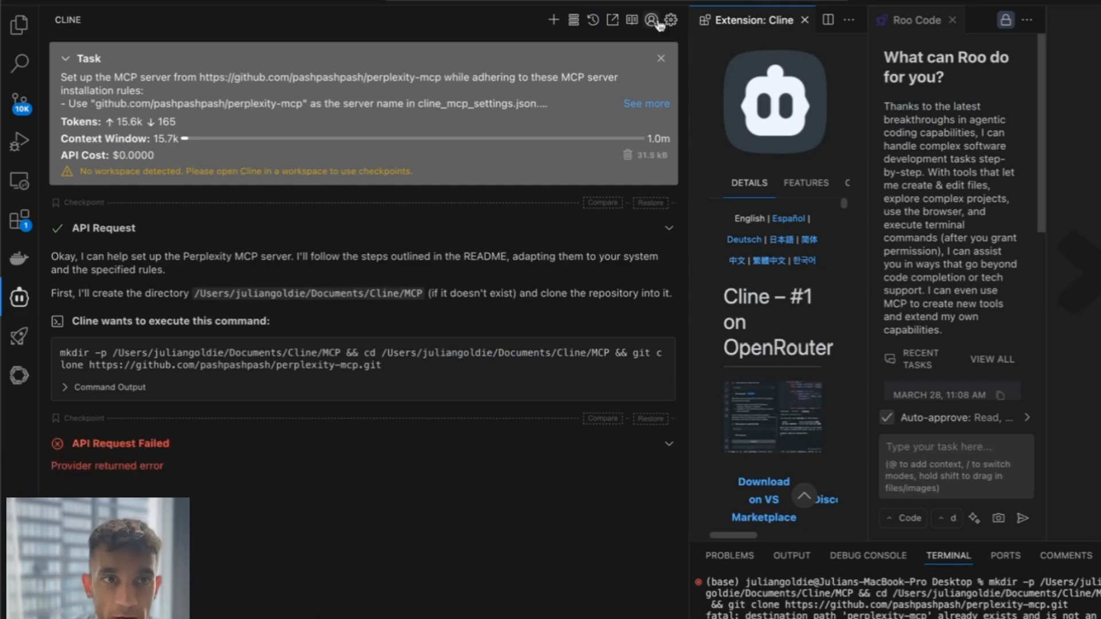
Step: Set Cline's API Provider to Google Gemini in its settings
left_click(670, 19)
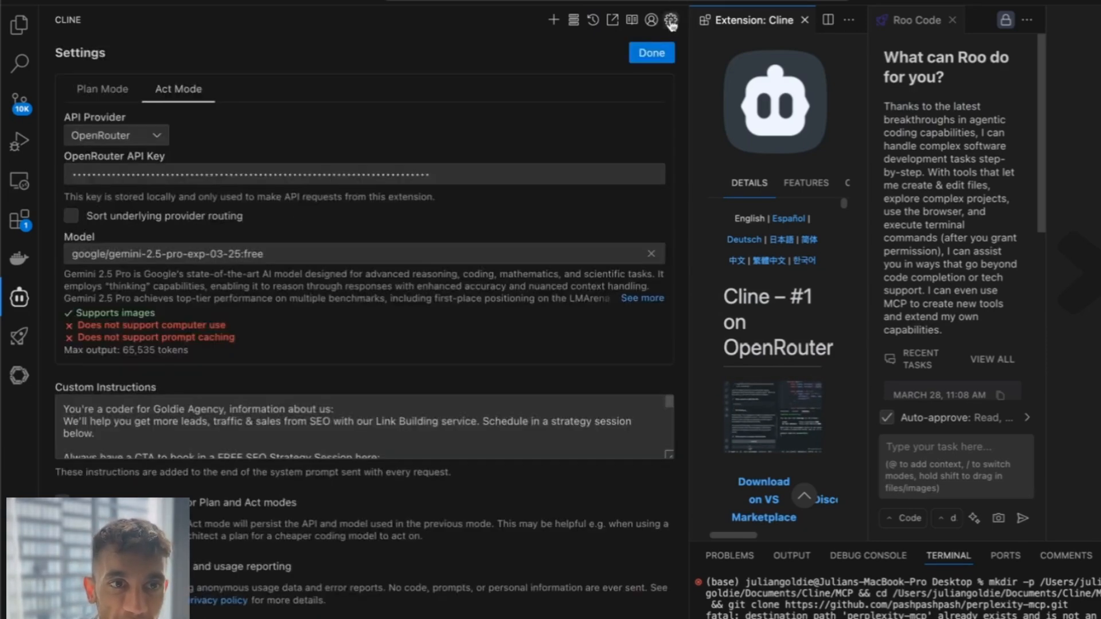
left_click(115, 134)
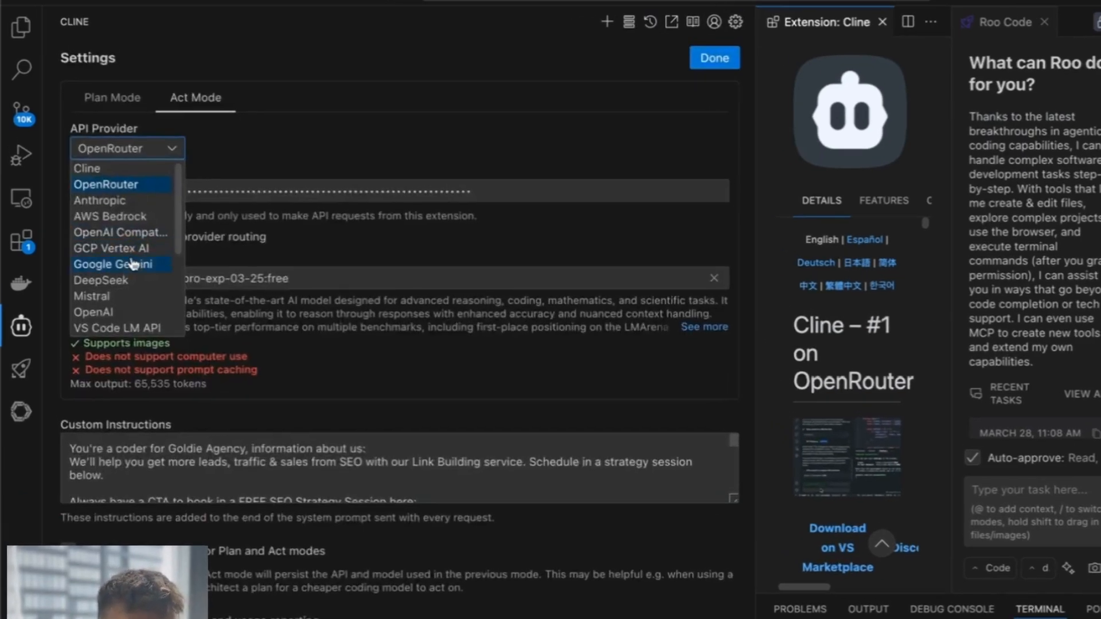
left_click(113, 263)
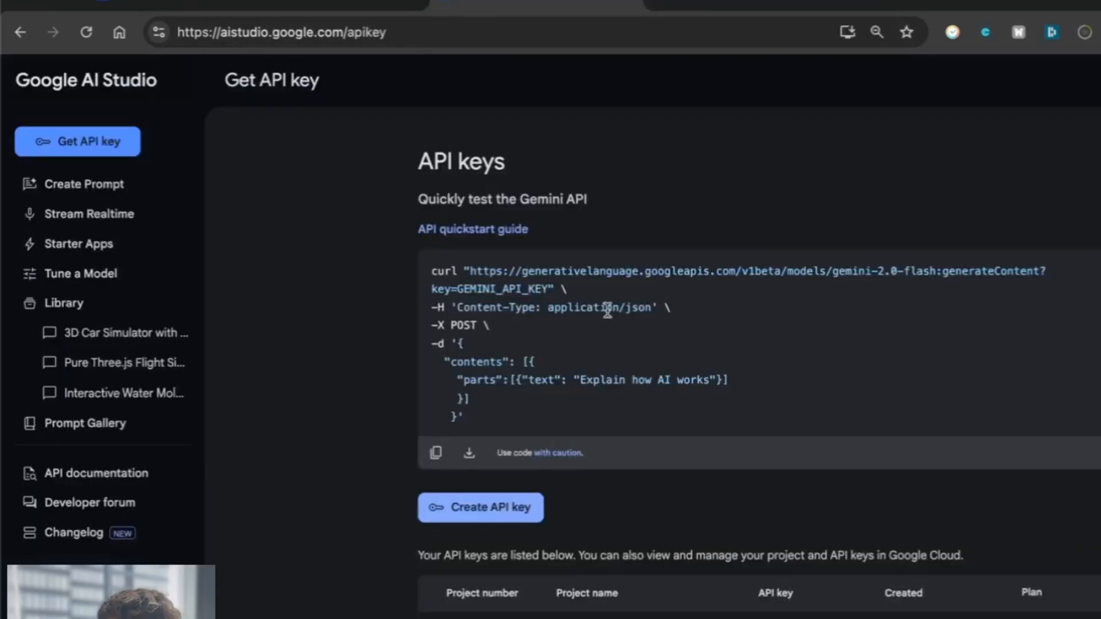
Step: Create a new Gemini API key in Google AI Studio and copy it
left_click(480, 506)
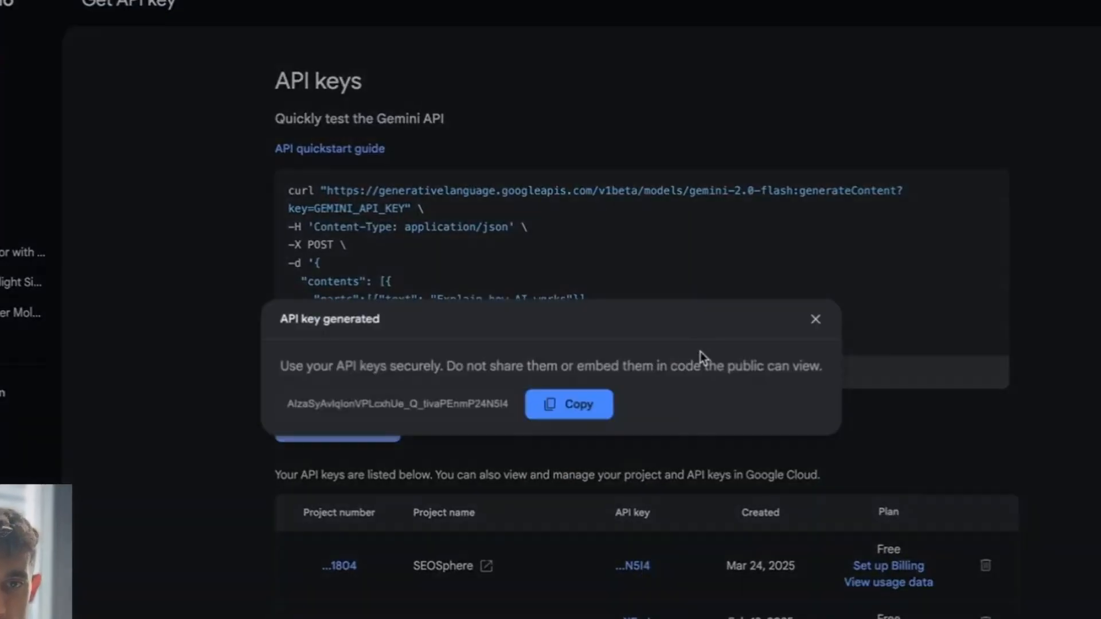
left_click(816, 319)
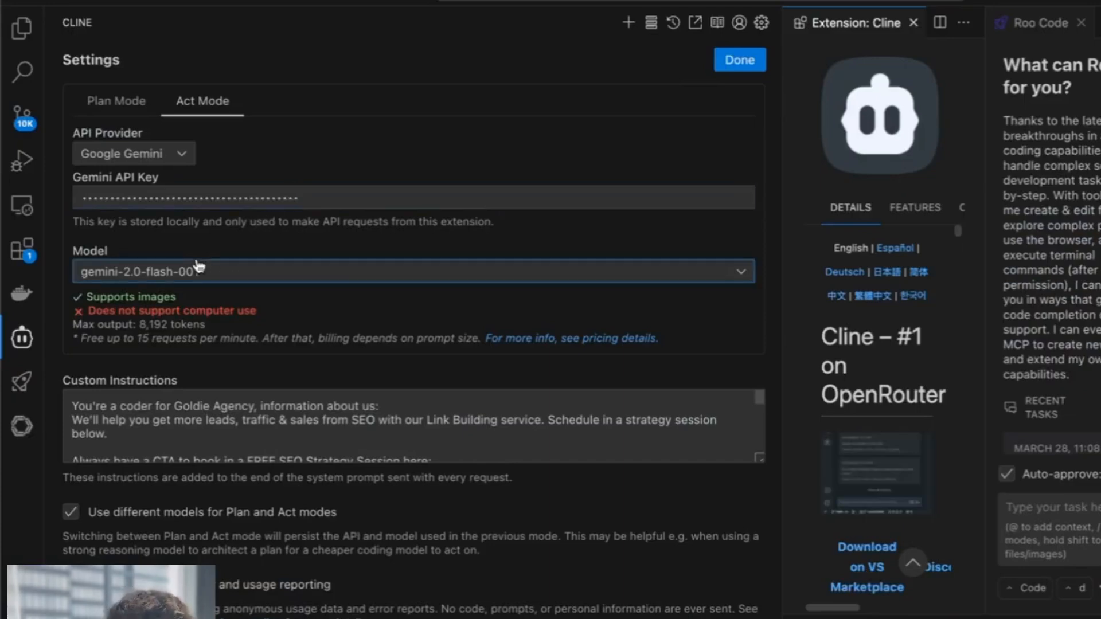
Step: Select the gemini-2.5-pro-exp-03-25 model for Cline and save the settings with Done
left_click(412, 272)
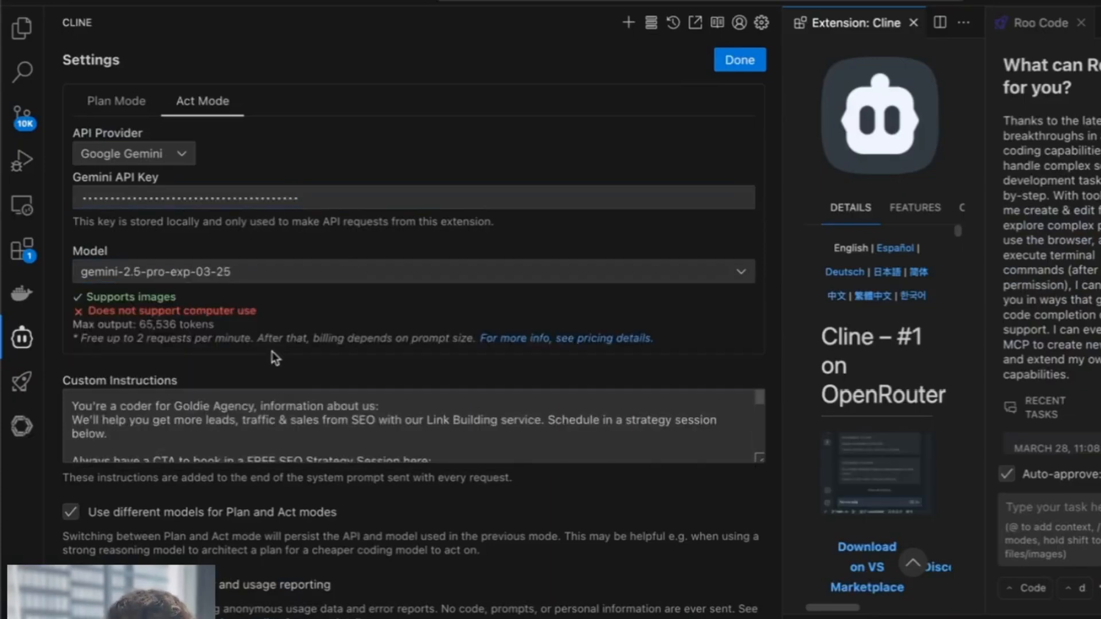
scroll("down", 3)
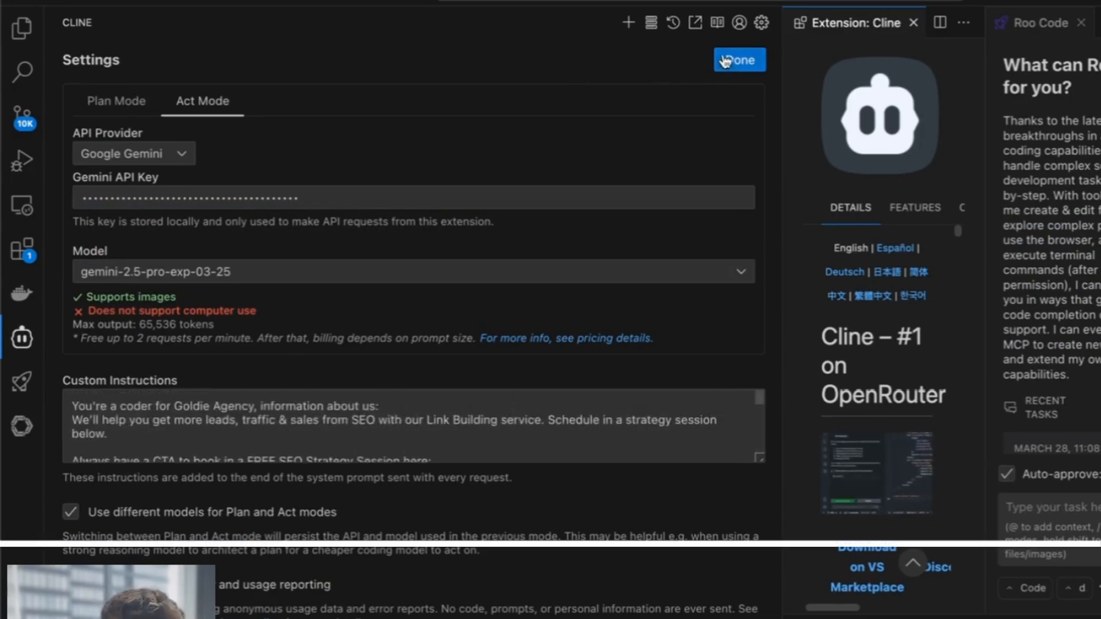
left_click(738, 59)
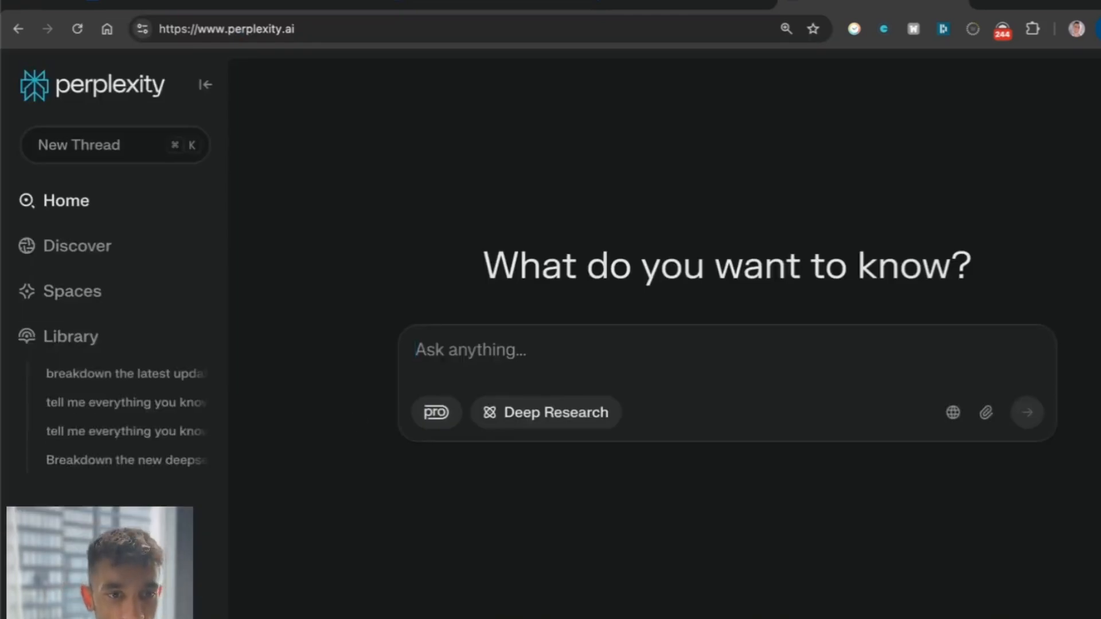
Step: Go to Perplexity's API settings page and generate a new API key
left_click(1079, 28)
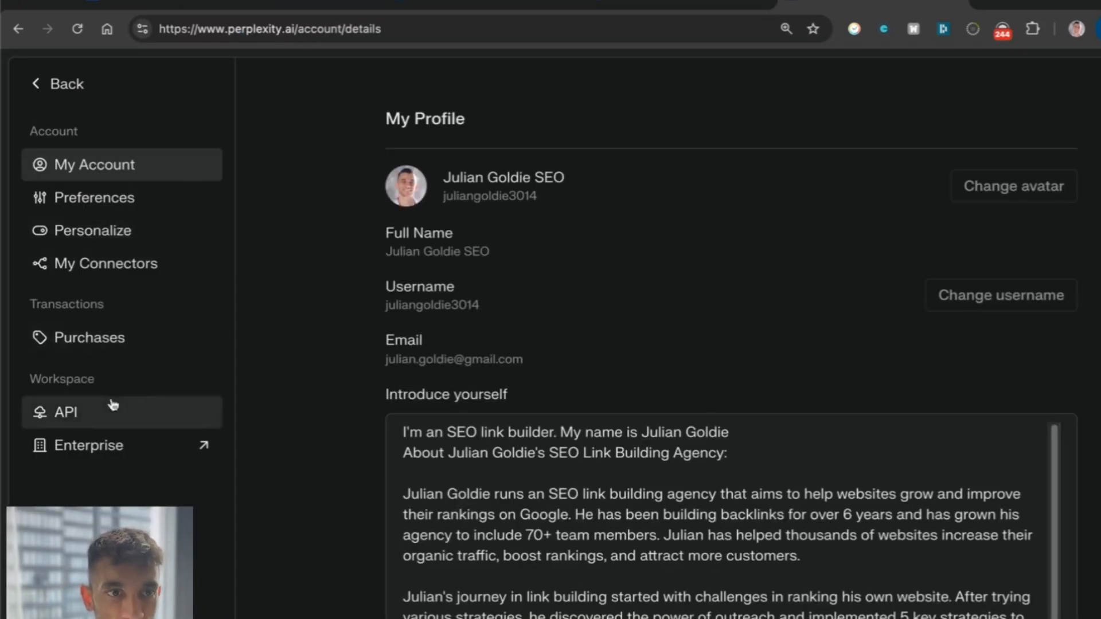
left_click(65, 412)
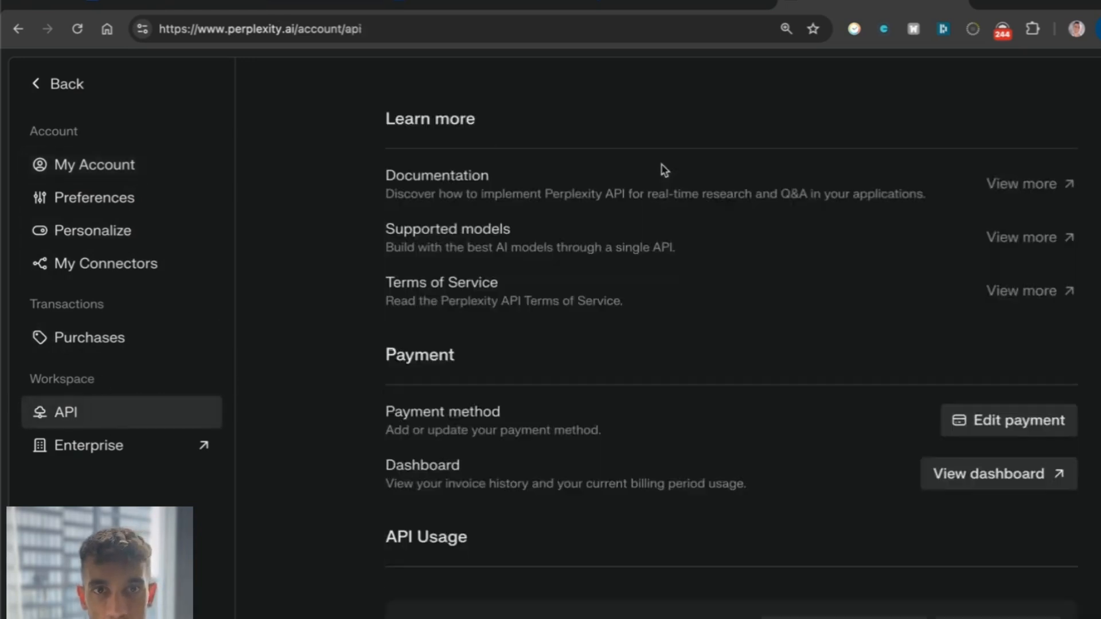
scroll("down", 3)
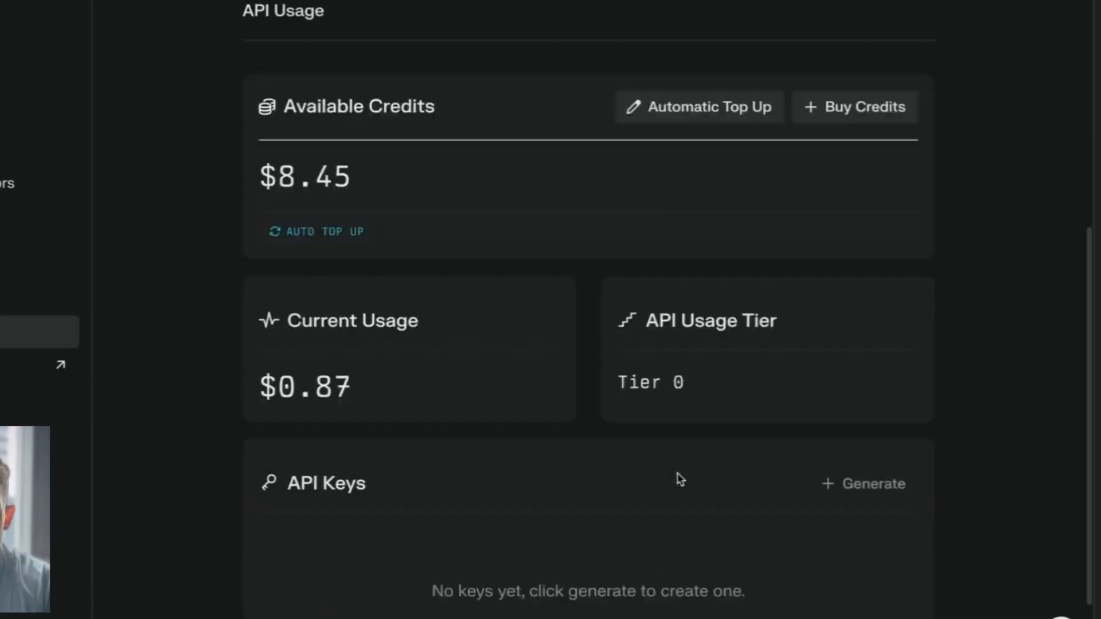
scroll("down", 3)
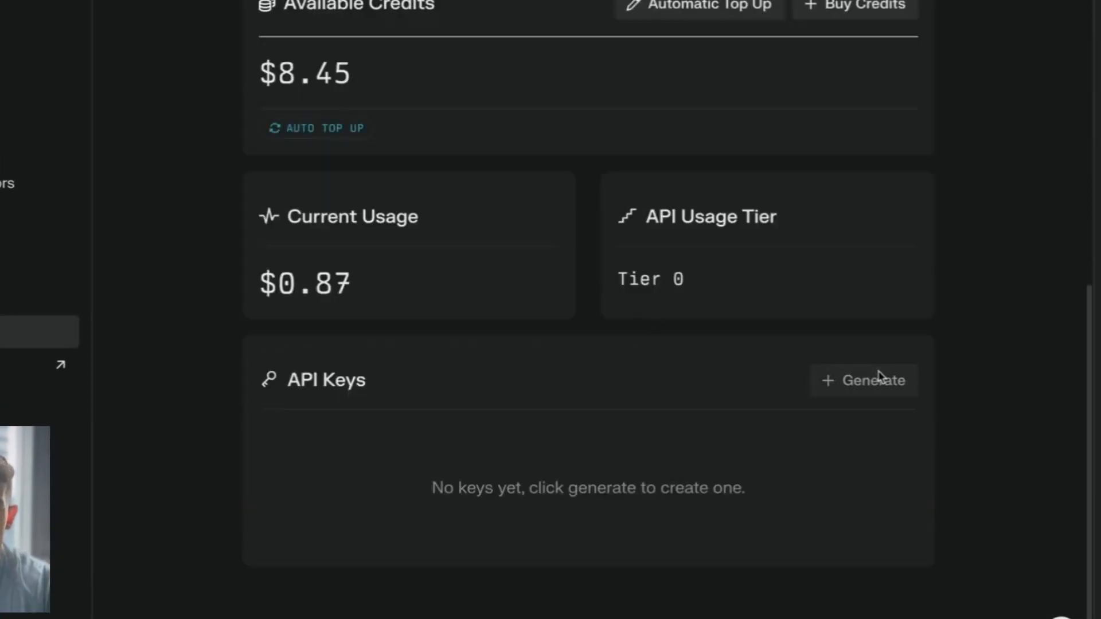
left_click(863, 380)
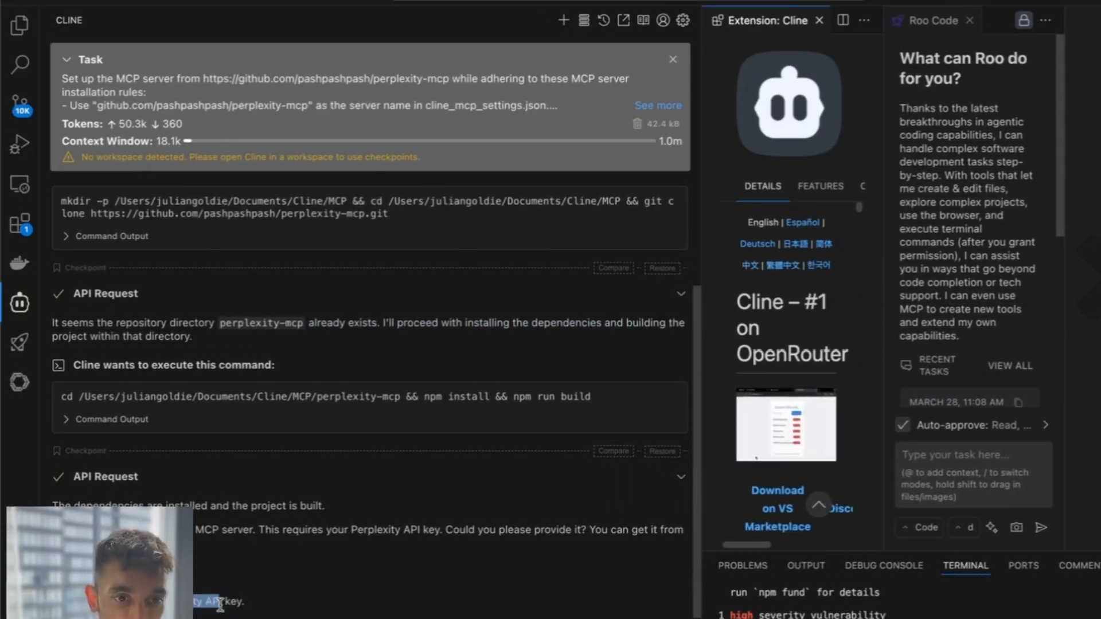
Step: Follow Cline adding the Perplexity server to cline_mcp_settings.json, declining the external website
scroll("down", 3)
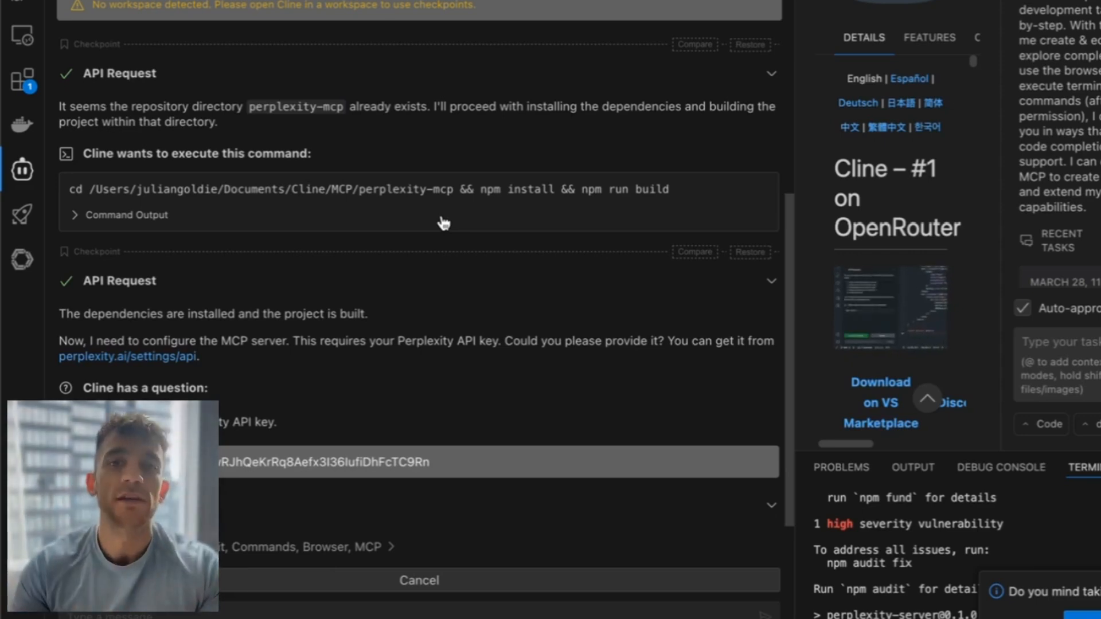
scroll("down", 3)
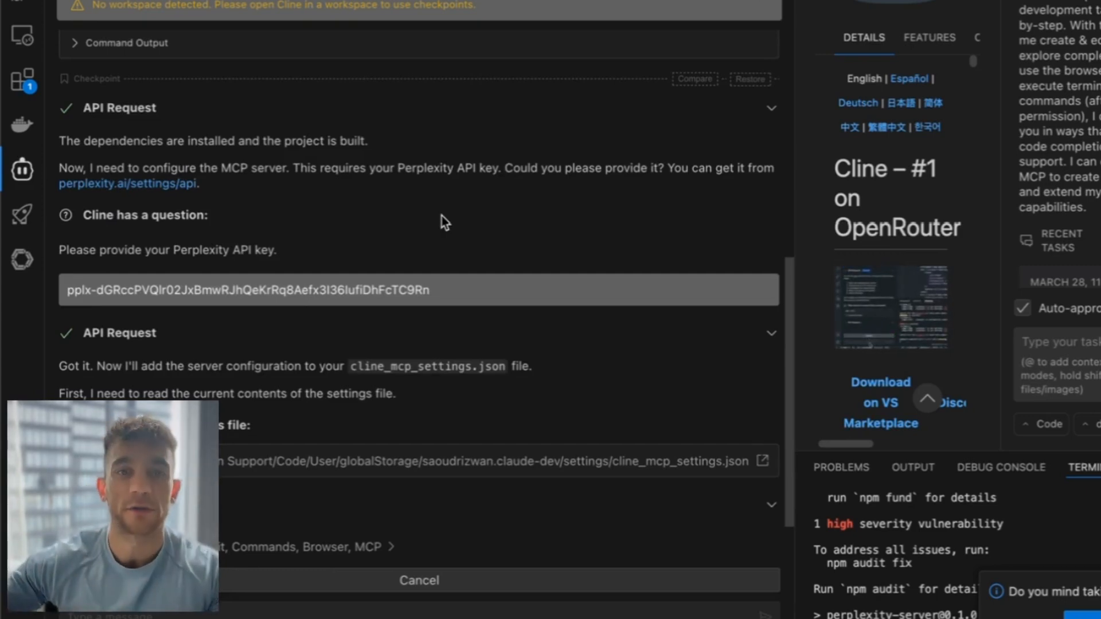
mouse_move(646, 504)
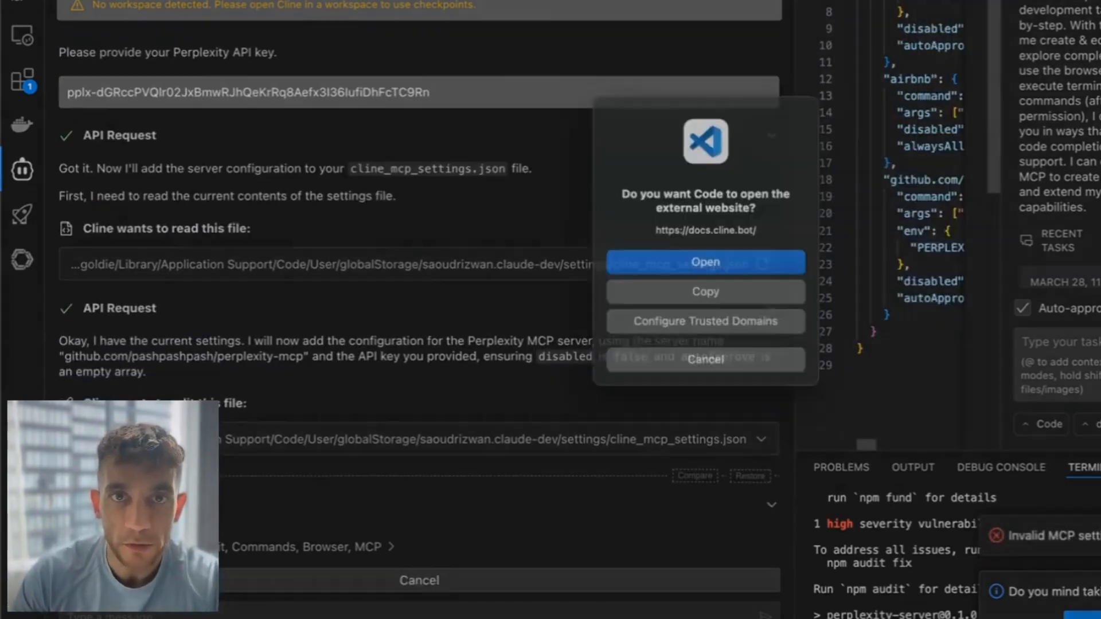
left_click(704, 358)
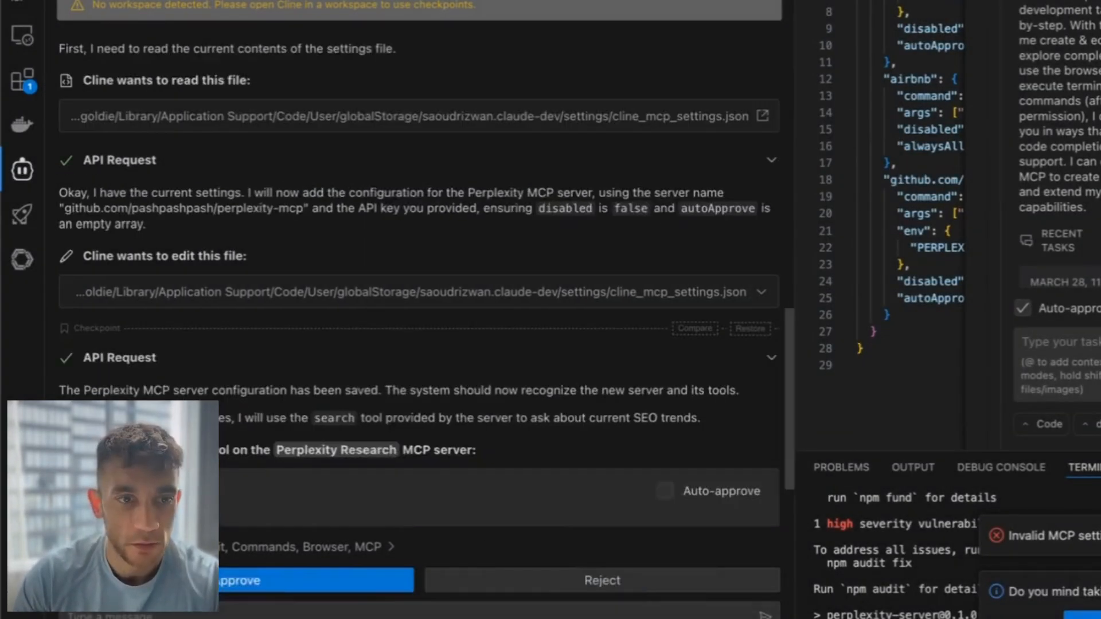
Step: Approve Cline's Perplexity search tool call and scroll up through its output
left_click(315, 579)
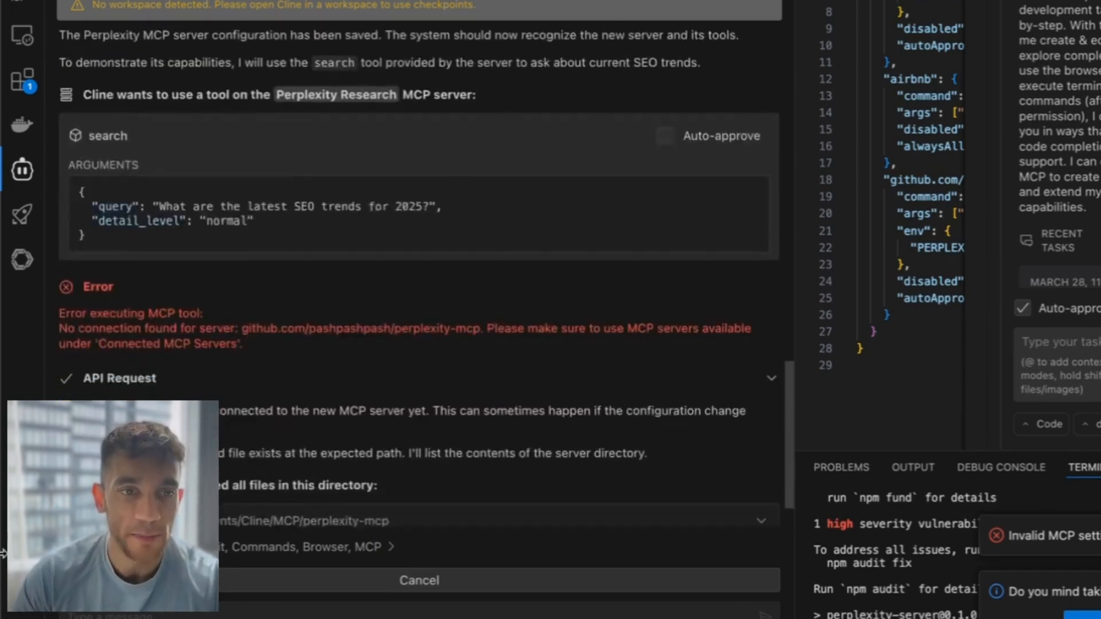
scroll("up", 3)
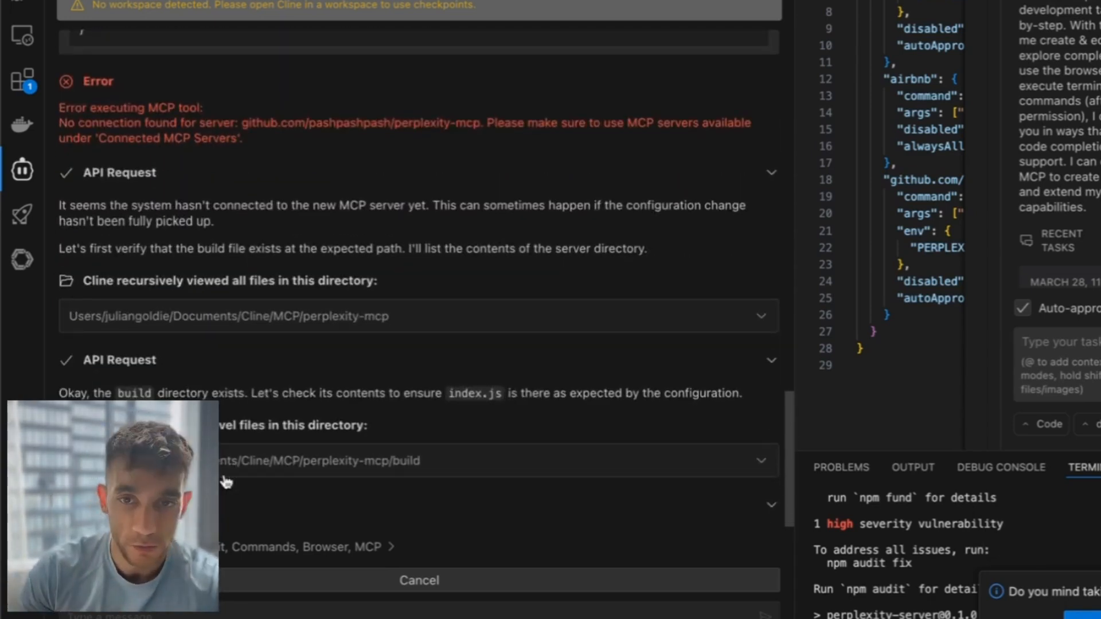
mouse_move(569, 483)
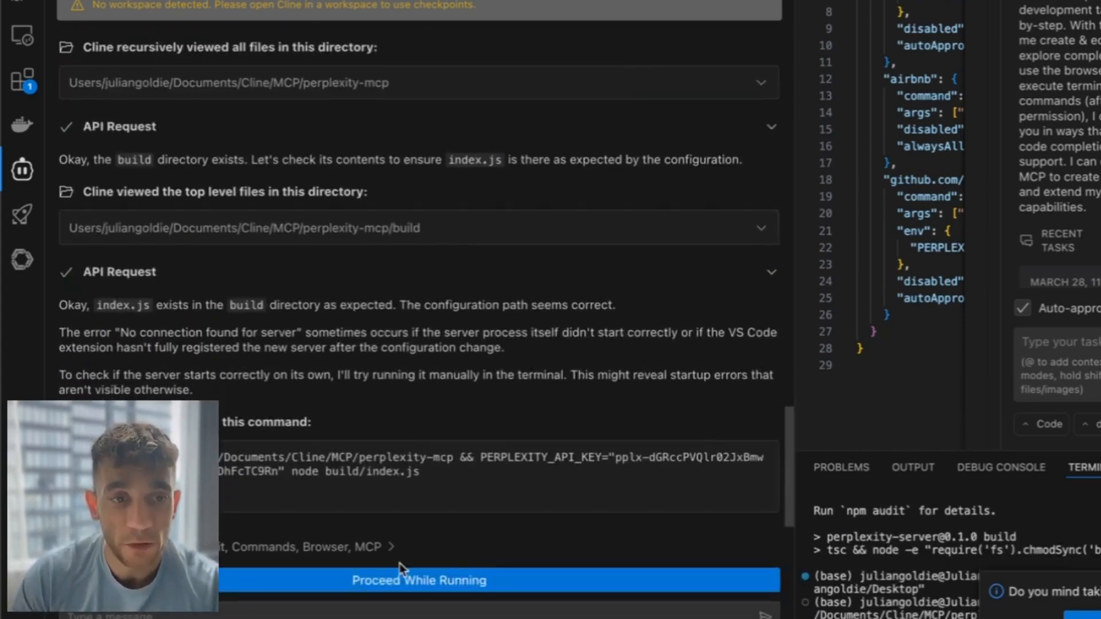
mouse_move(399, 444)
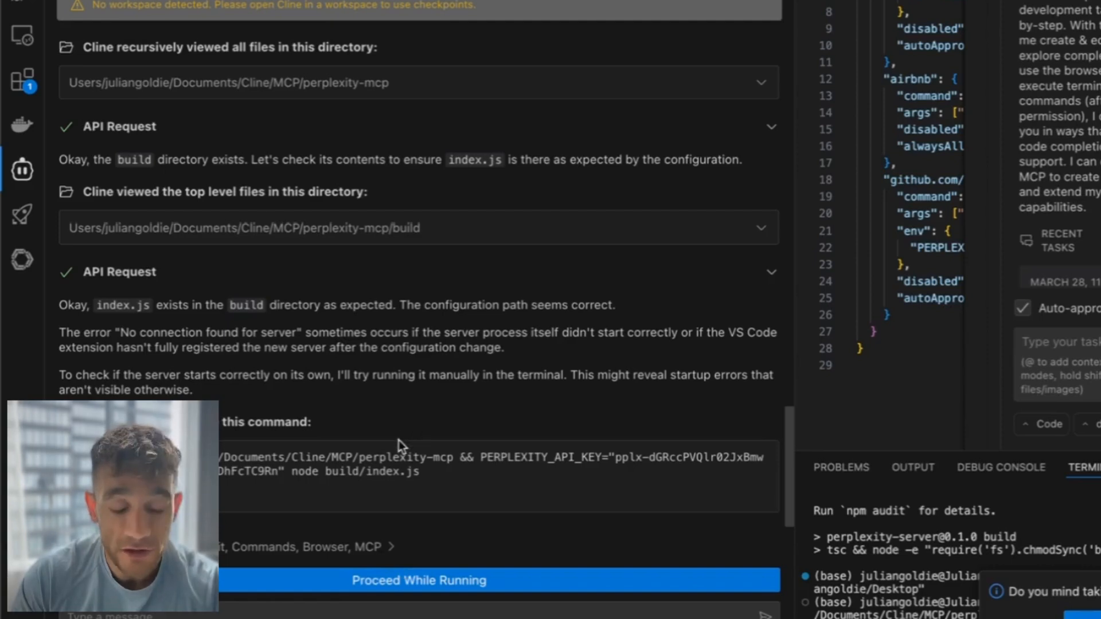
mouse_move(394, 520)
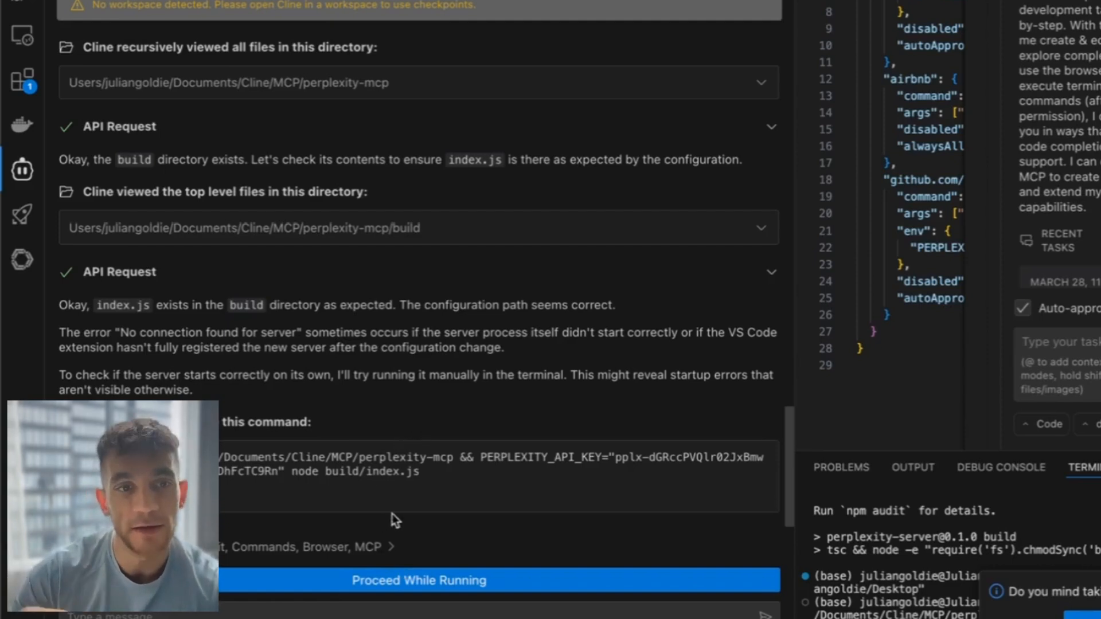
mouse_move(356, 322)
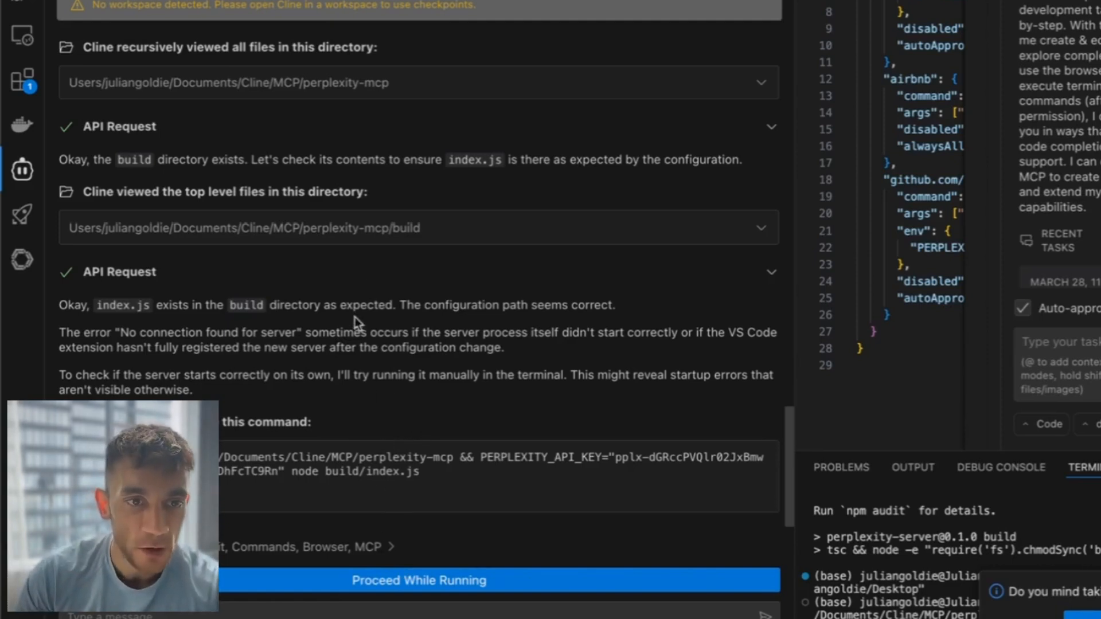
mouse_move(497, 88)
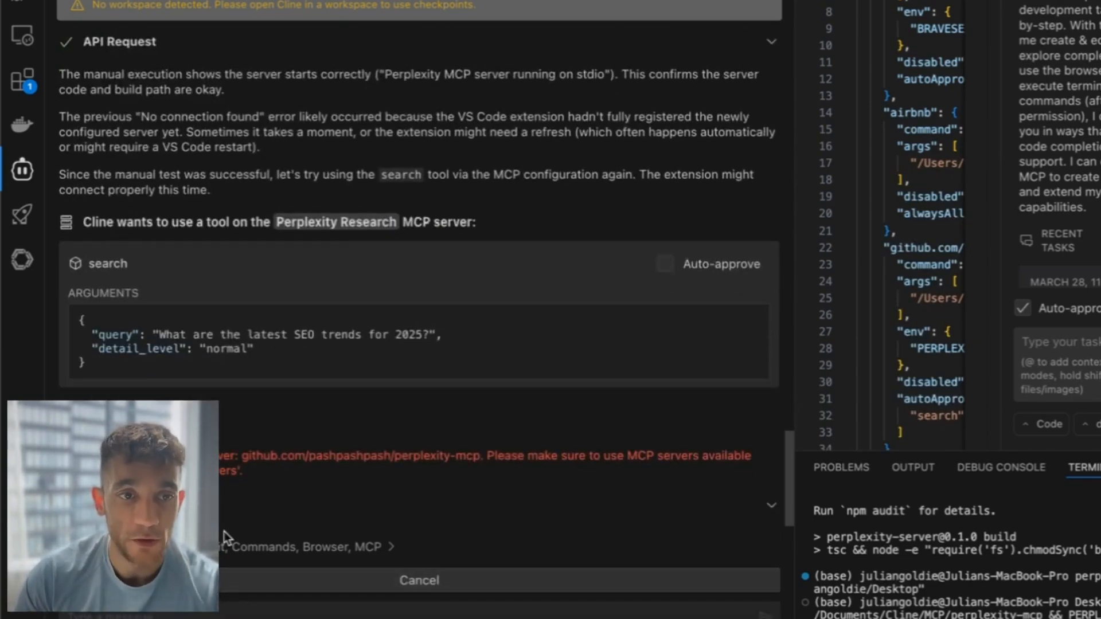
mouse_move(736, 269)
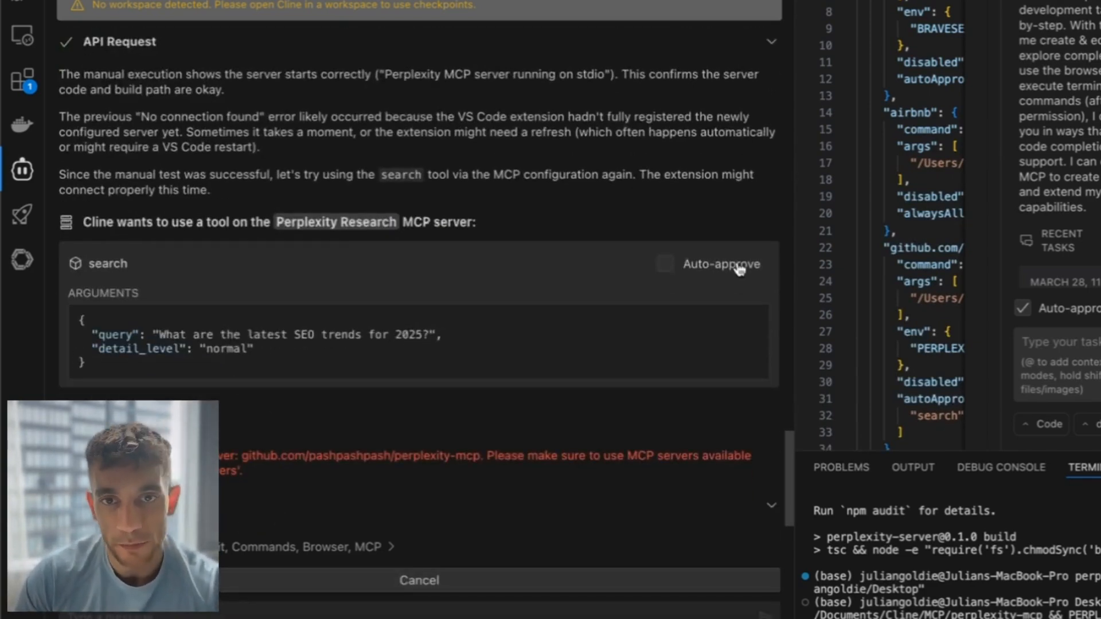
mouse_move(743, 253)
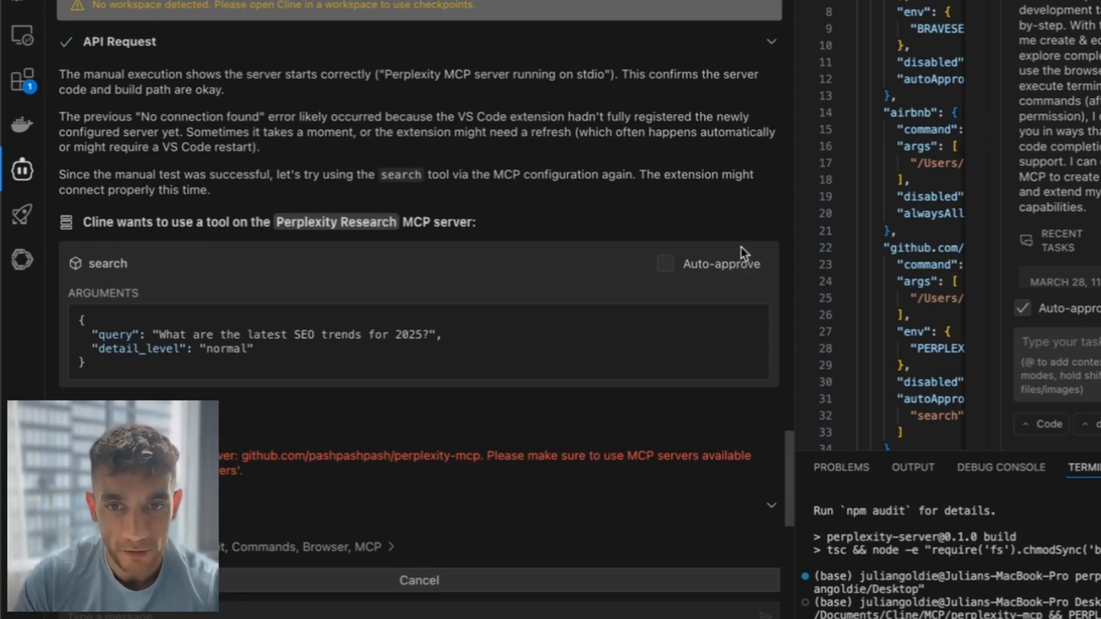
mouse_move(753, 190)
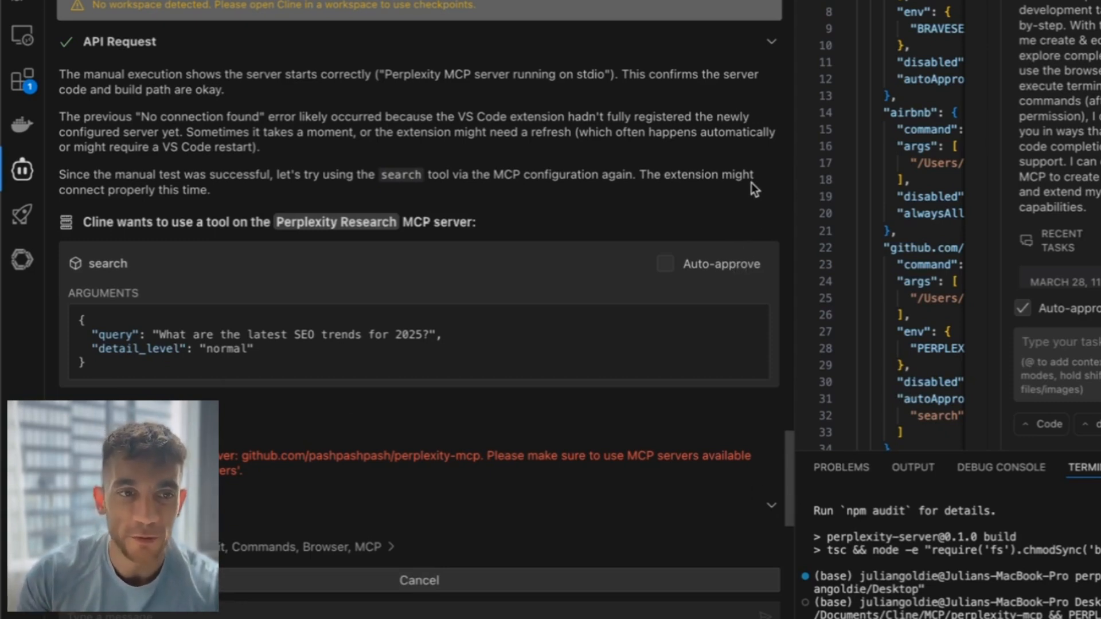
mouse_move(358, 245)
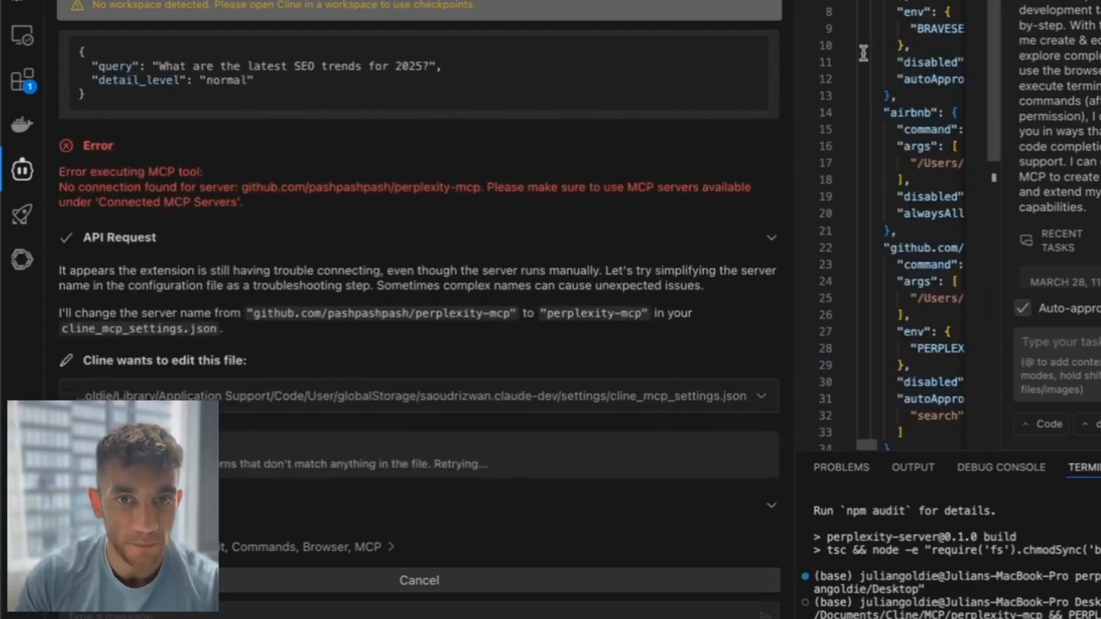
mouse_move(967, 102)
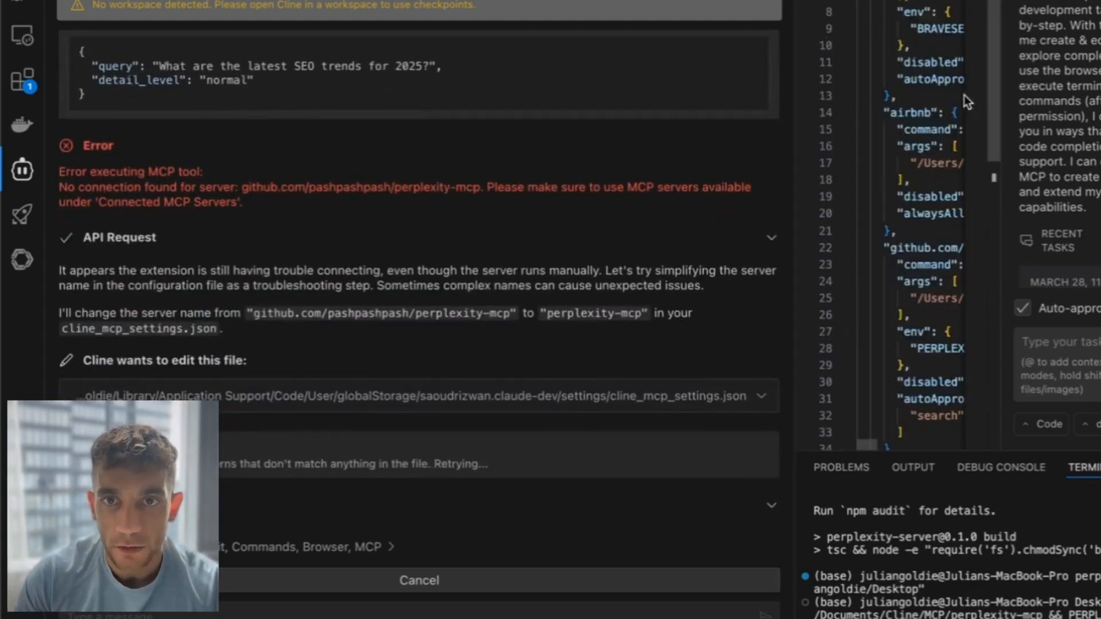
mouse_move(1007, 117)
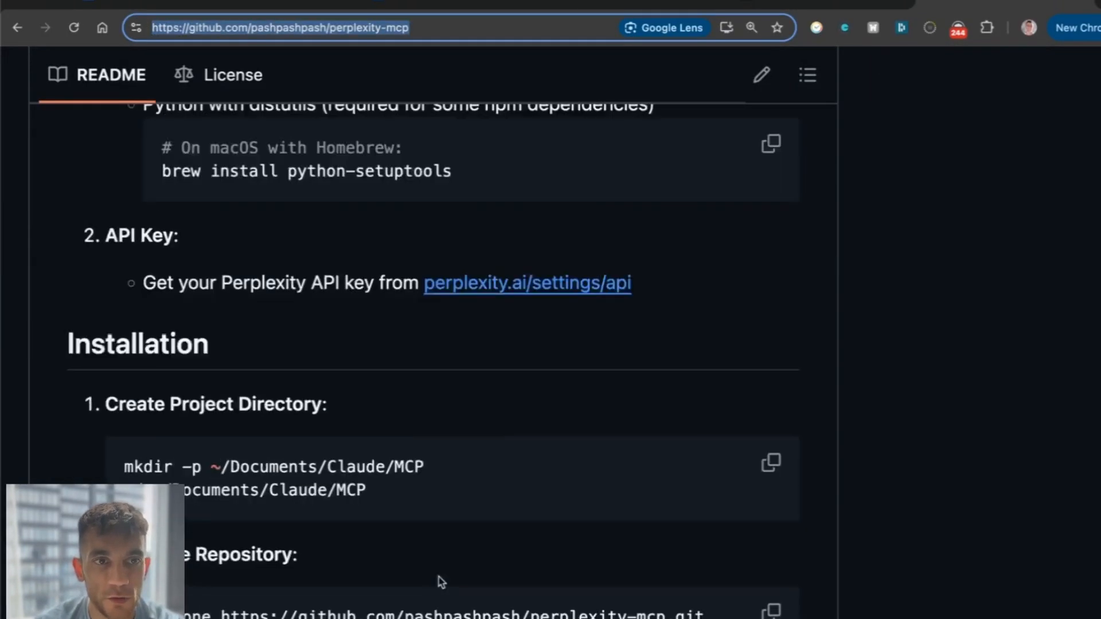
Step: Scroll the perplexity-mcp README through features, configuration and usage examples to Development
scroll("up", 3)
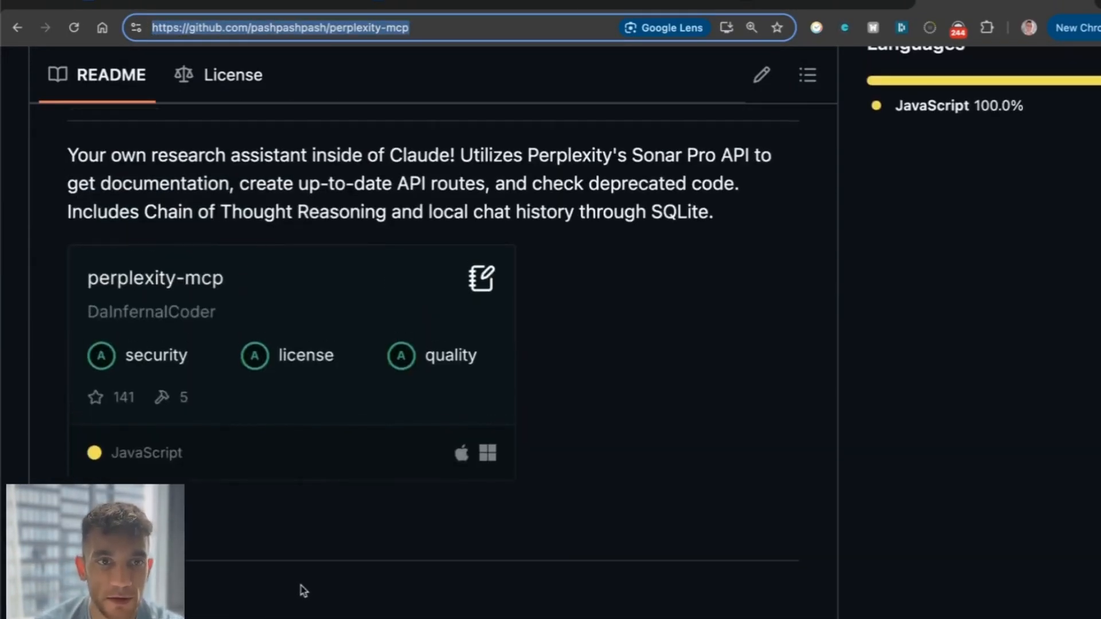
scroll("up", 3)
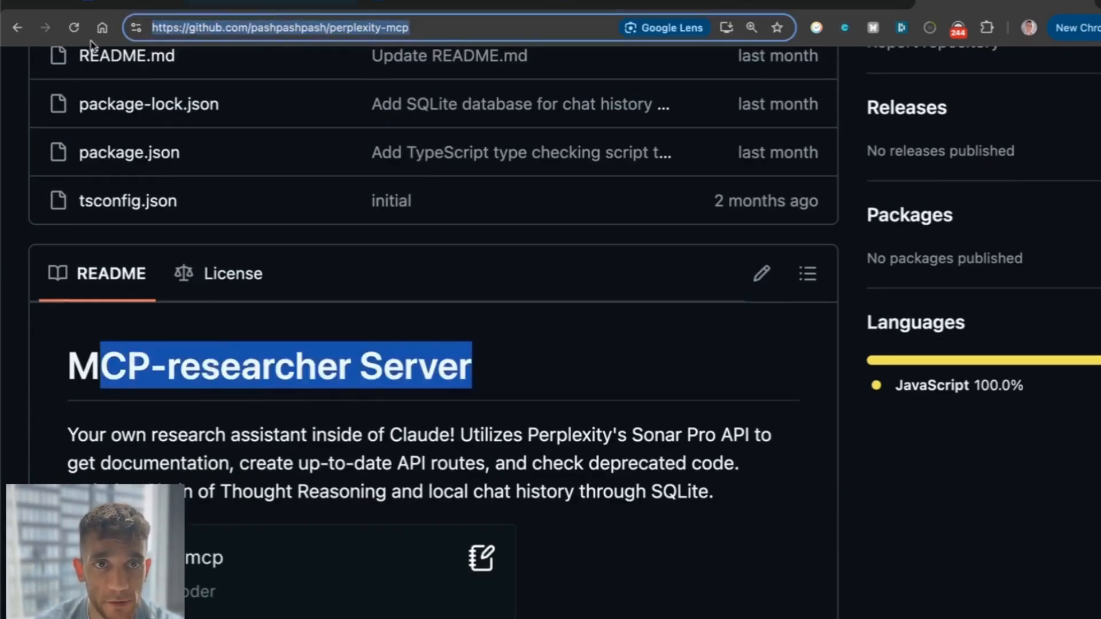
scroll("down", 3)
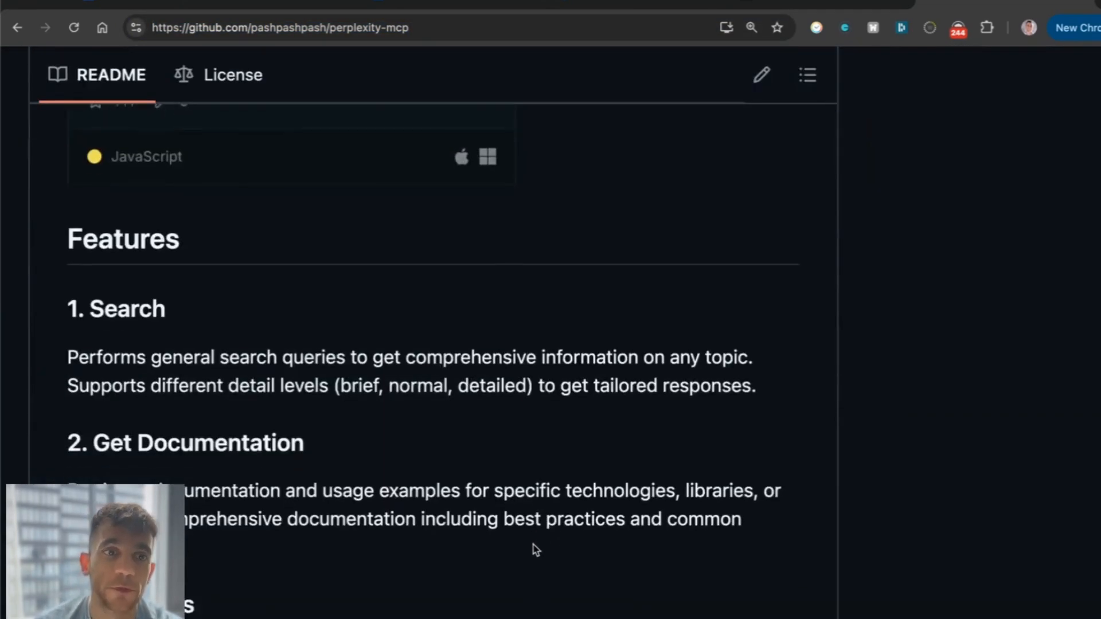
scroll("down", 3)
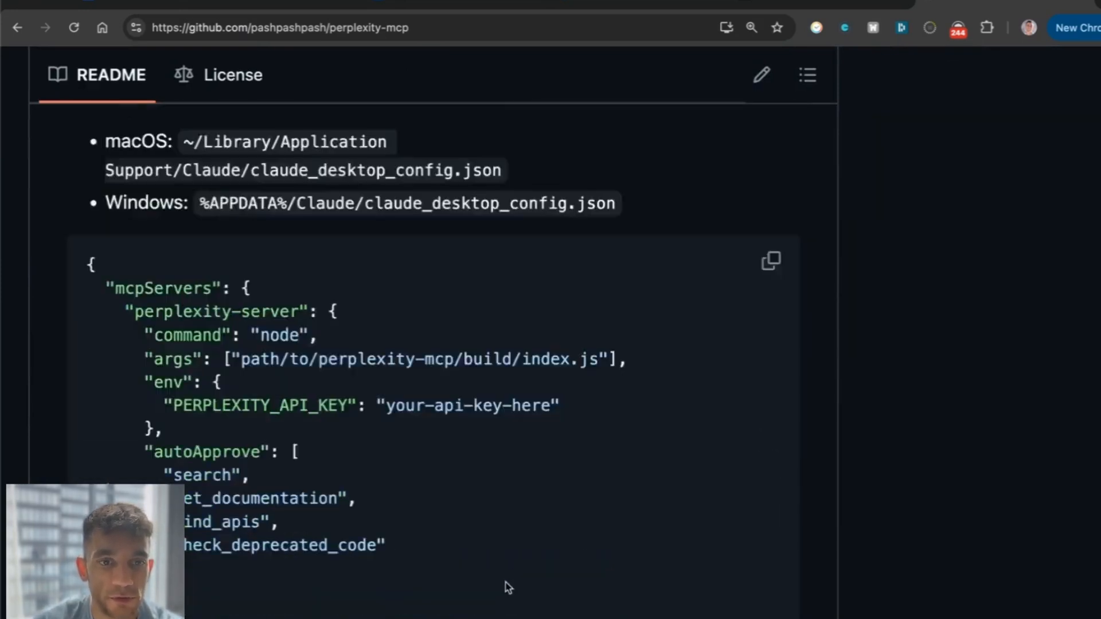
scroll("down", 3)
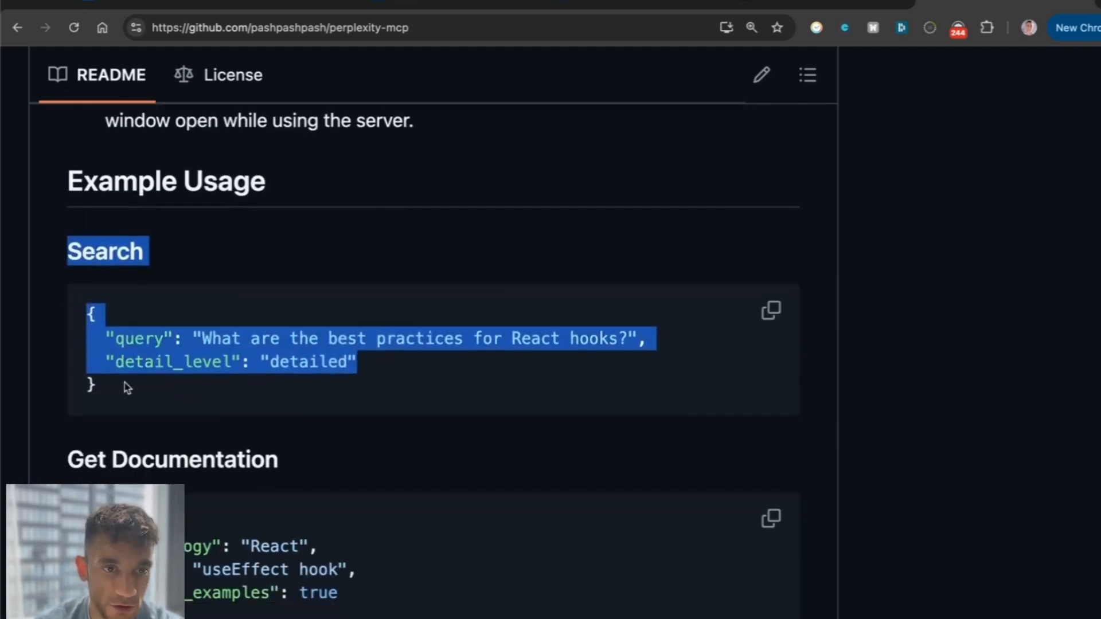
scroll("down", 3)
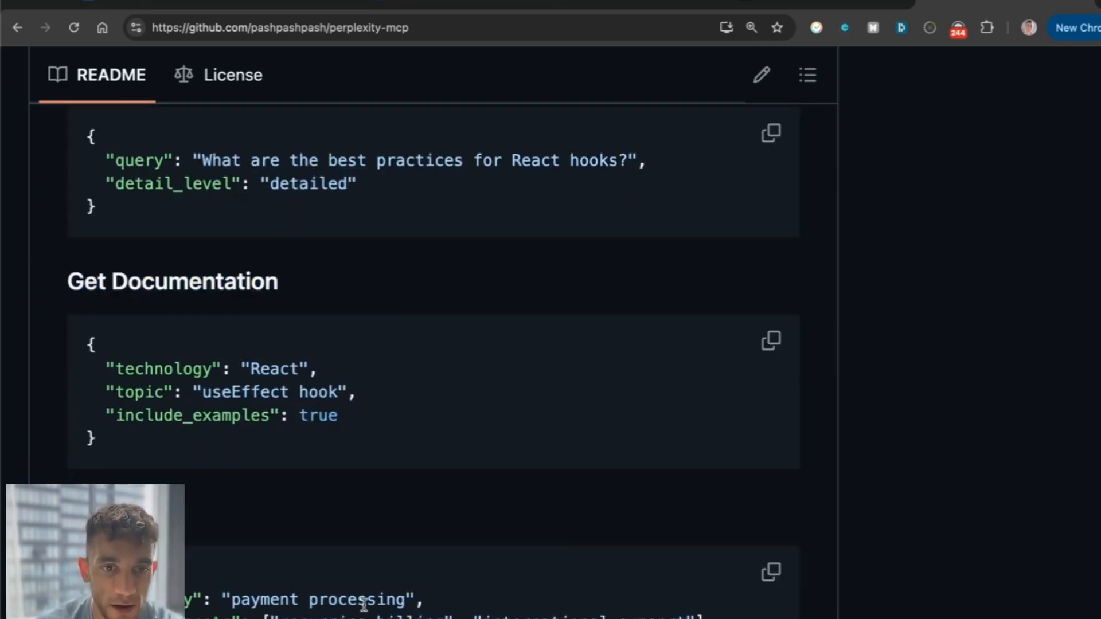
scroll("down", 3)
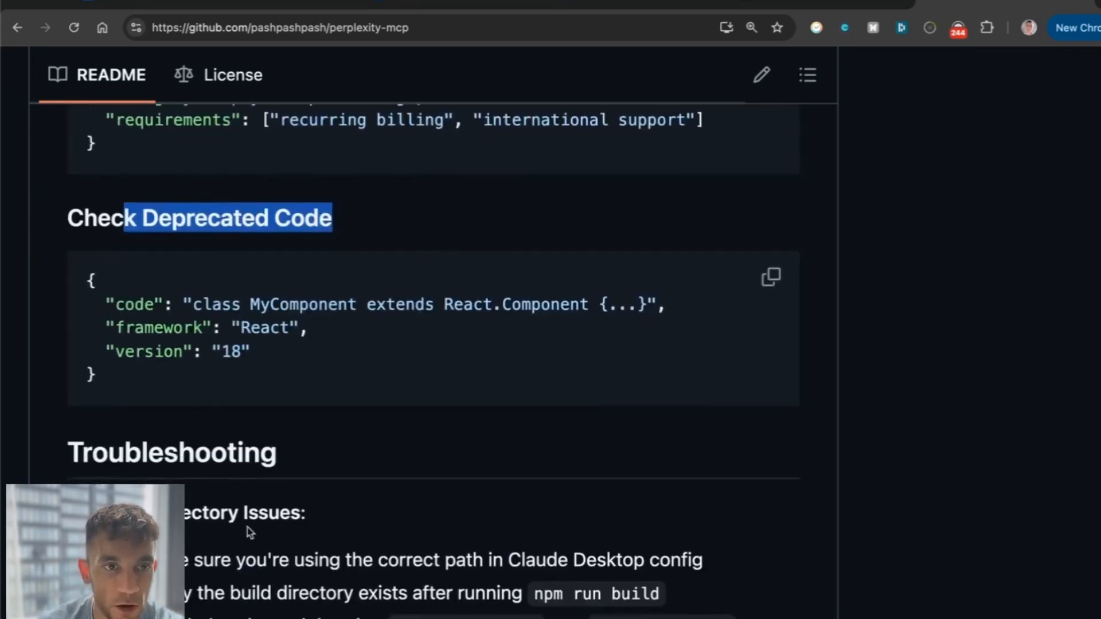
scroll("down", 3)
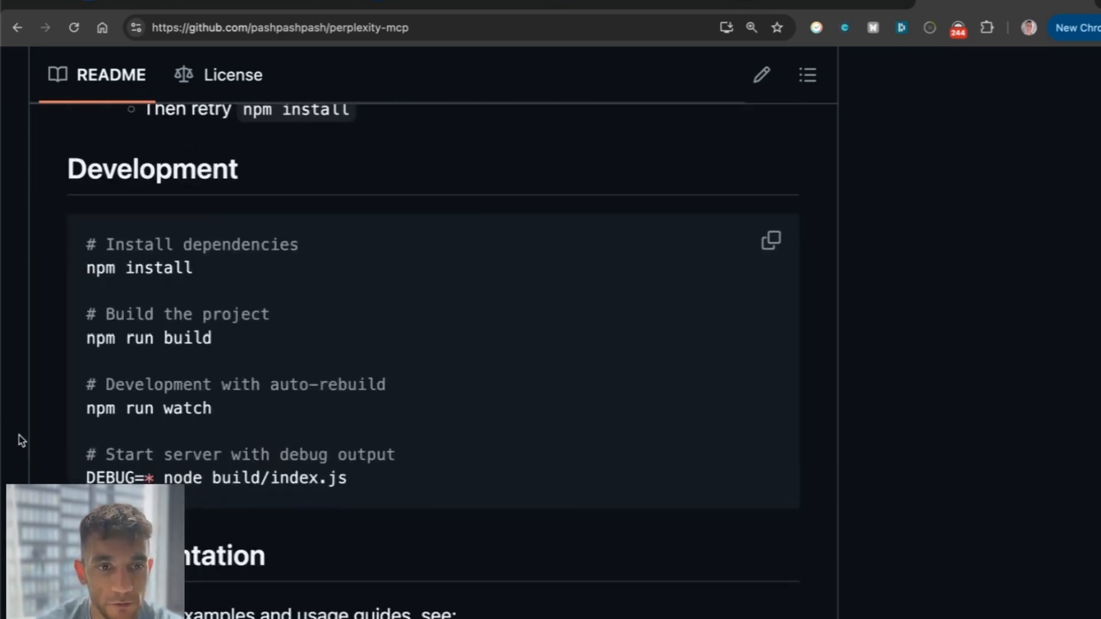
scroll("up", 3)
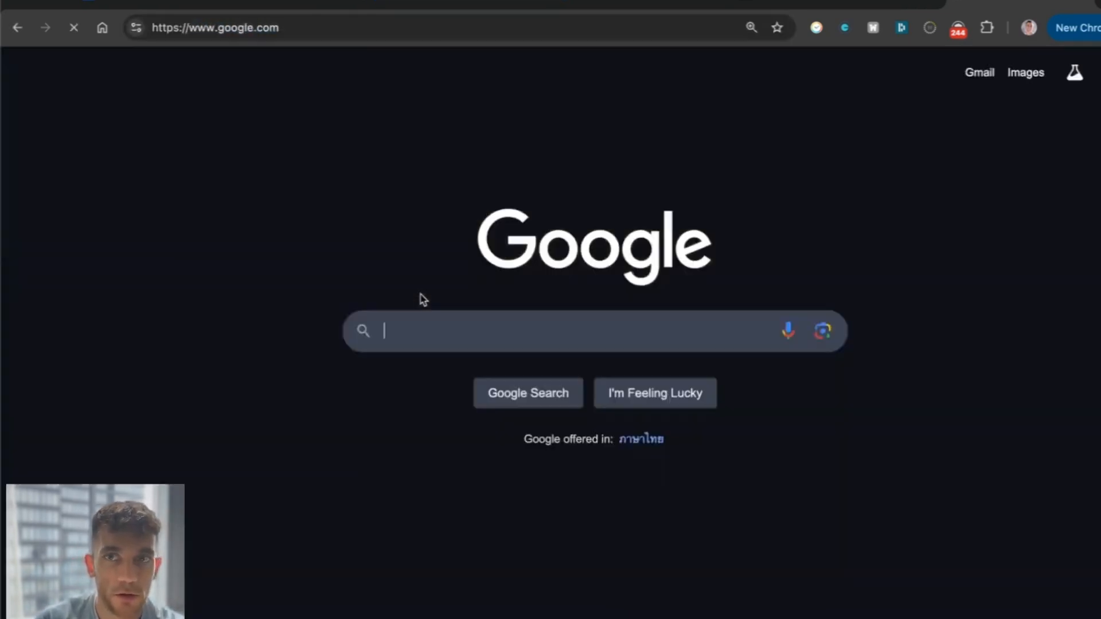
Step: Search Google for 'mcp github claude' and browse the modelcontextprotocol/servers reference server list
type("mcp githb")
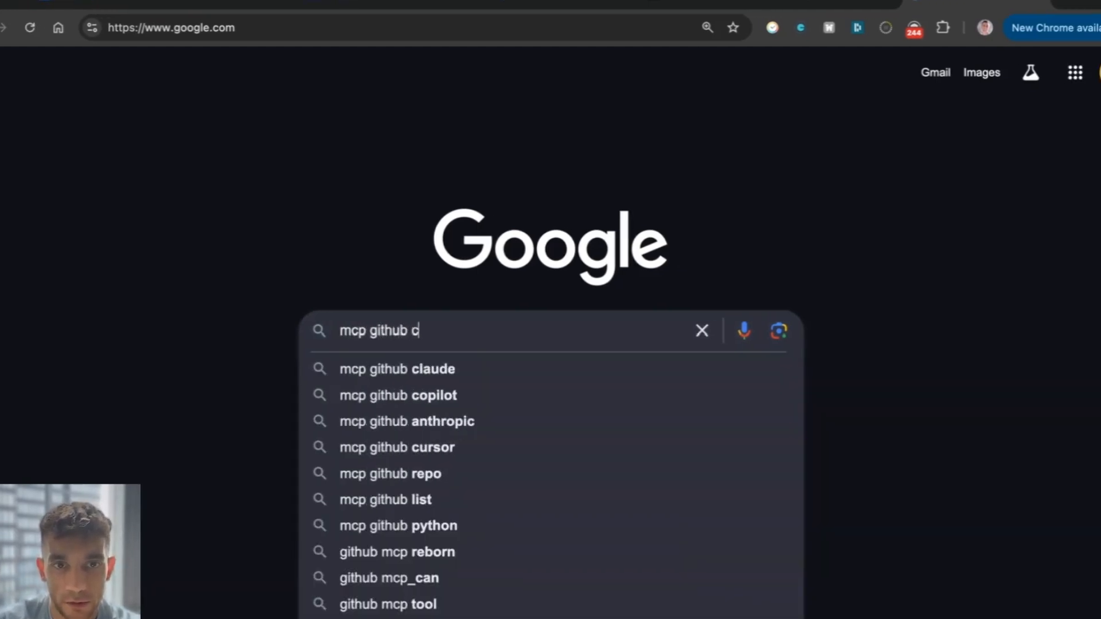
left_click(396, 369)
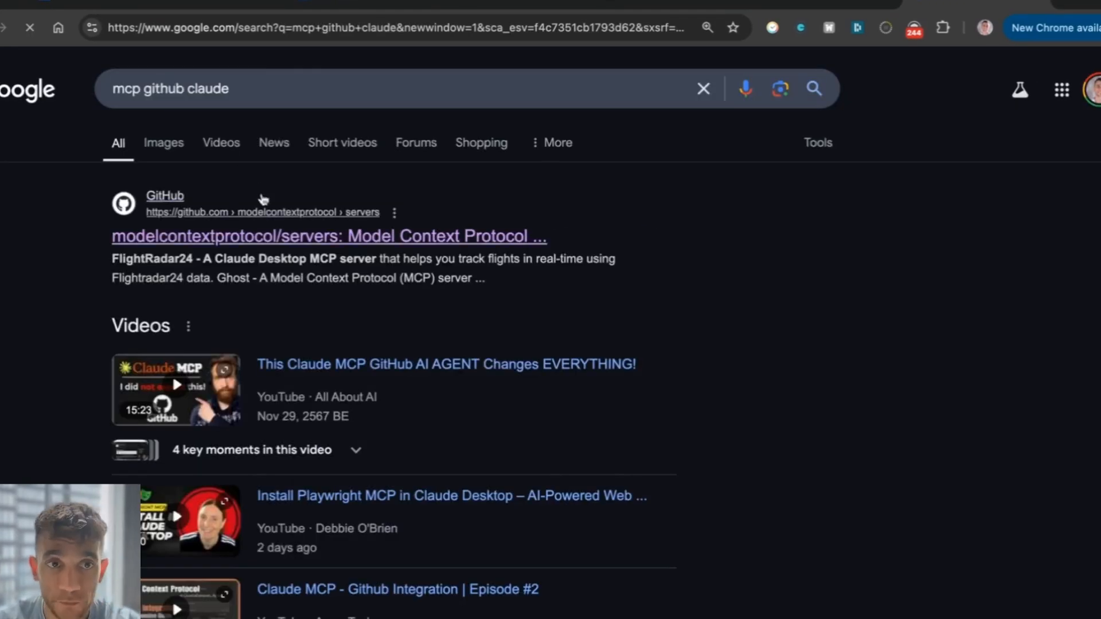
left_click(328, 235)
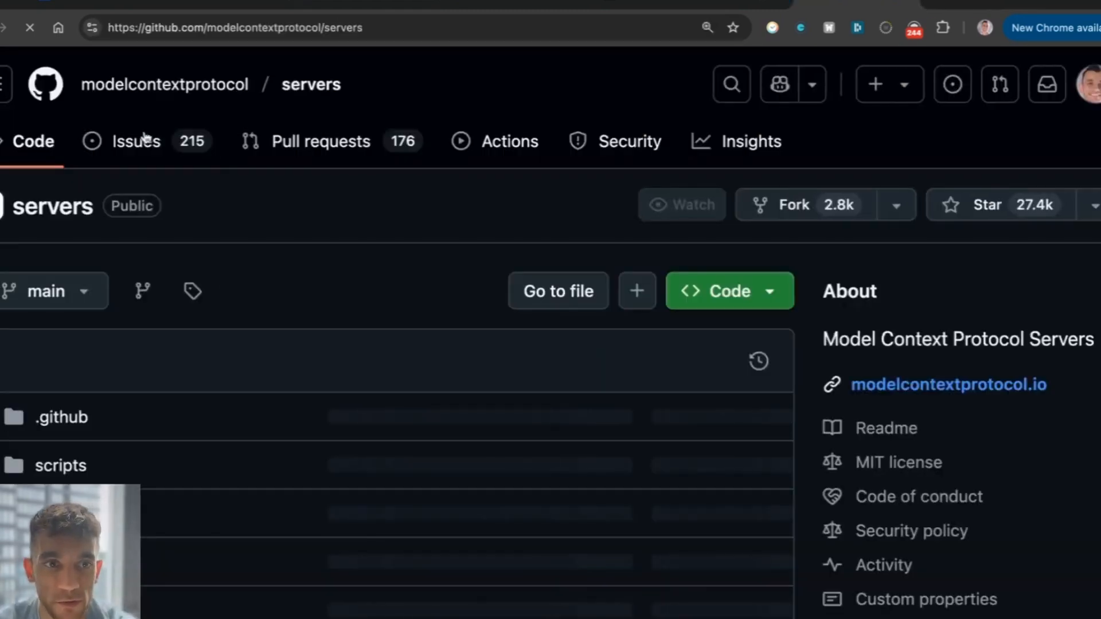
scroll("down", 3)
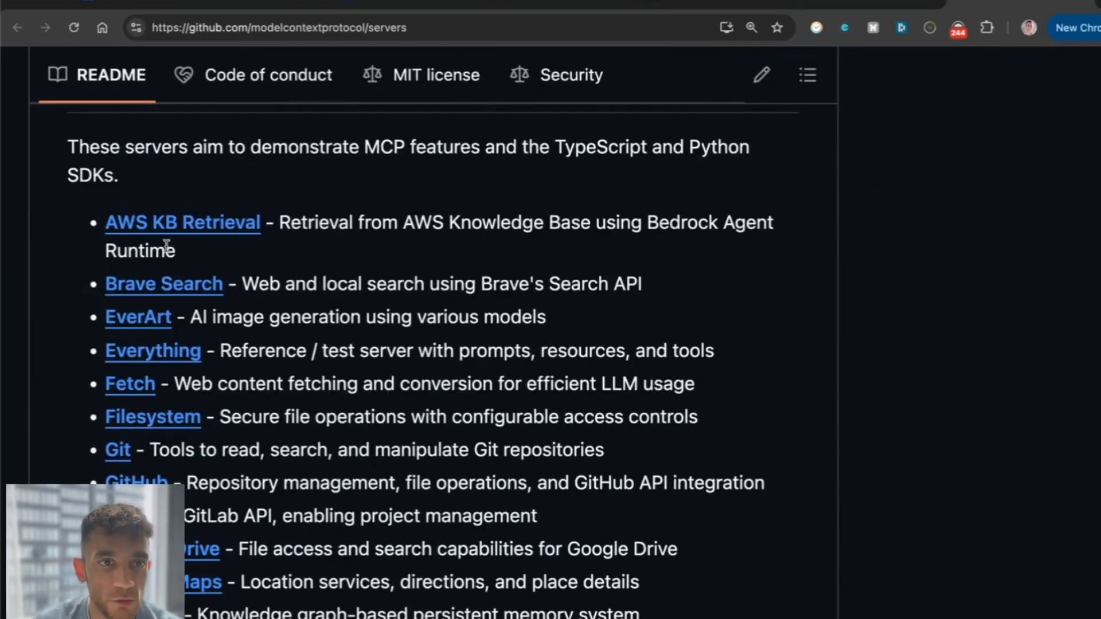
scroll("down", 3)
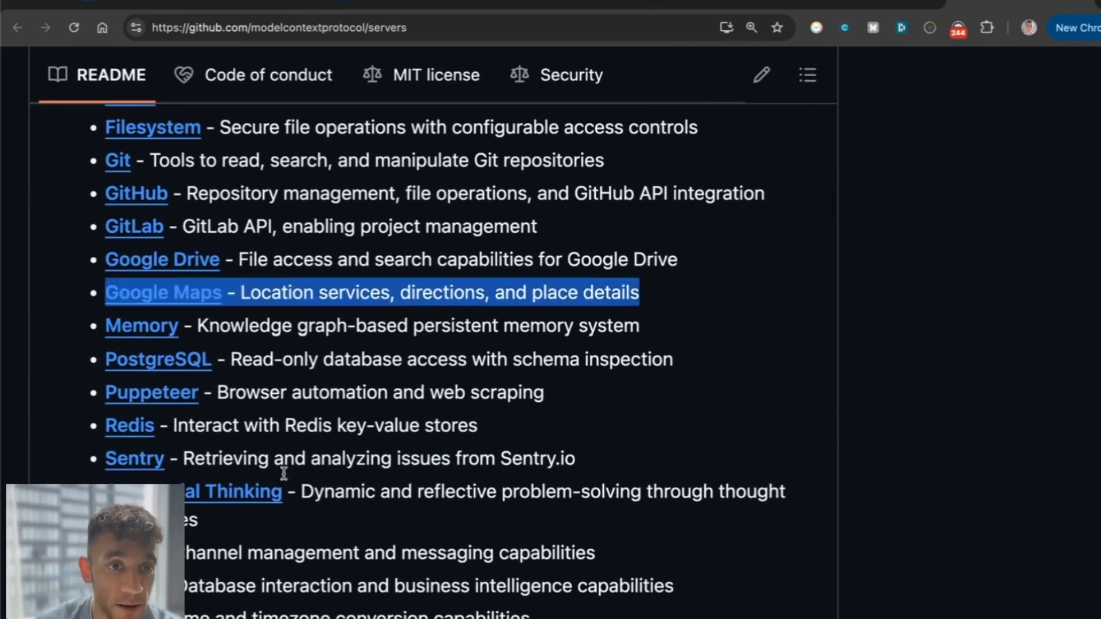
scroll("down", 3)
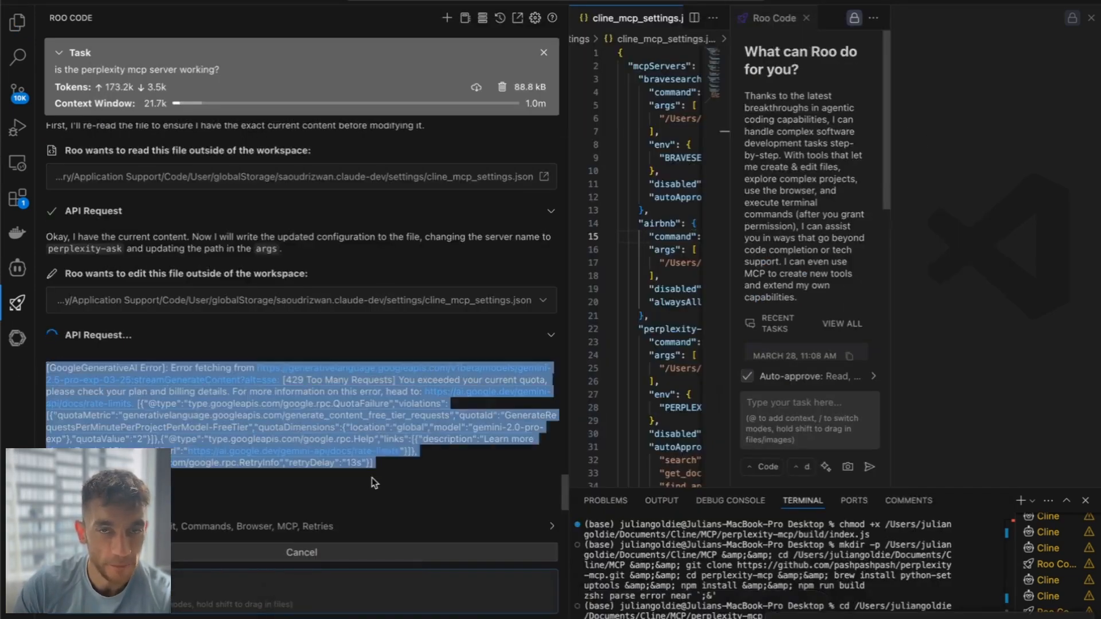
Step: Remove the perplexity server in Roo Code's MCP Servers view, then close the view
left_click(297, 209)
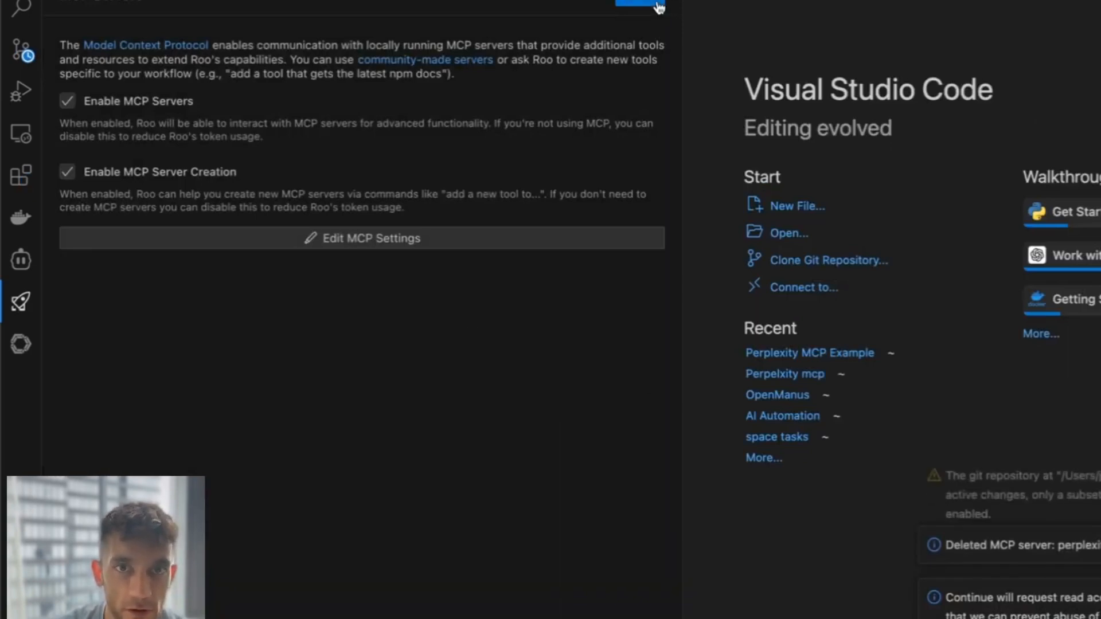
left_click(638, 7)
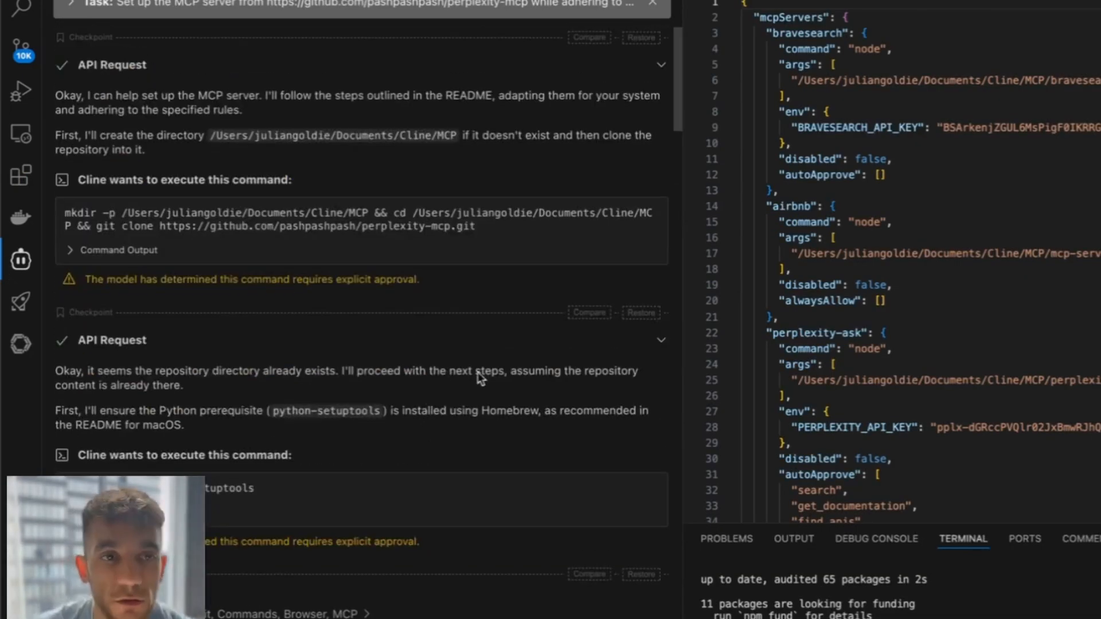
scroll("down", 3)
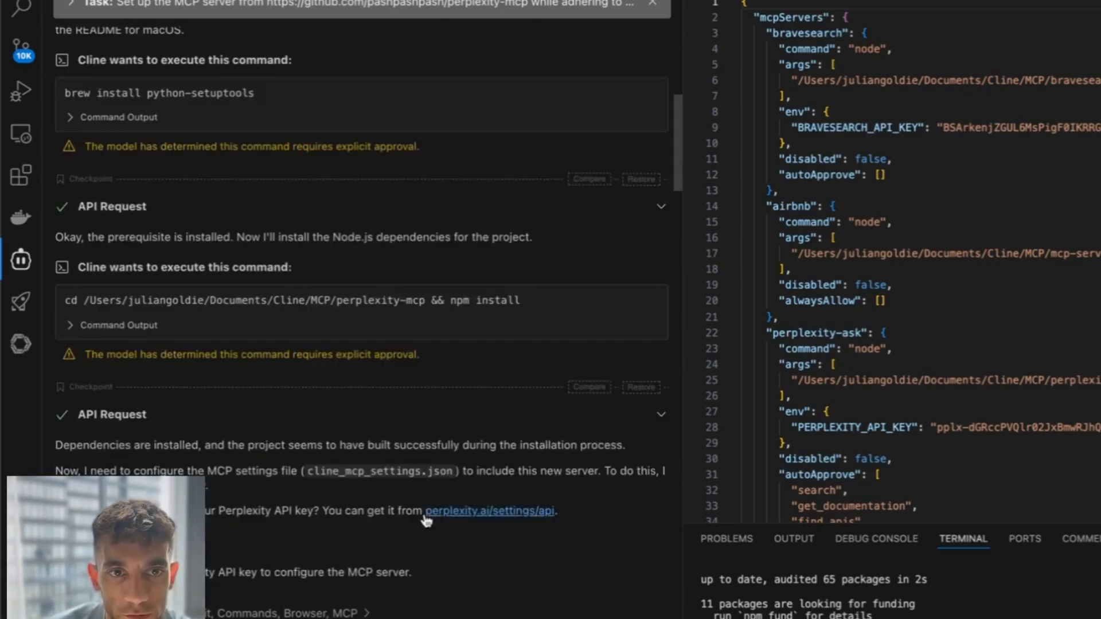
scroll("up", 3)
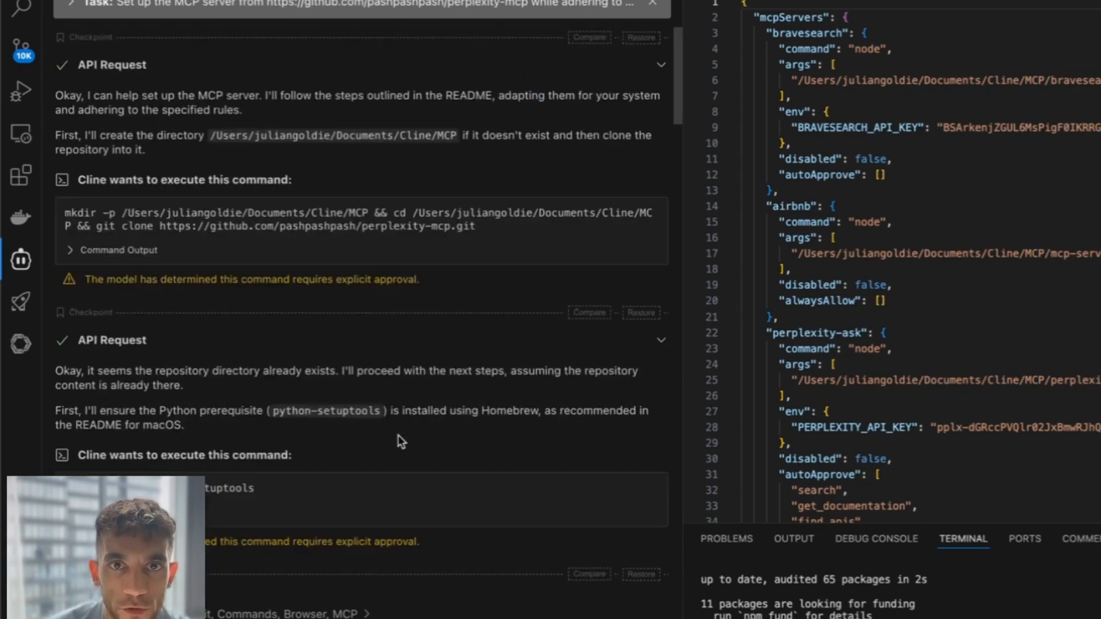
mouse_move(324, 436)
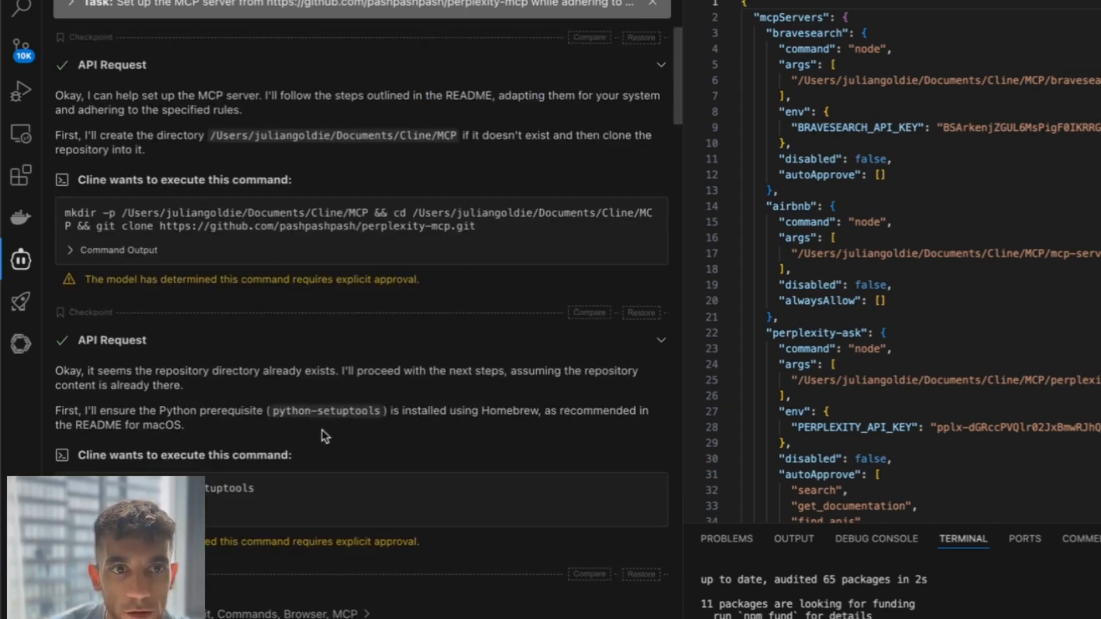
mouse_move(359, 334)
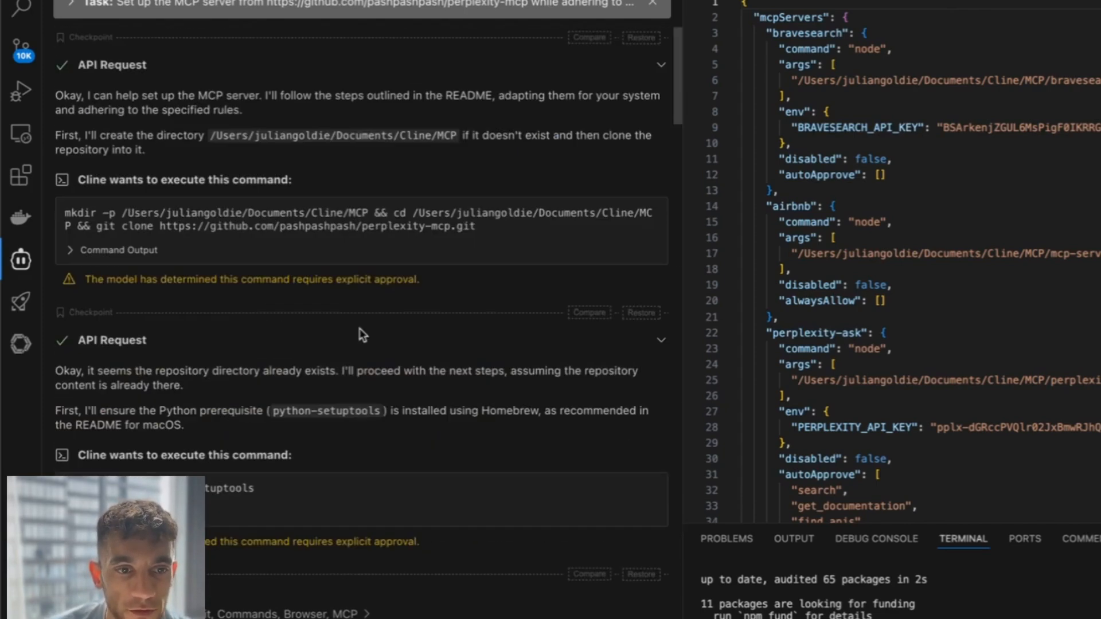
scroll("down", 3)
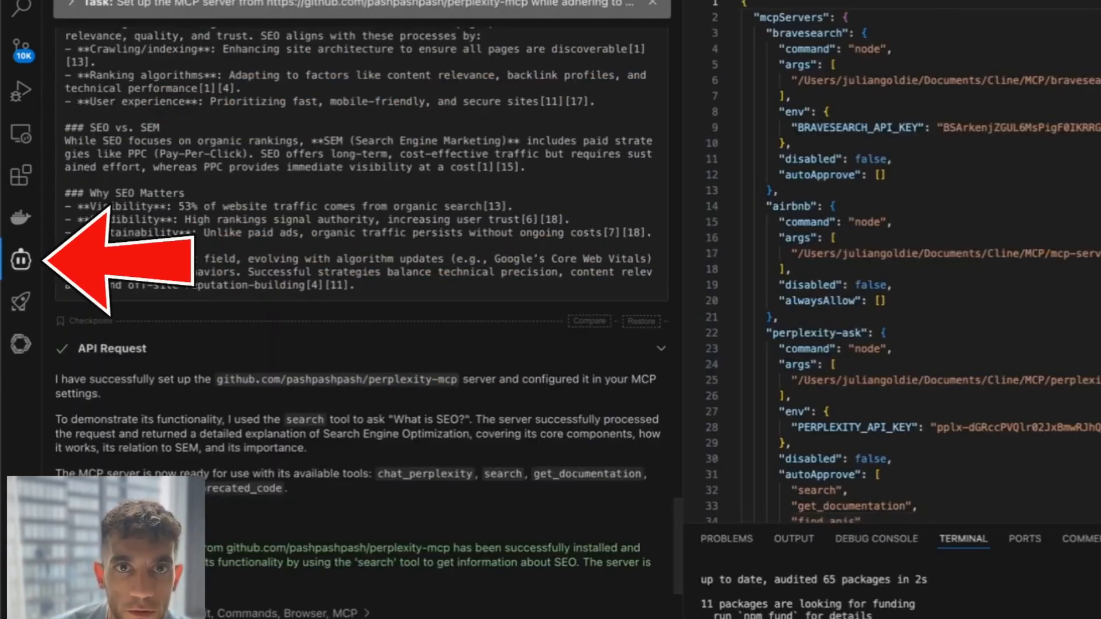
left_click(21, 260)
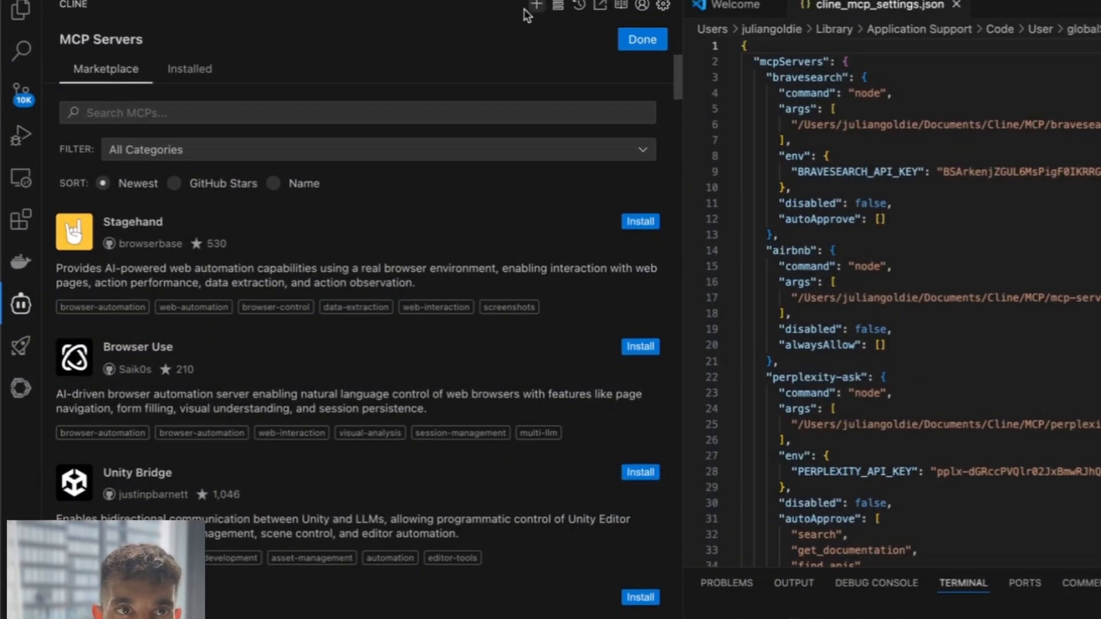
left_click(640, 39)
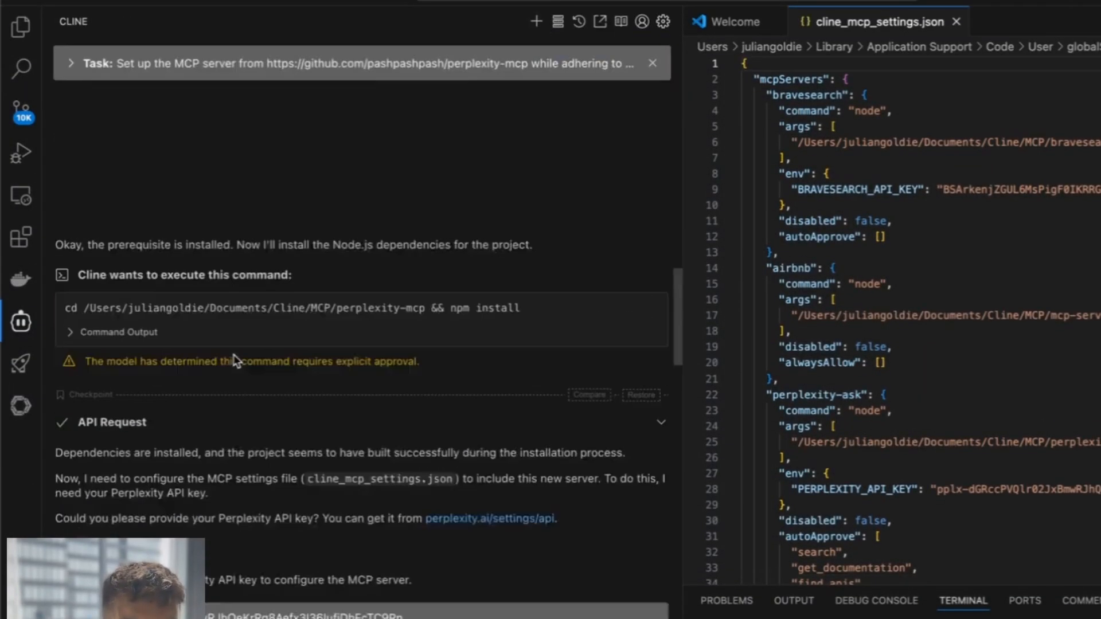
scroll("up", 3)
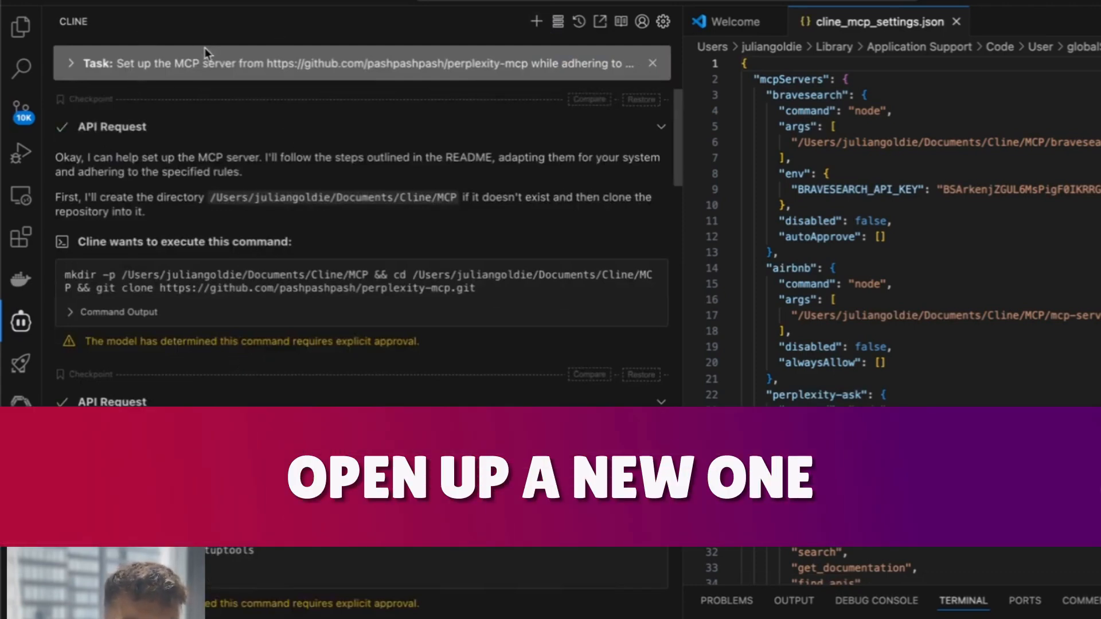
left_click(94, 63)
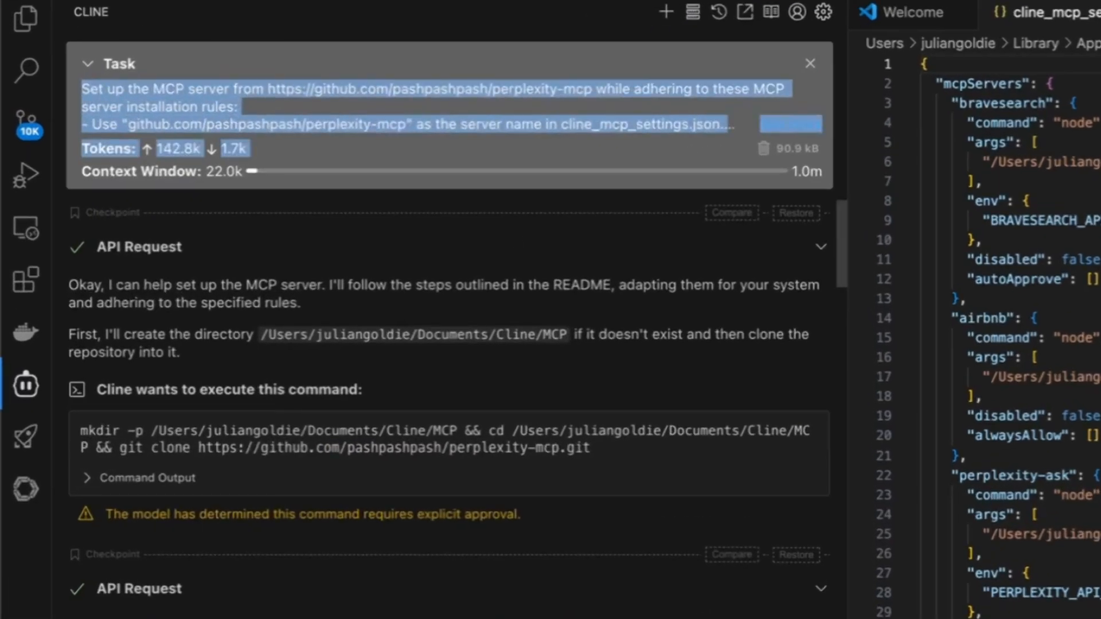
mouse_move(267, 363)
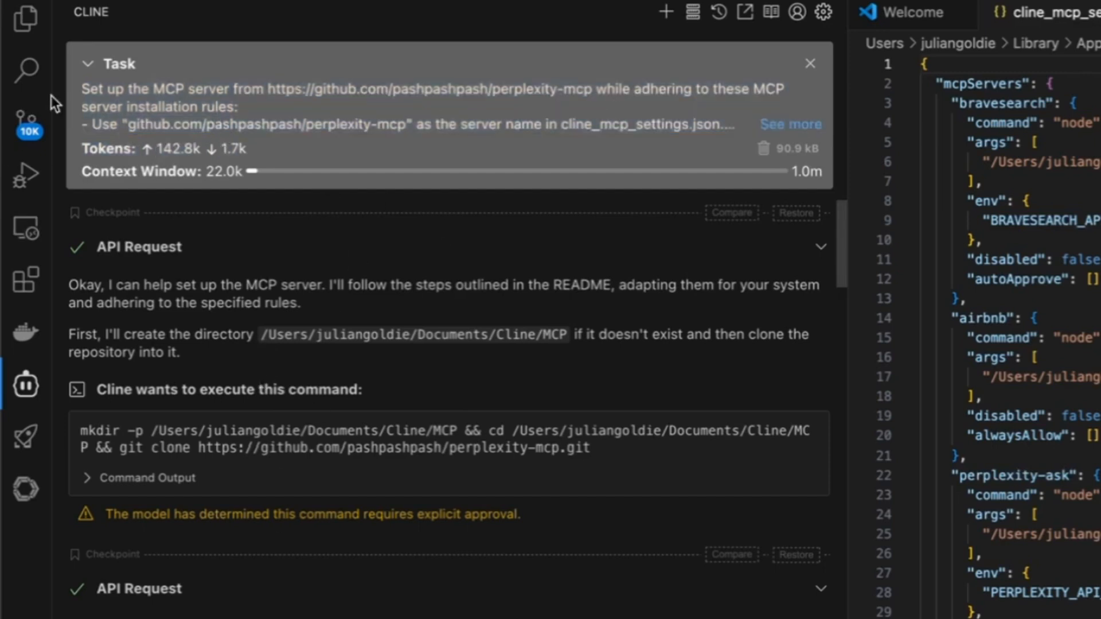
mouse_move(66, 284)
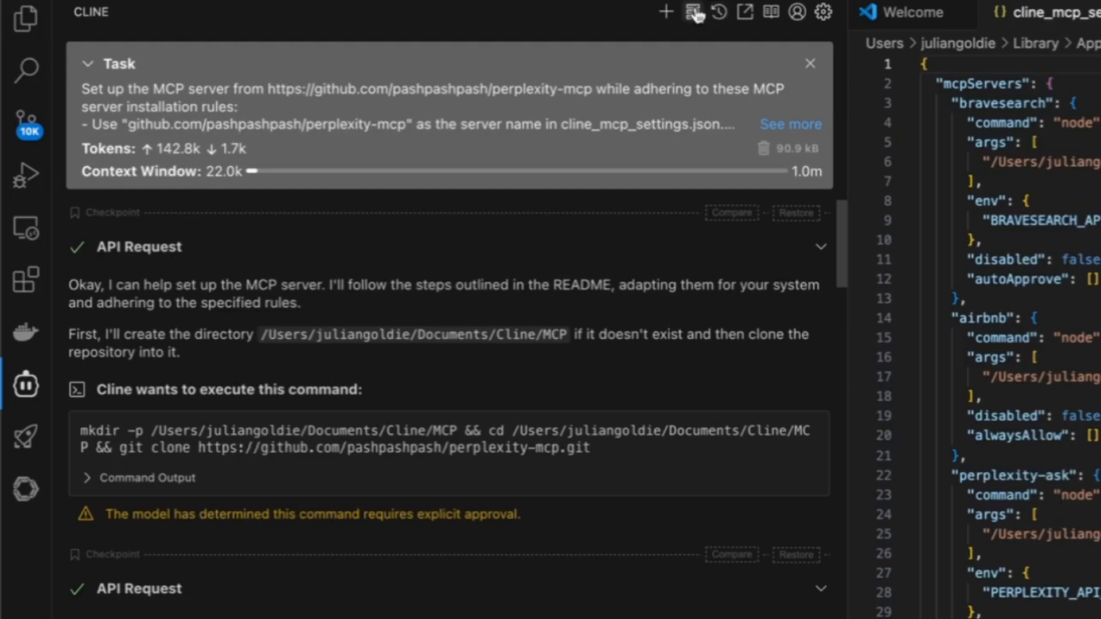
left_click(691, 13)
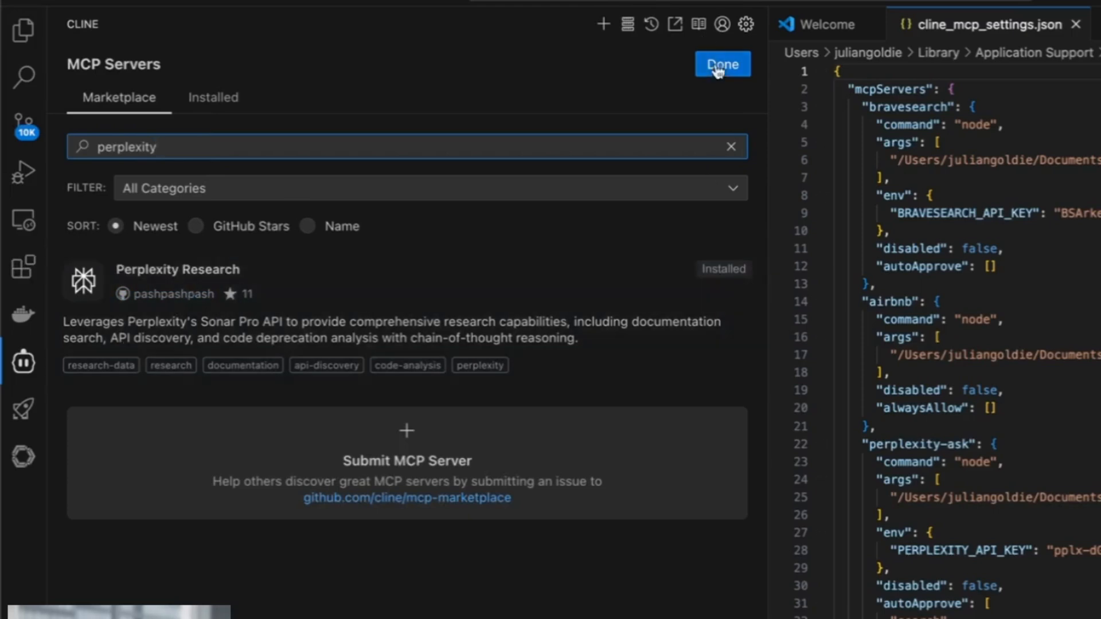
left_click(722, 63)
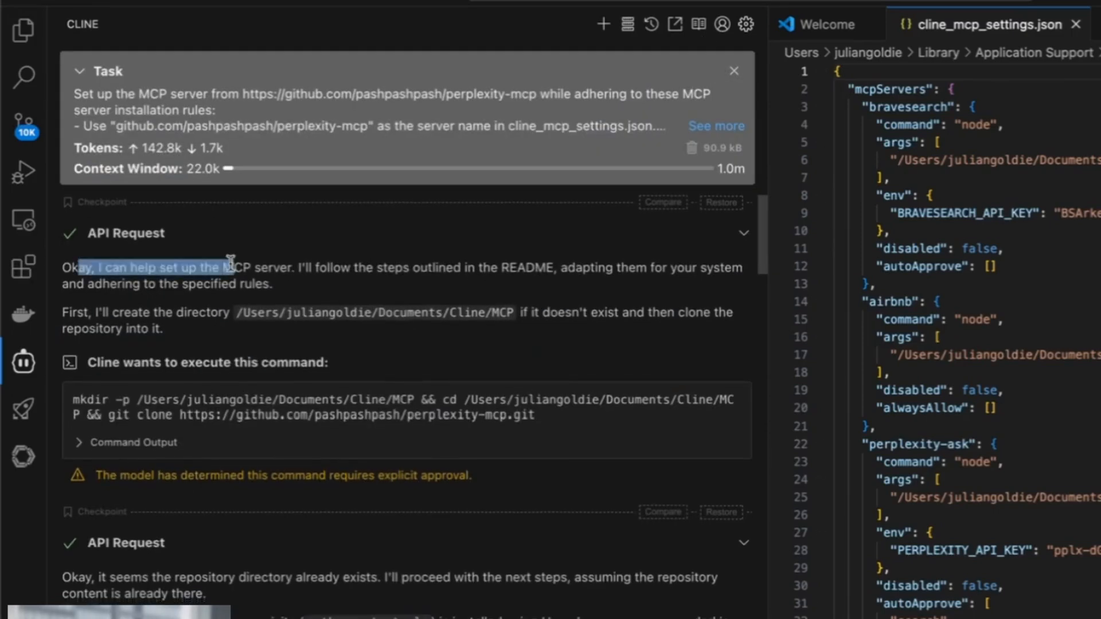
scroll("down", 3)
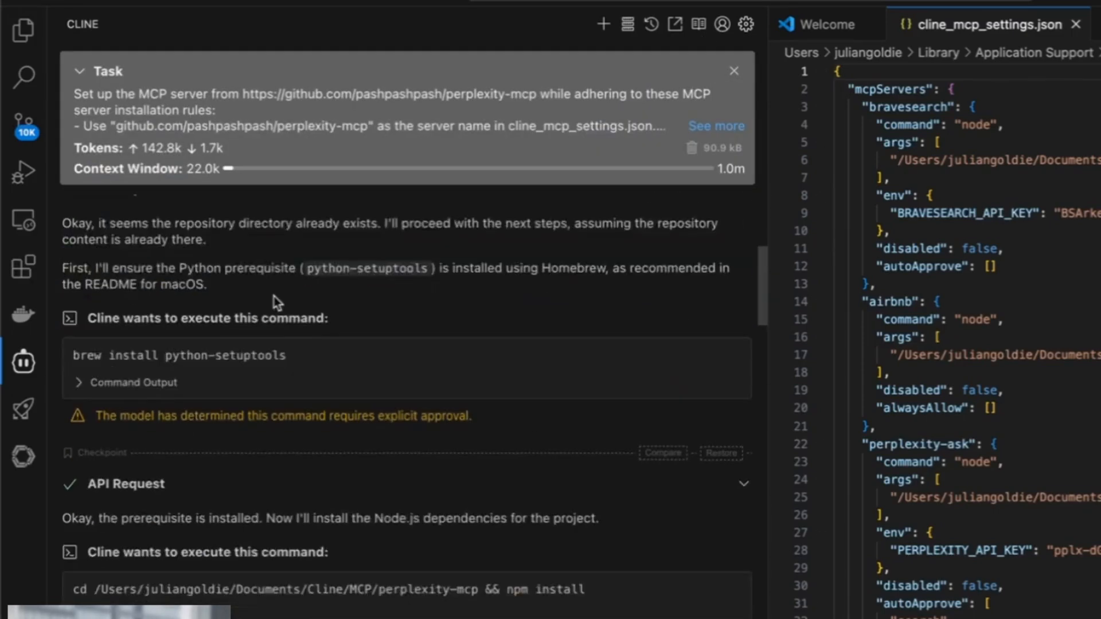
scroll("down", 3)
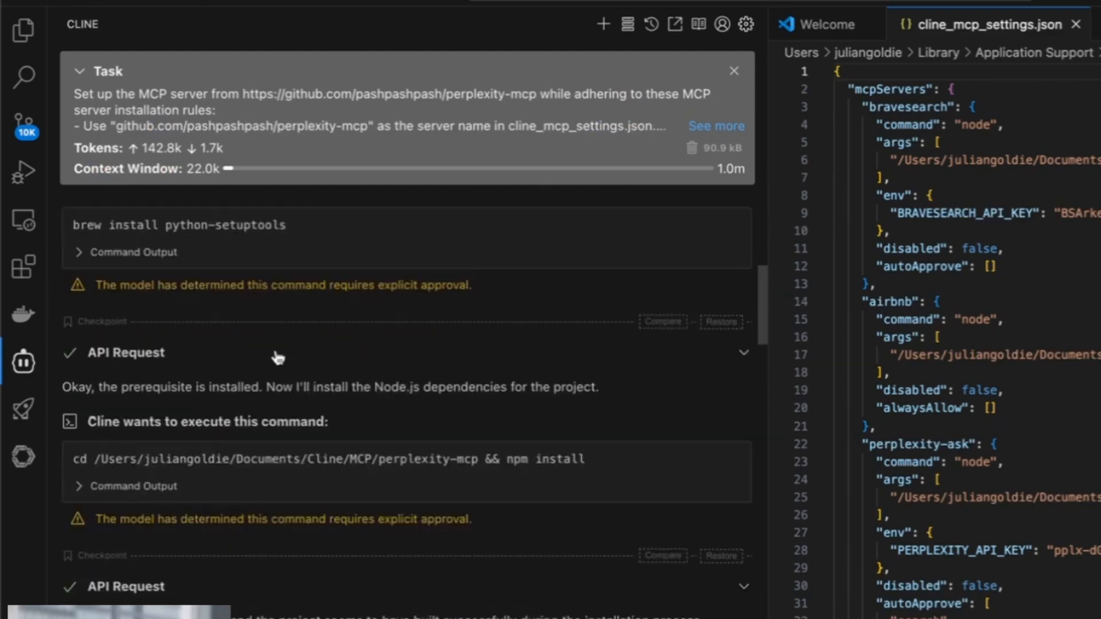
scroll("down", 3)
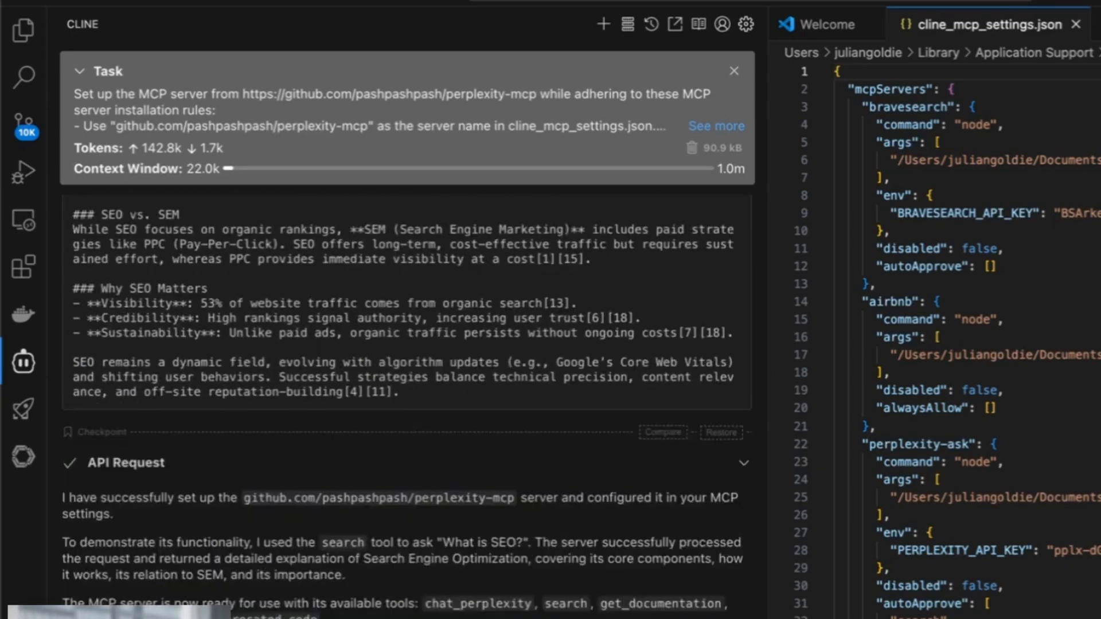
scroll("up", 3)
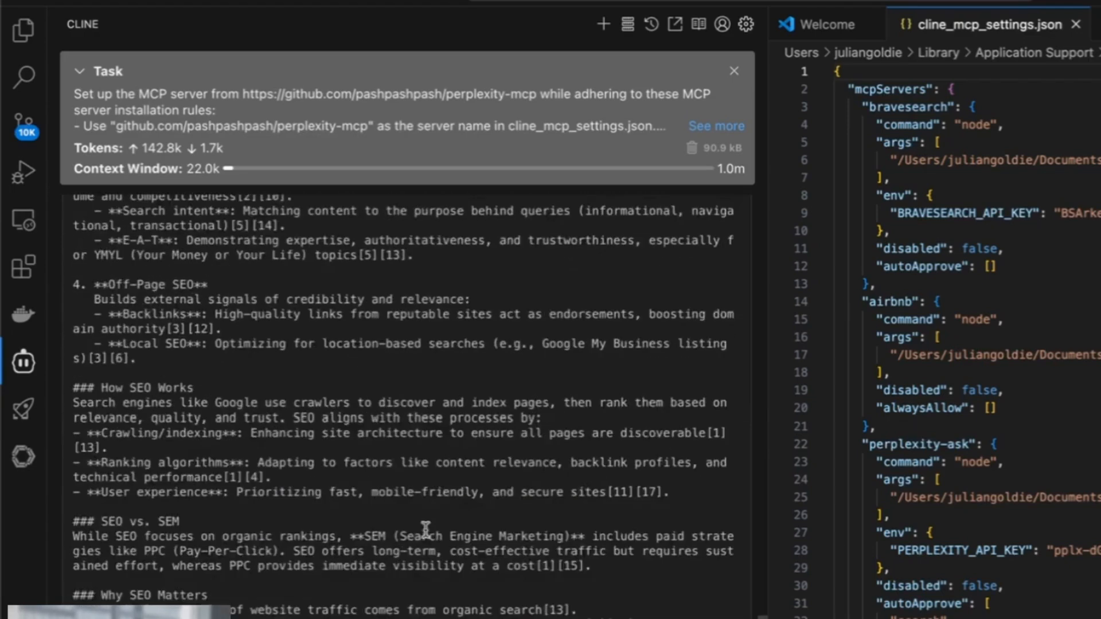
scroll("down", 3)
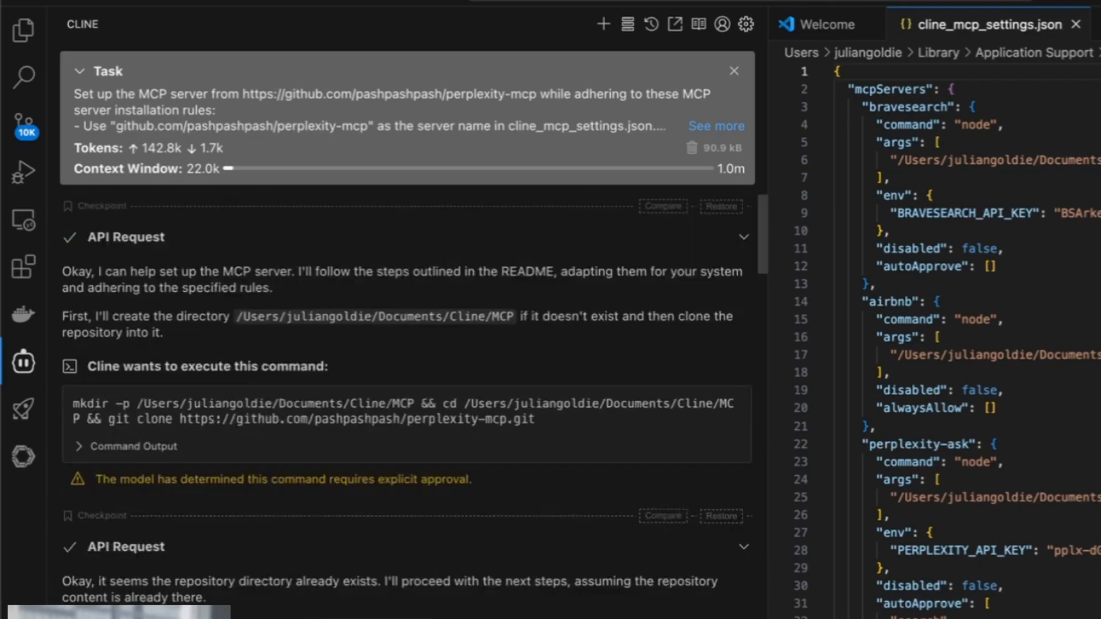
mouse_move(491, 476)
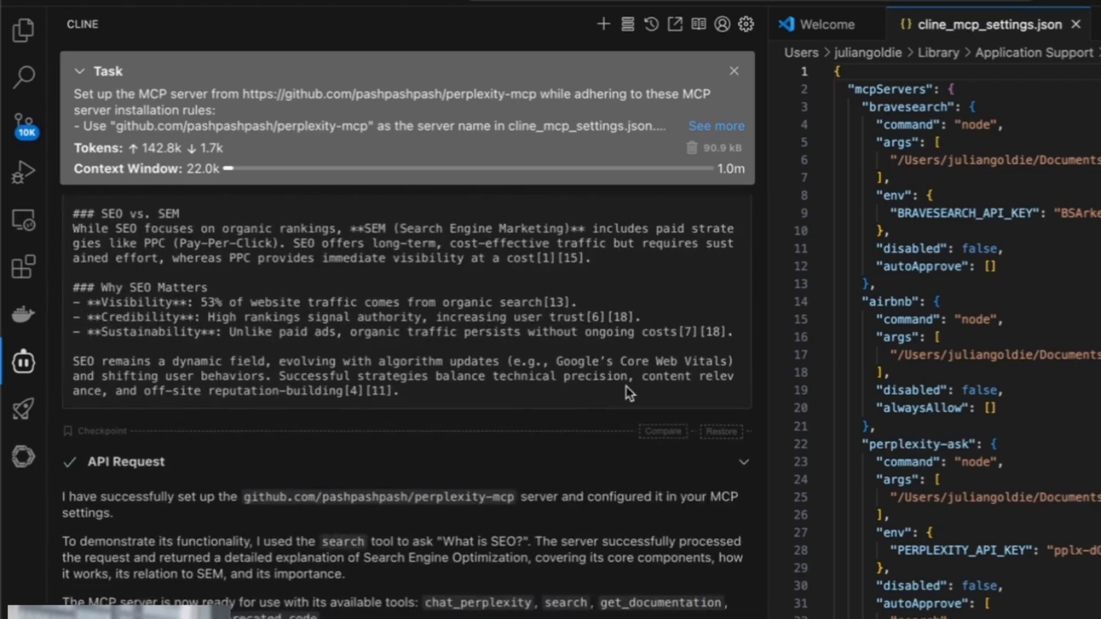
mouse_move(178, 588)
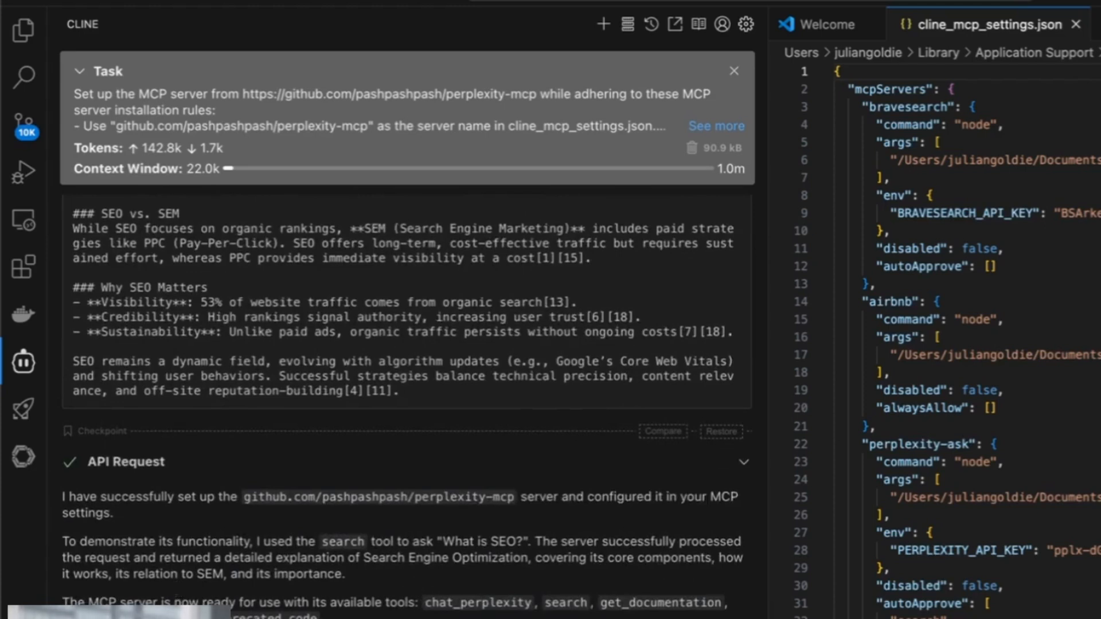
mouse_move(696, 81)
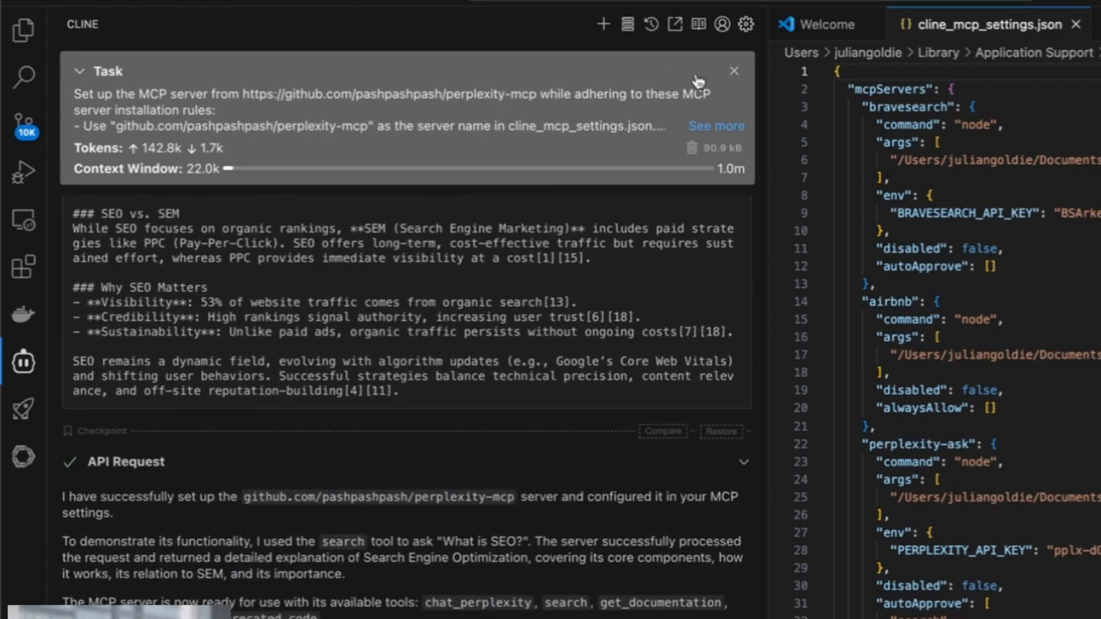
left_click(746, 25)
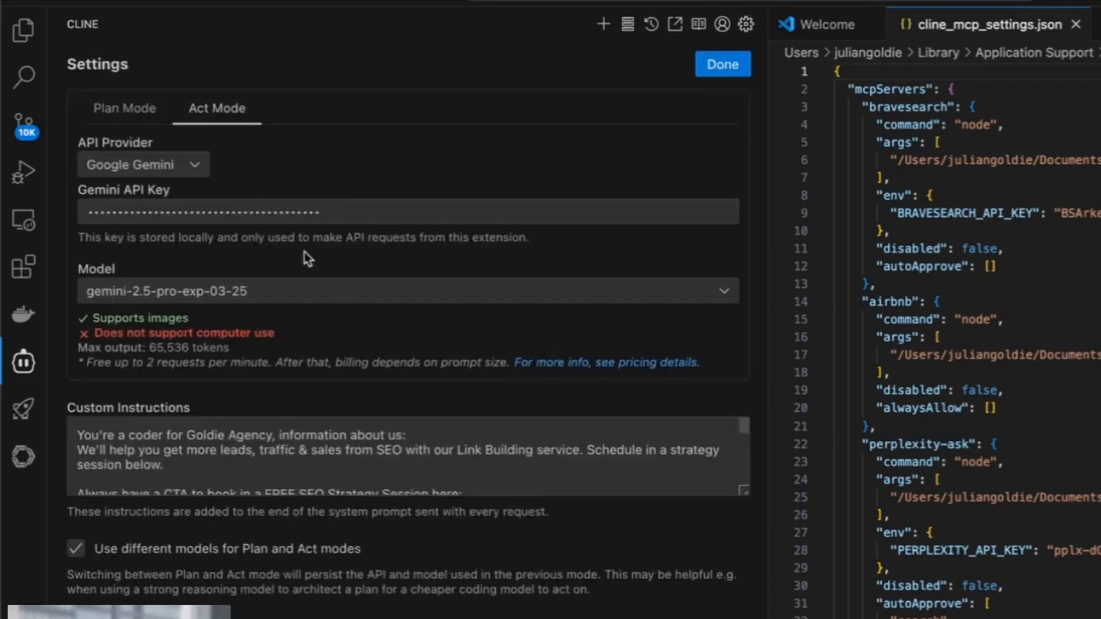
left_click(721, 64)
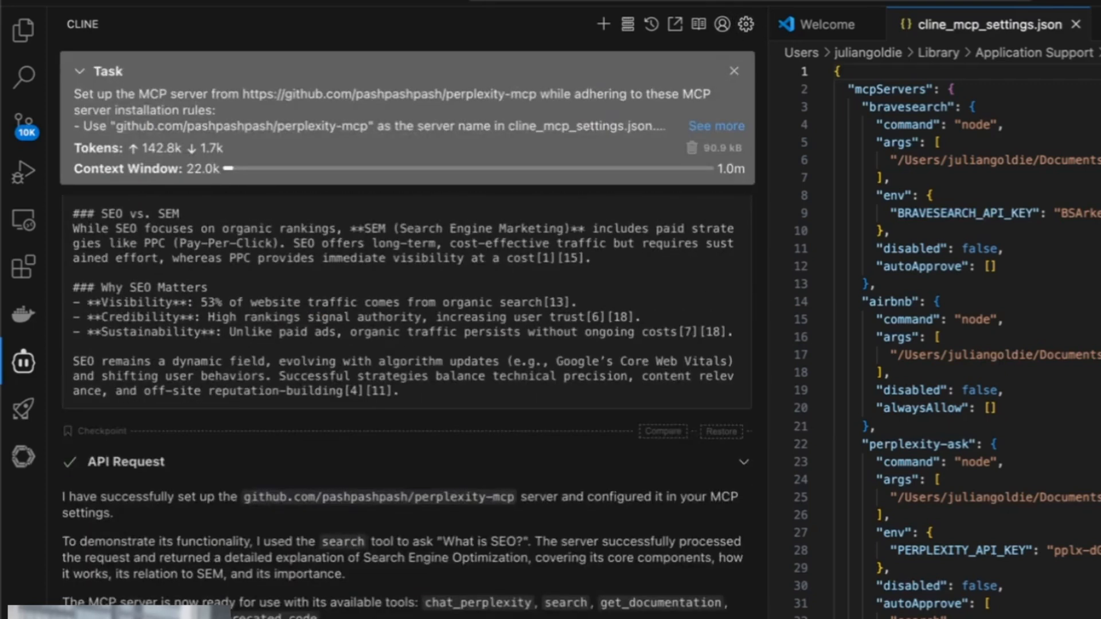
Step: Read Cline's Perplexity search summary of AI news headlines for March 30, 2025
scroll("down", 3)
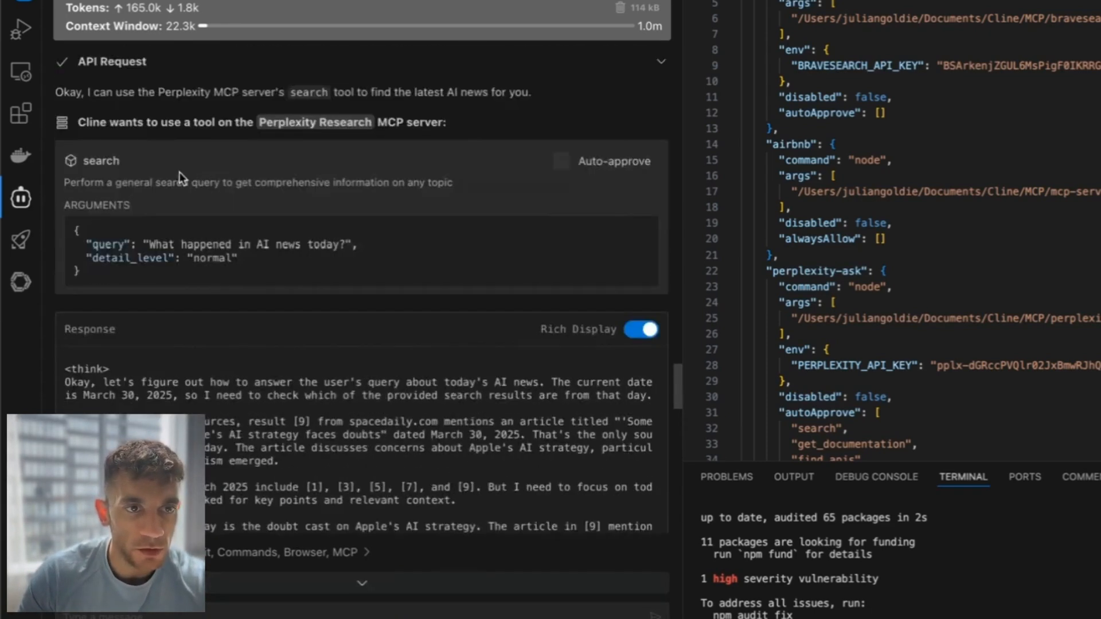
scroll("down", 3)
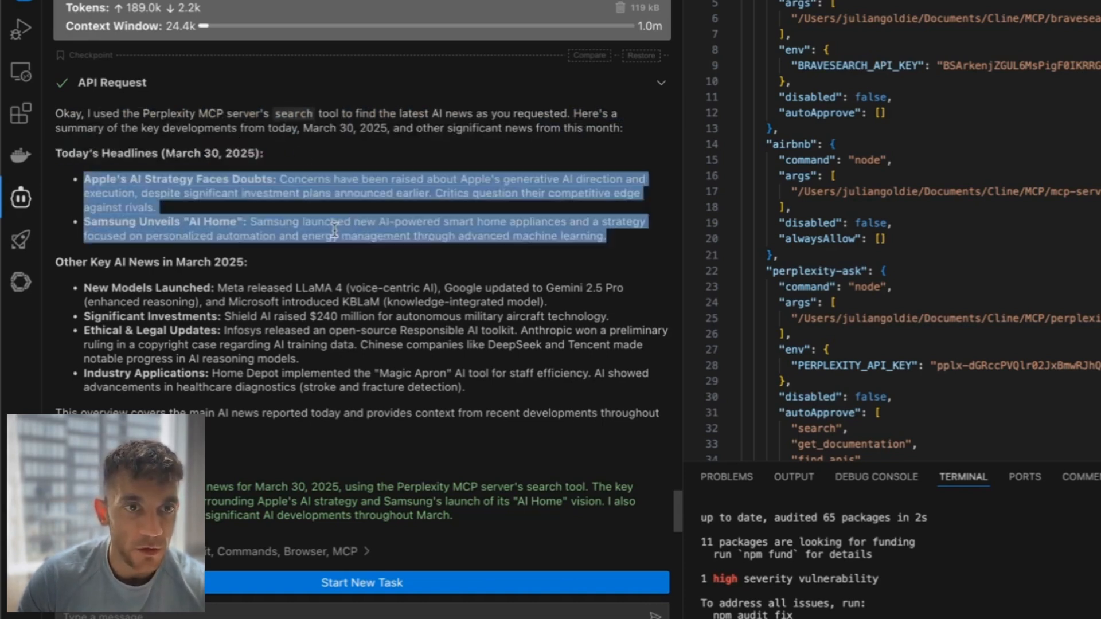
left_click(123, 242)
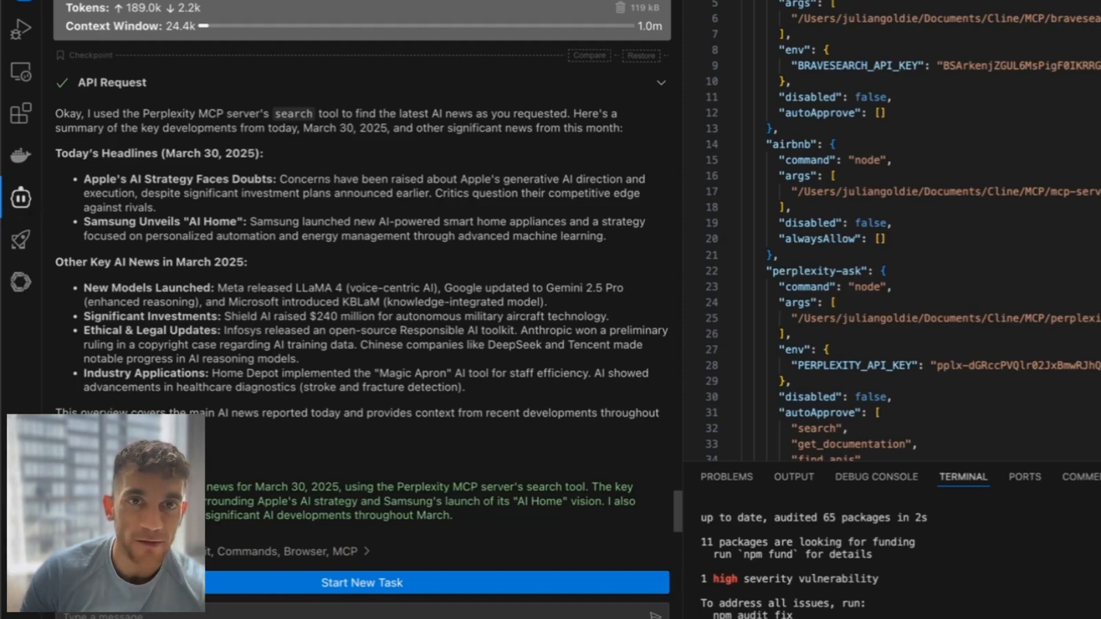
Step: Search the MCP marketplace for 'perplexity', confirm Perplexity Research installed, then clear the search
left_click(20, 197)
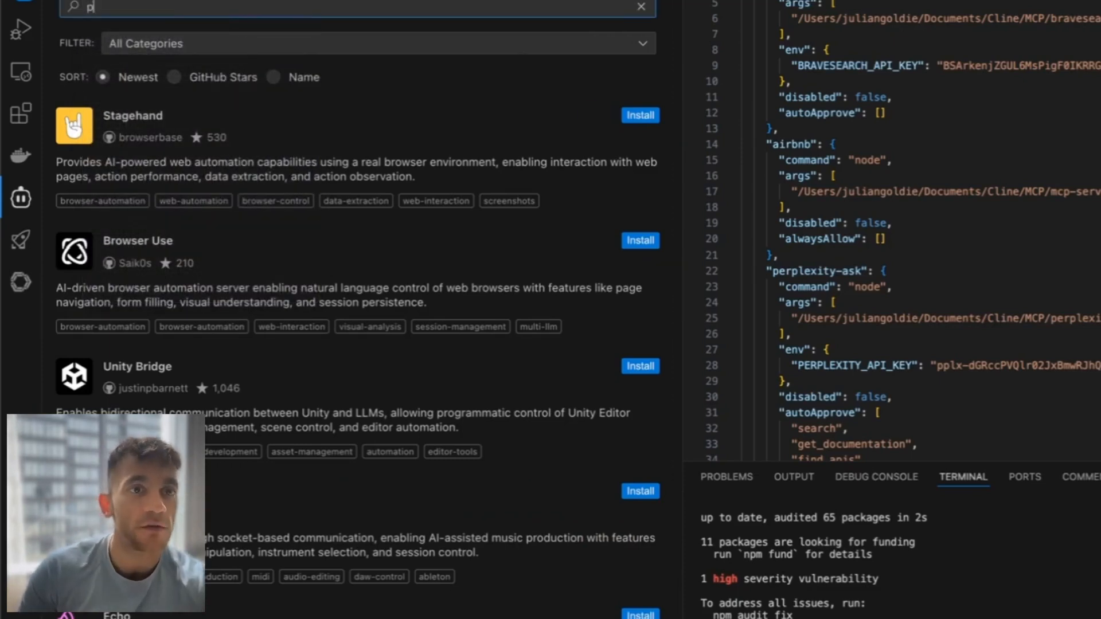
type("perplexity")
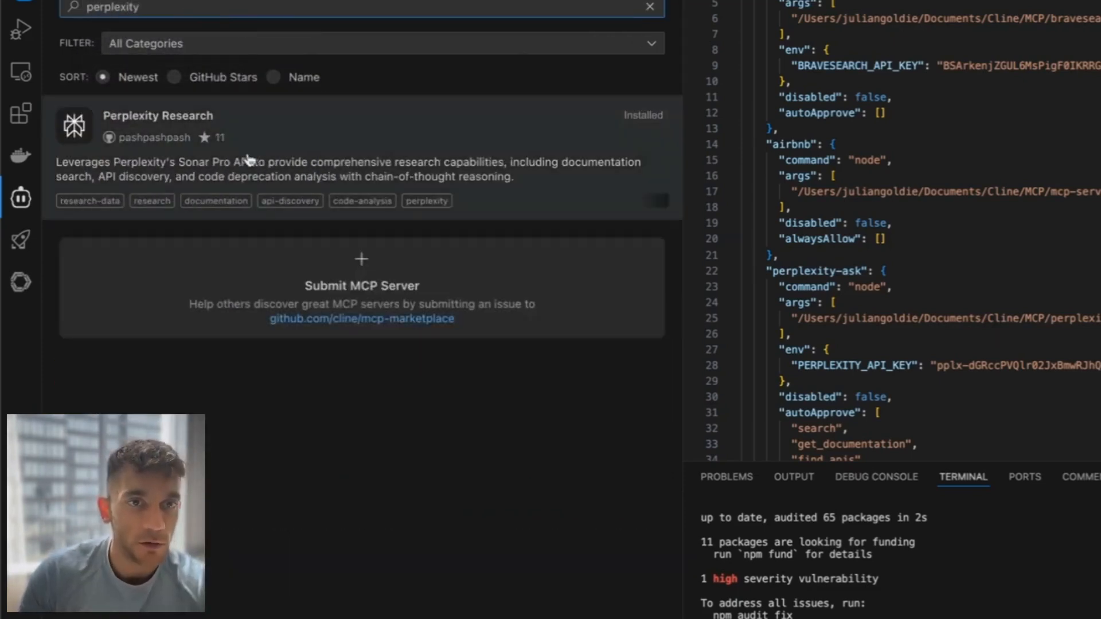
mouse_move(248, 160)
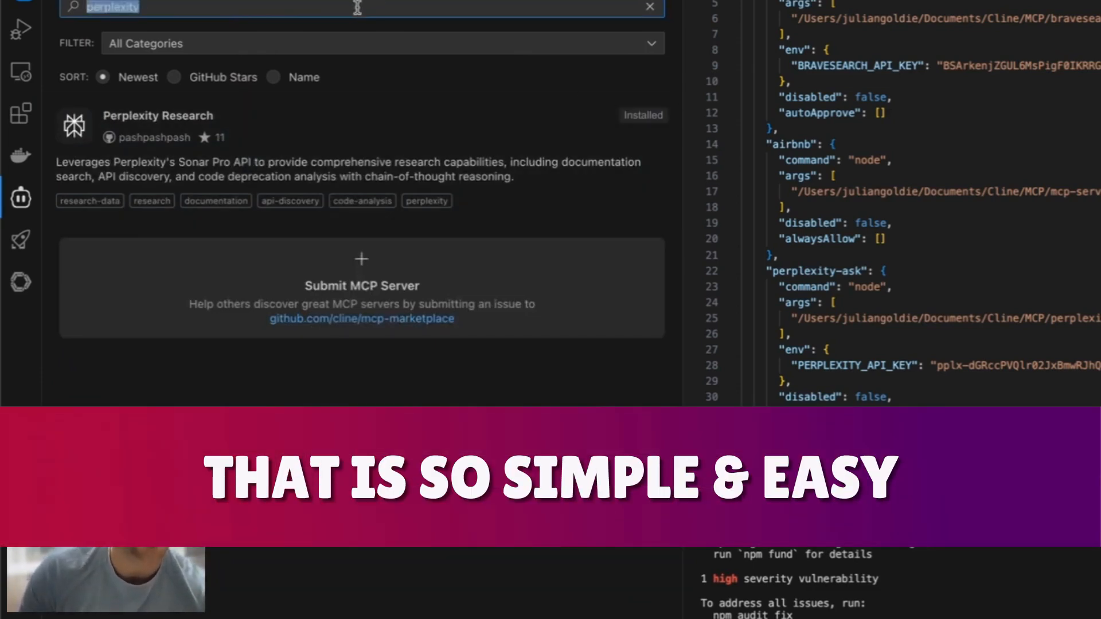
left_click(648, 7)
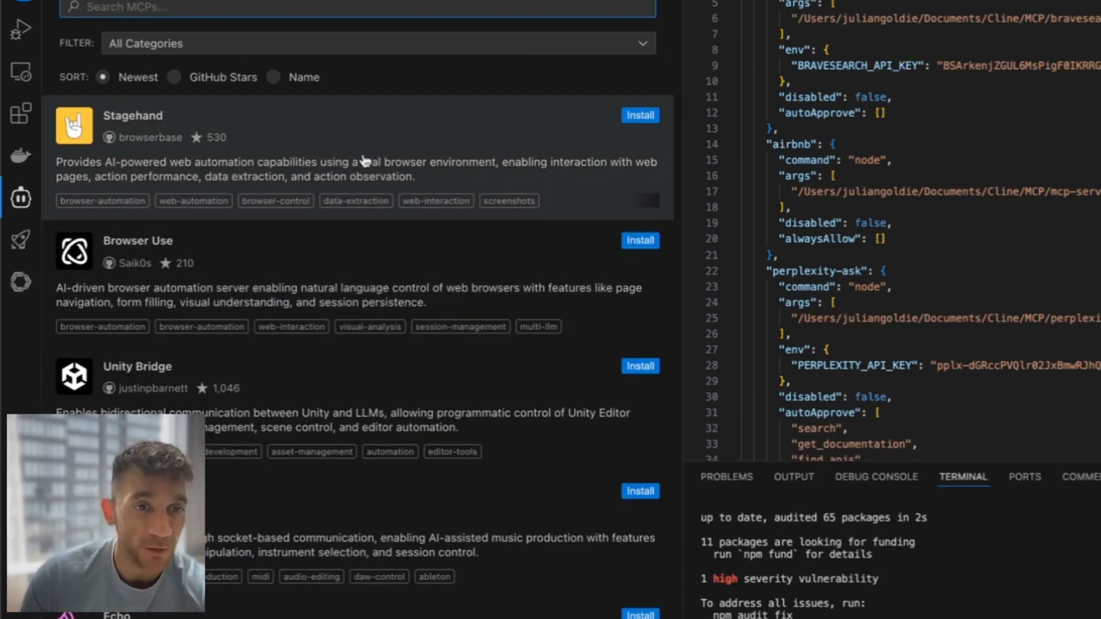
mouse_move(138, 279)
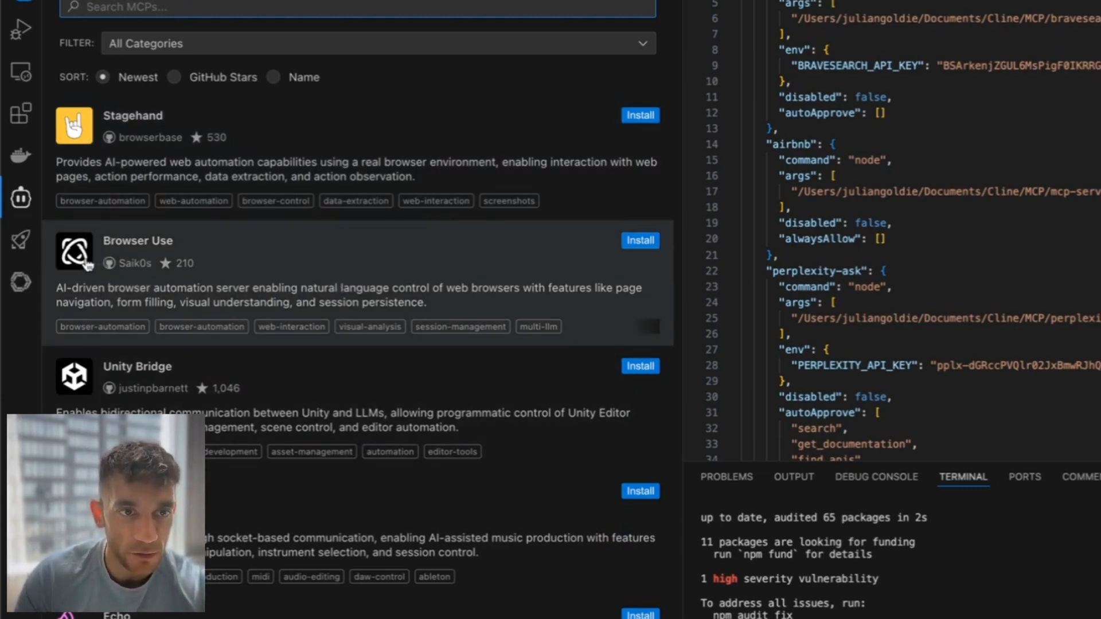
mouse_move(344, 293)
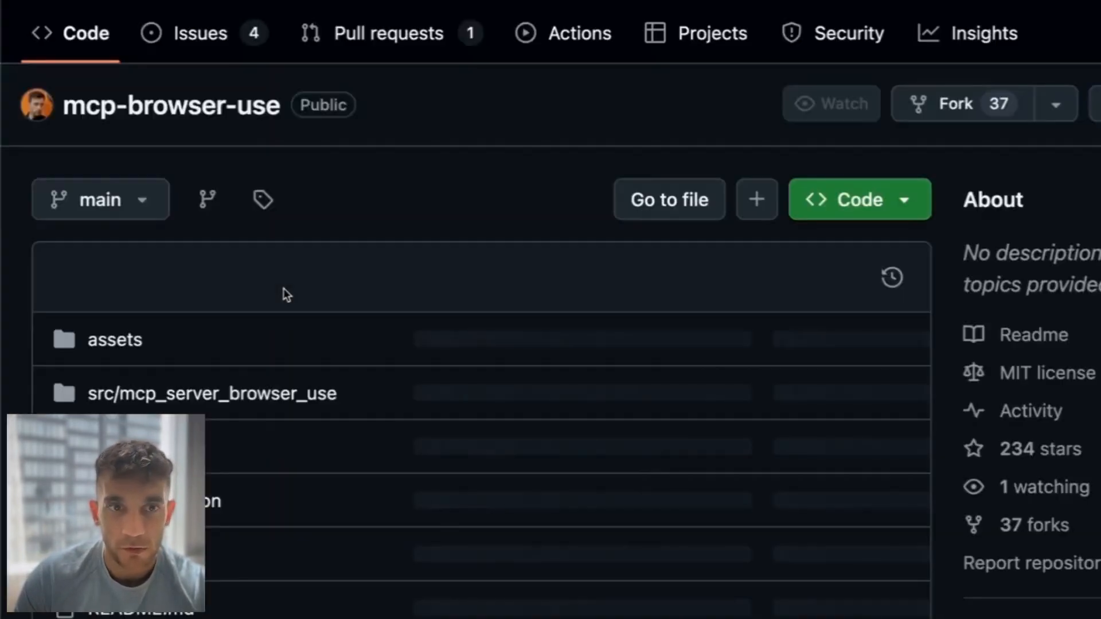
Step: Scroll the mcp-browser-use README to the LLM providers table and highlight Gemini
scroll("down", 3)
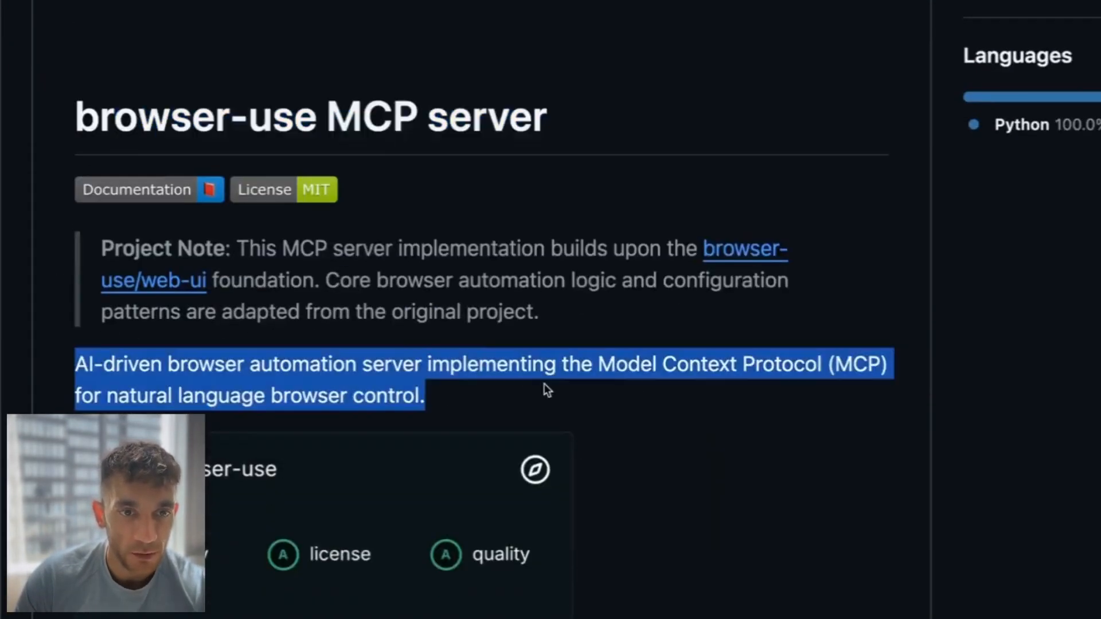
scroll("down", 3)
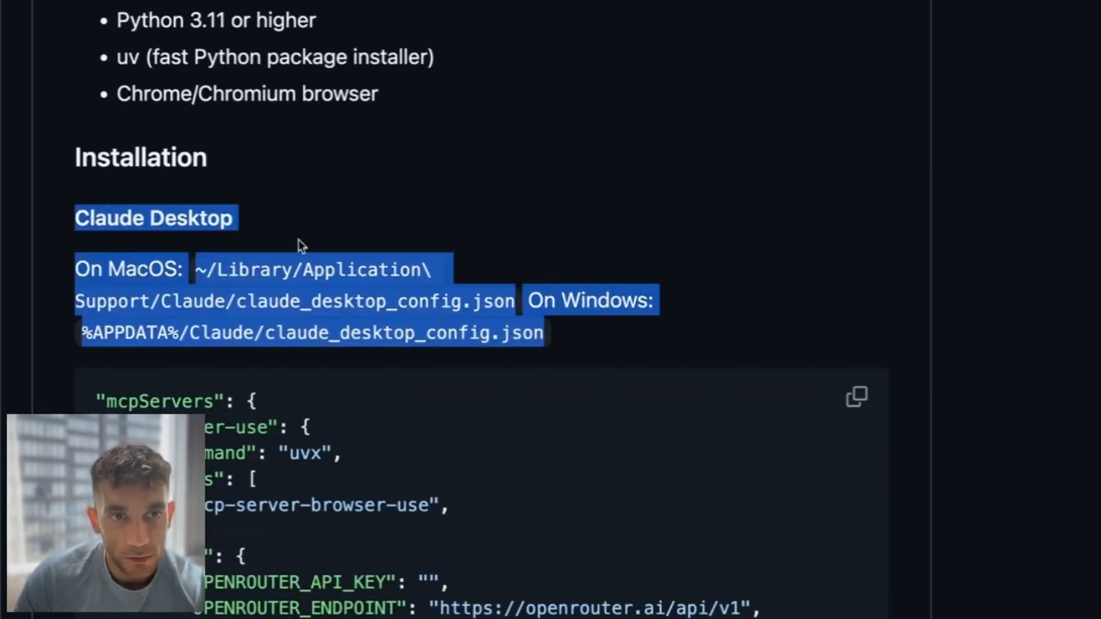
scroll("up", 3)
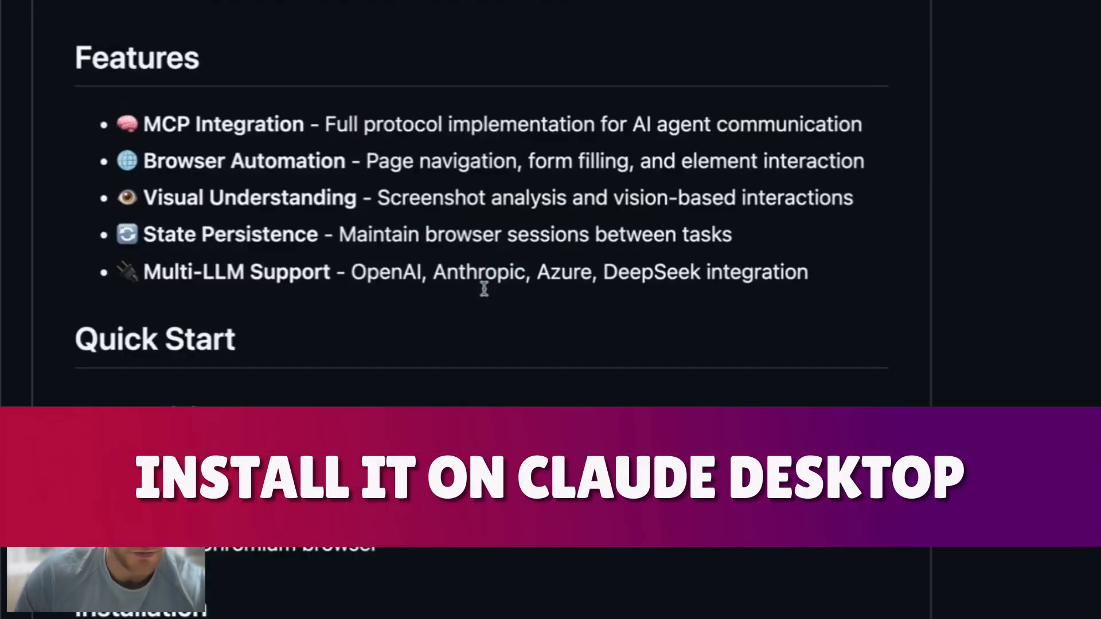
scroll("down", 3)
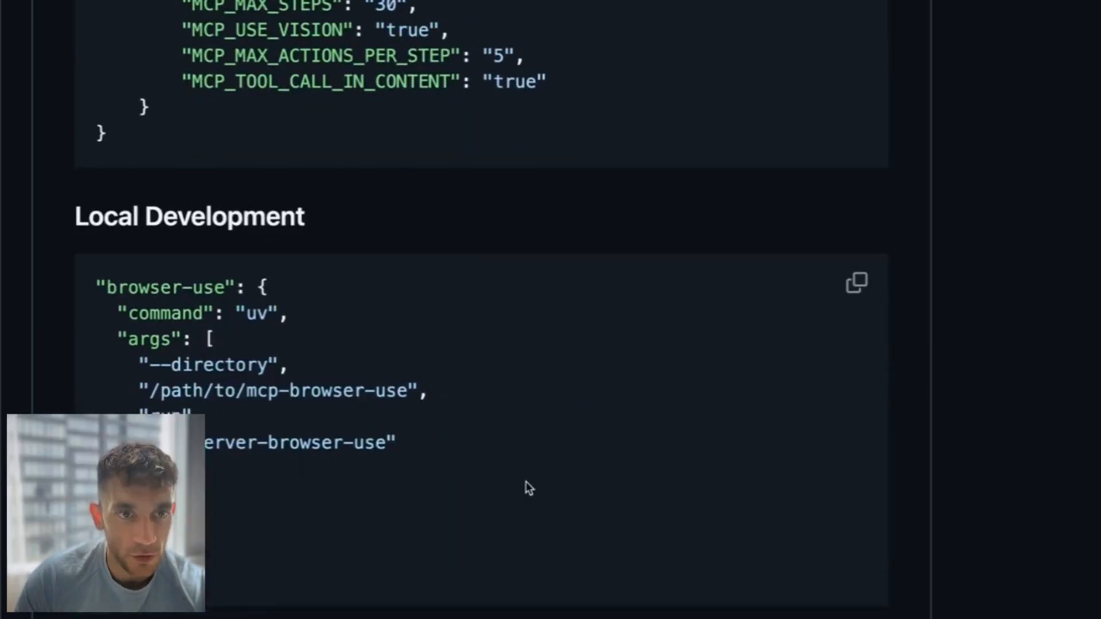
scroll("up", 3)
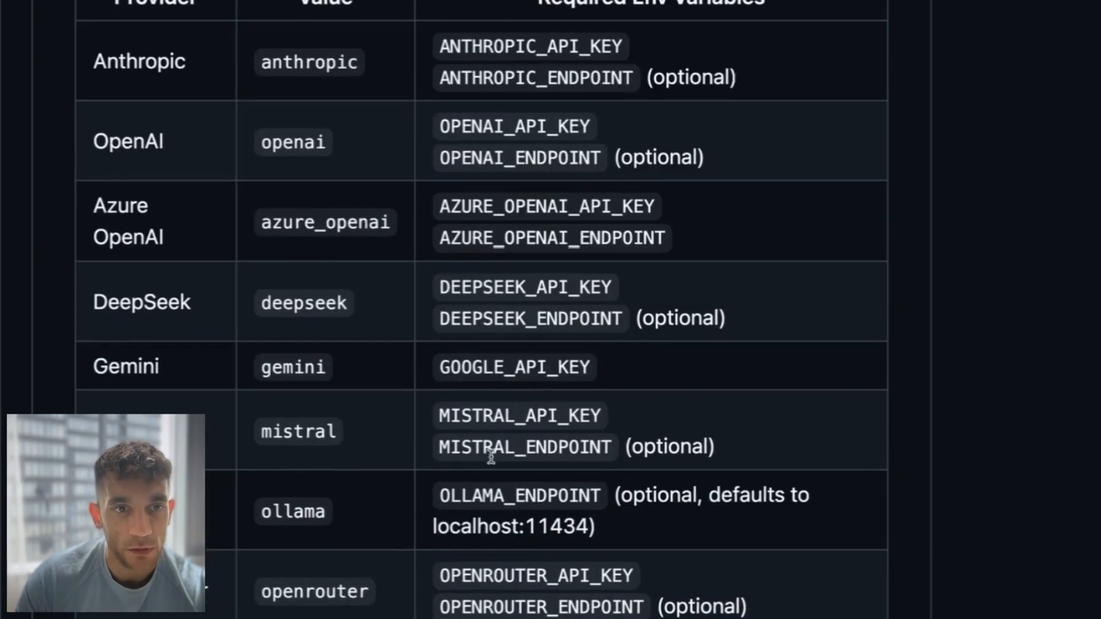
scroll("up", 3)
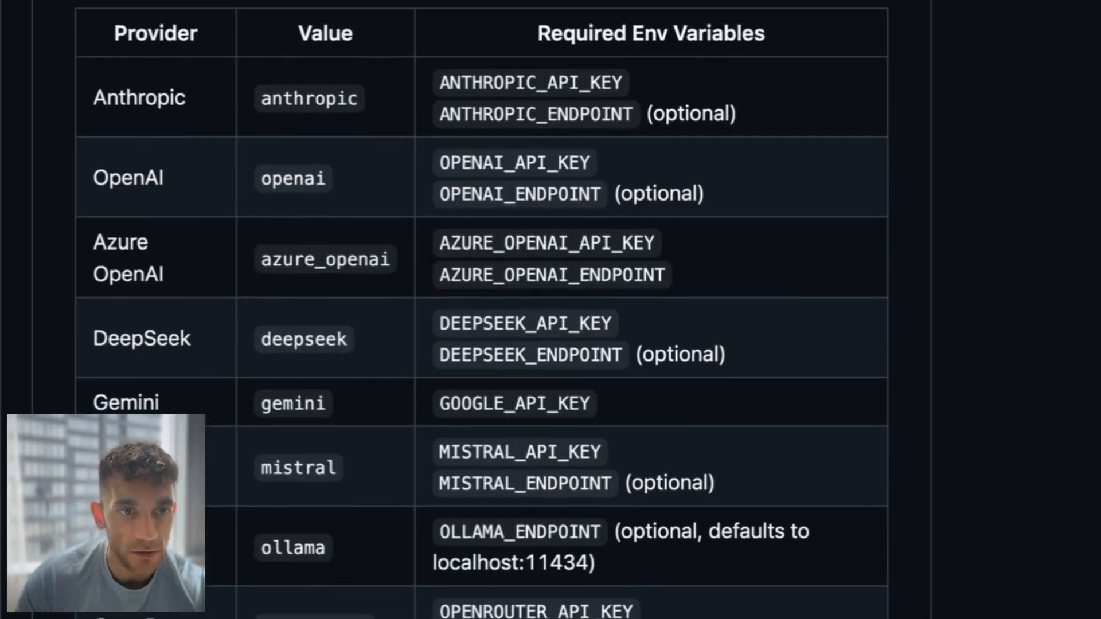
double_click(125, 402)
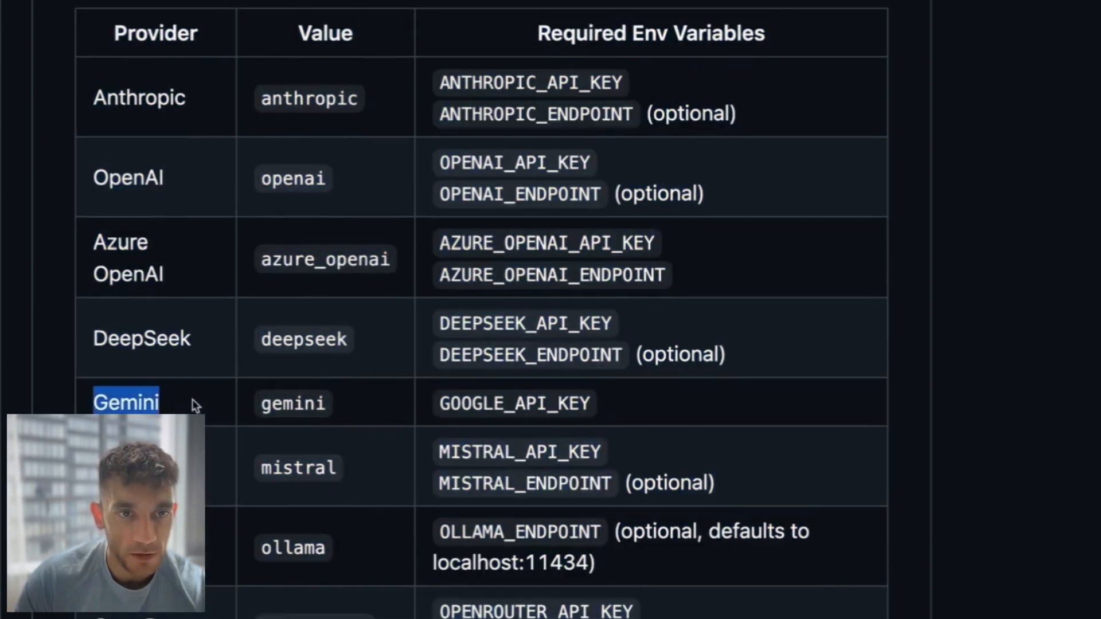
scroll("down", 3)
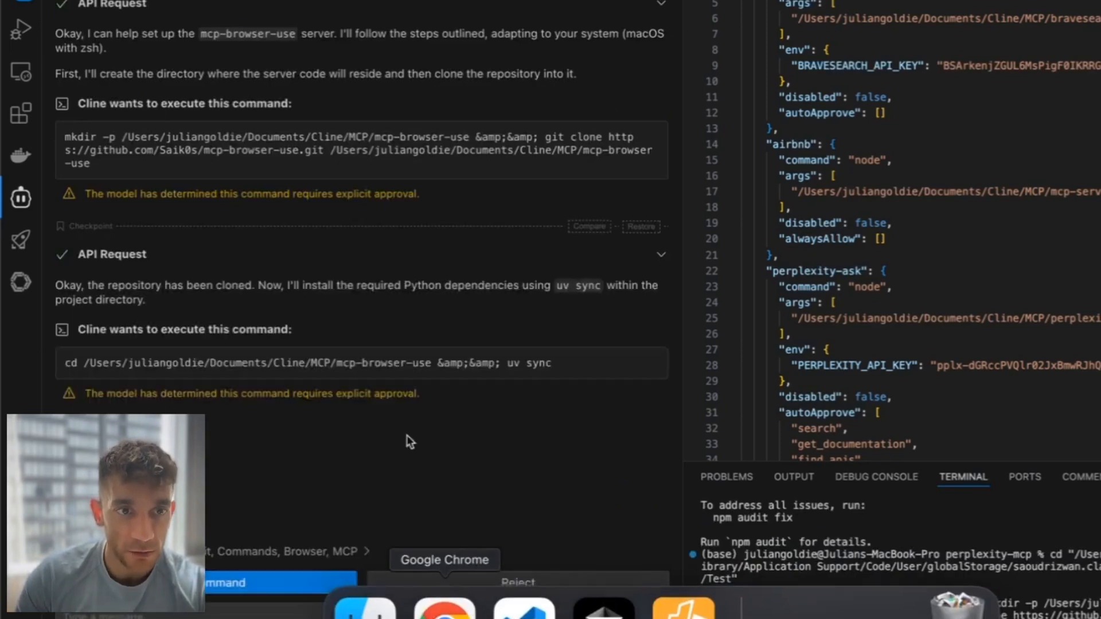
Step: Approve Cline's mcp-browser-use clone command, then recheck the README providers table in Chrome
left_click(274, 583)
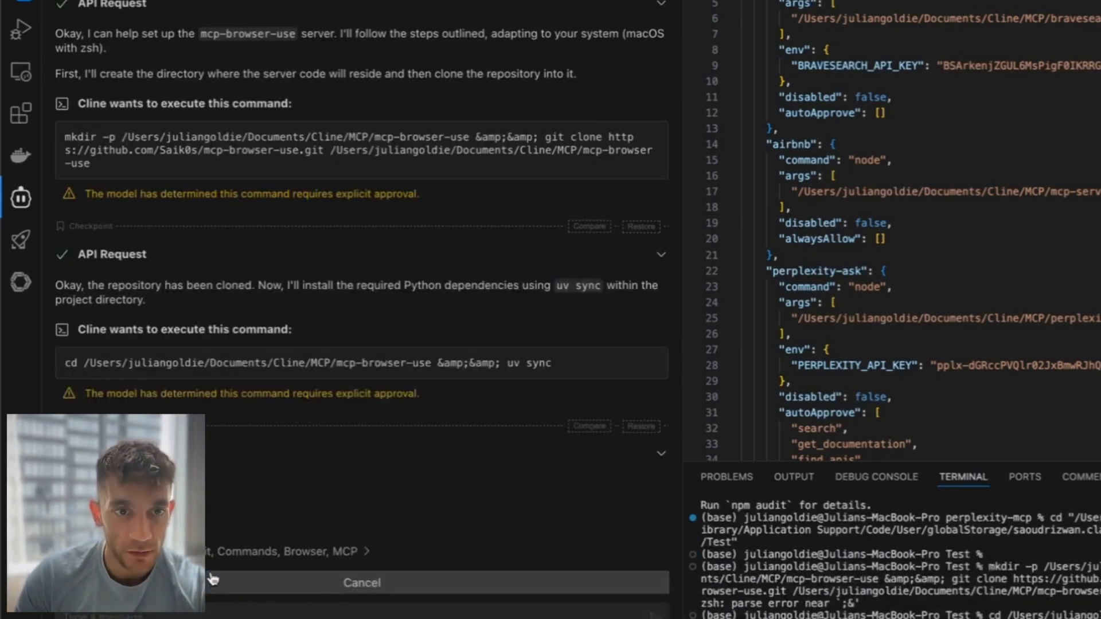
mouse_move(444, 605)
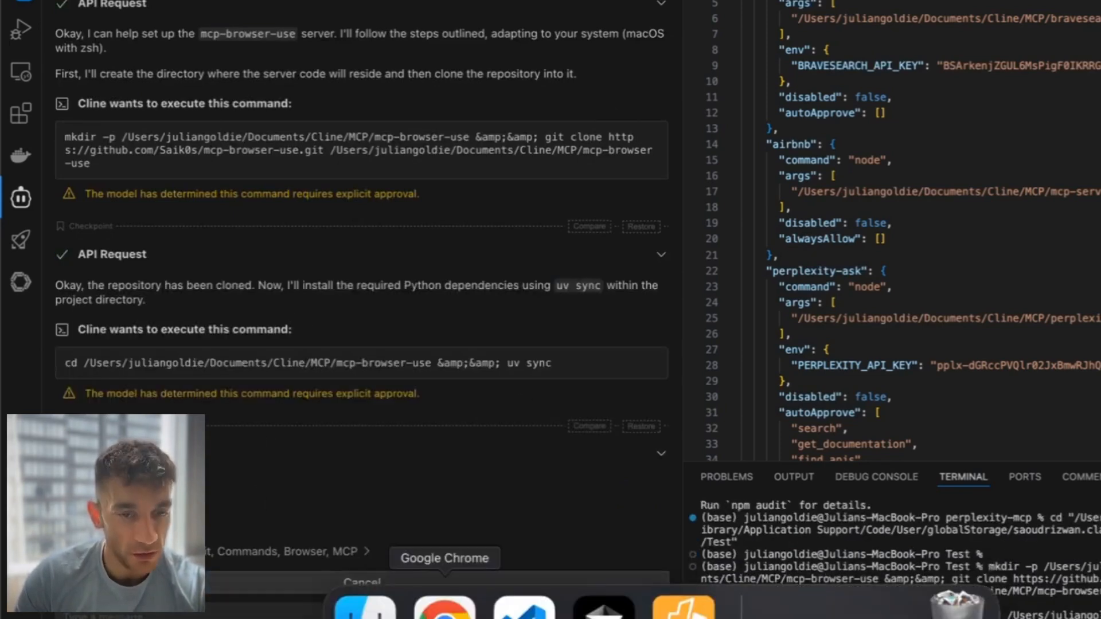
left_click(444, 605)
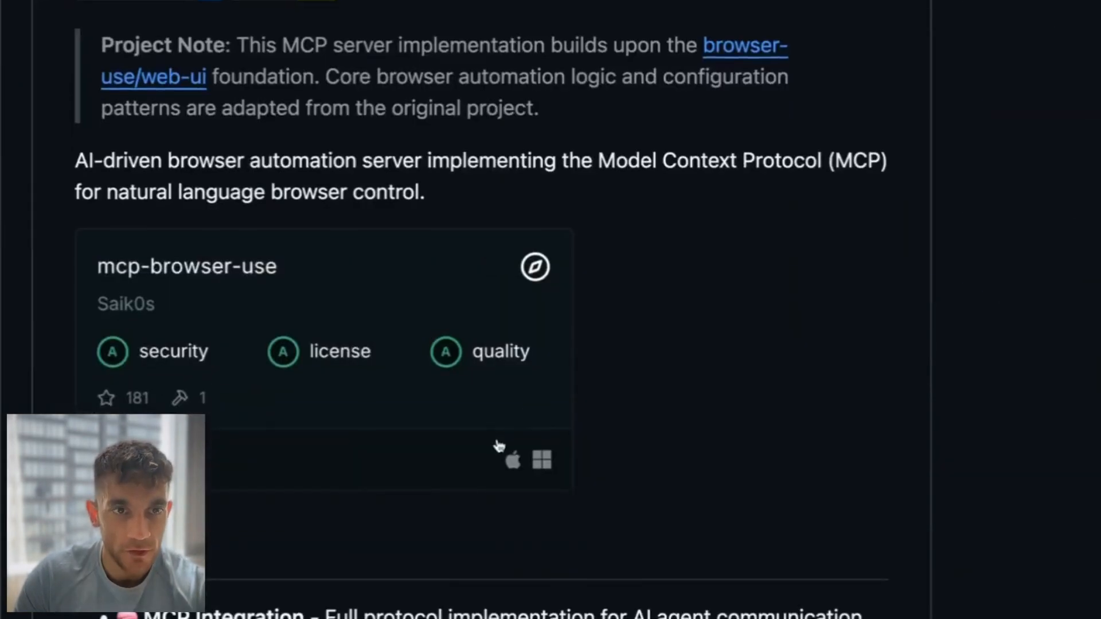
scroll("down", 3)
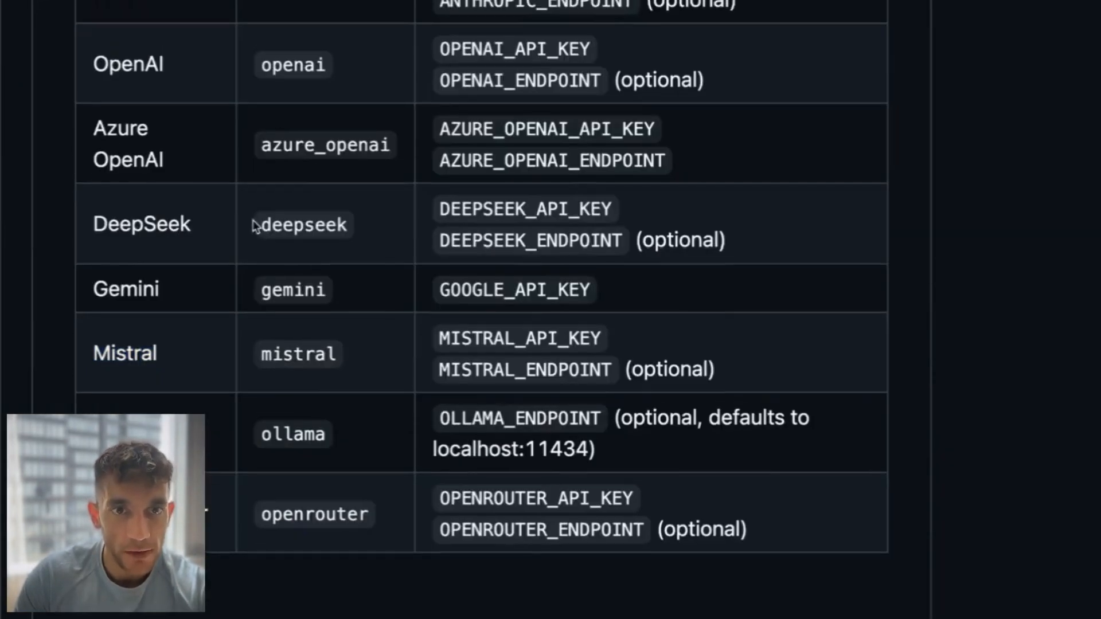
scroll("up", 3)
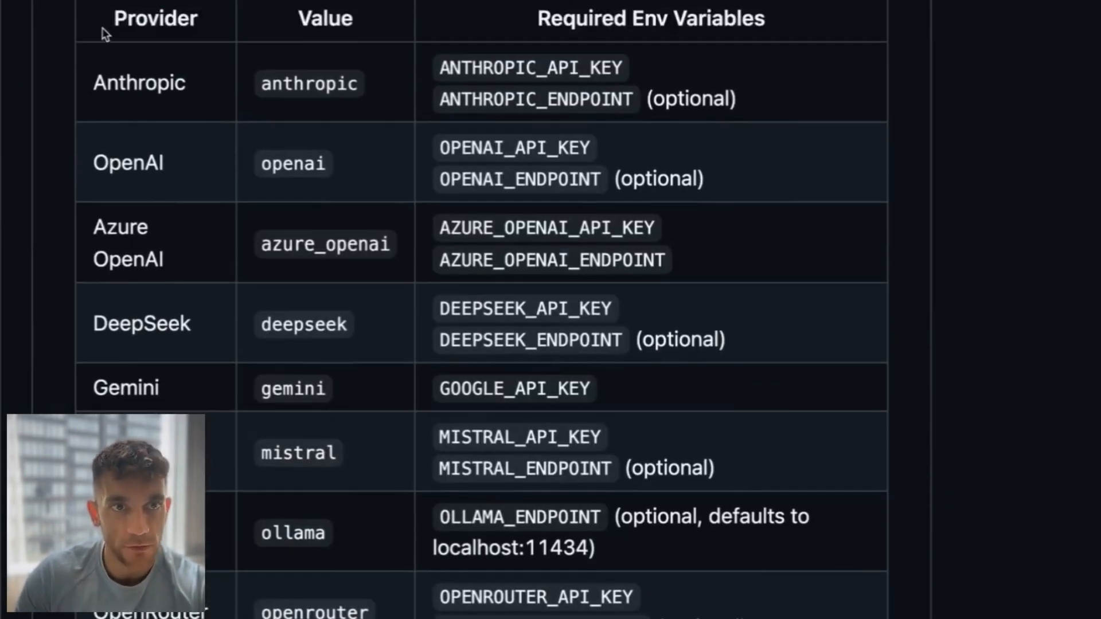
mouse_move(703, 57)
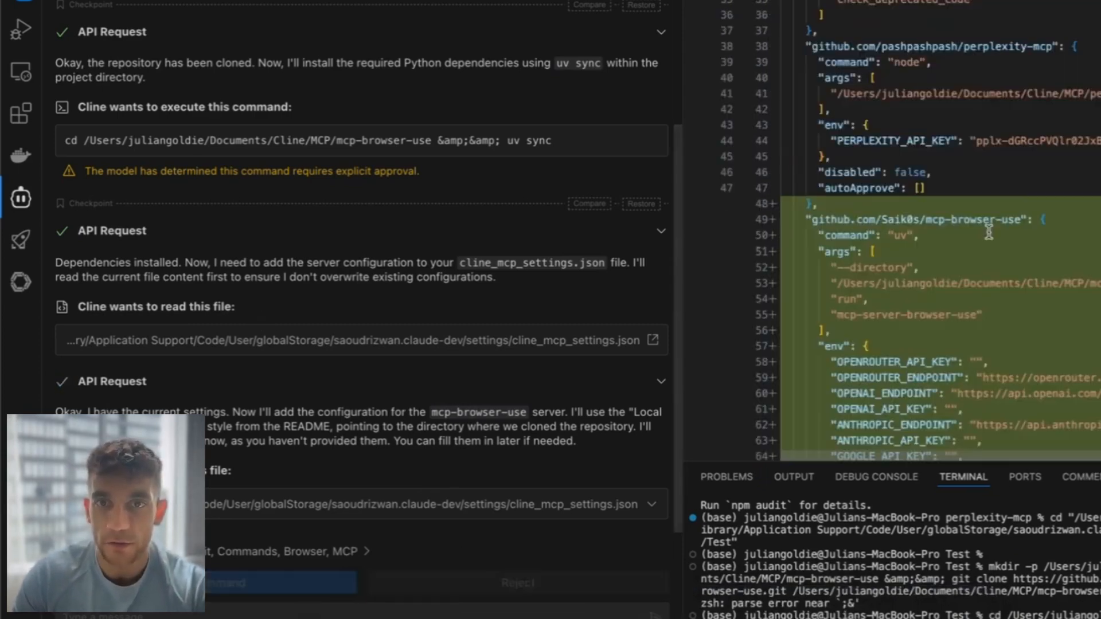
mouse_move(544, 241)
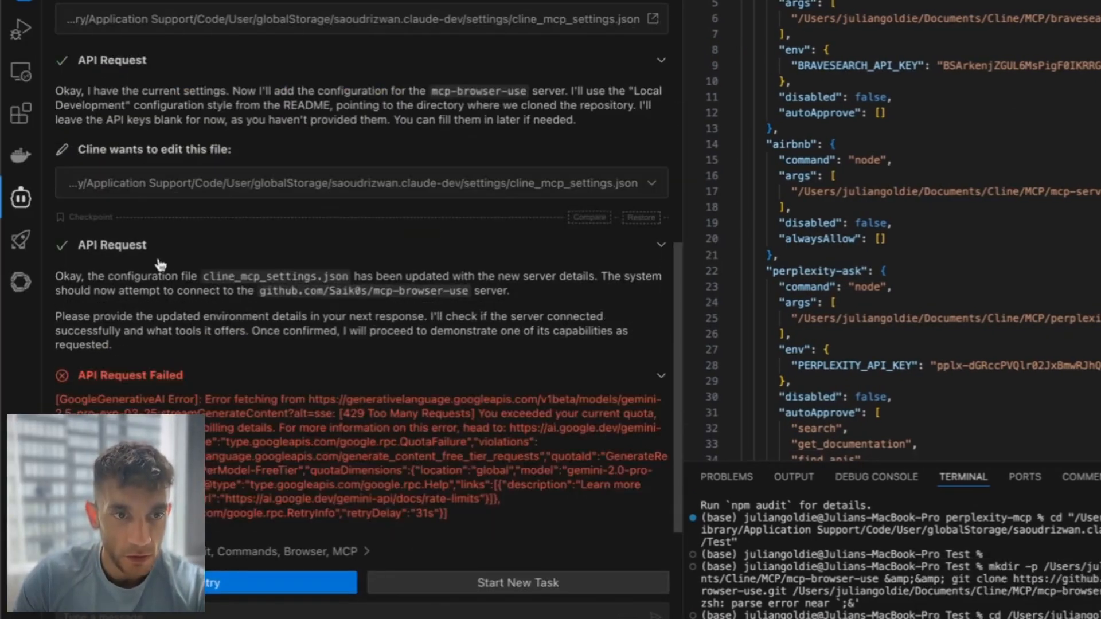
mouse_move(442, 603)
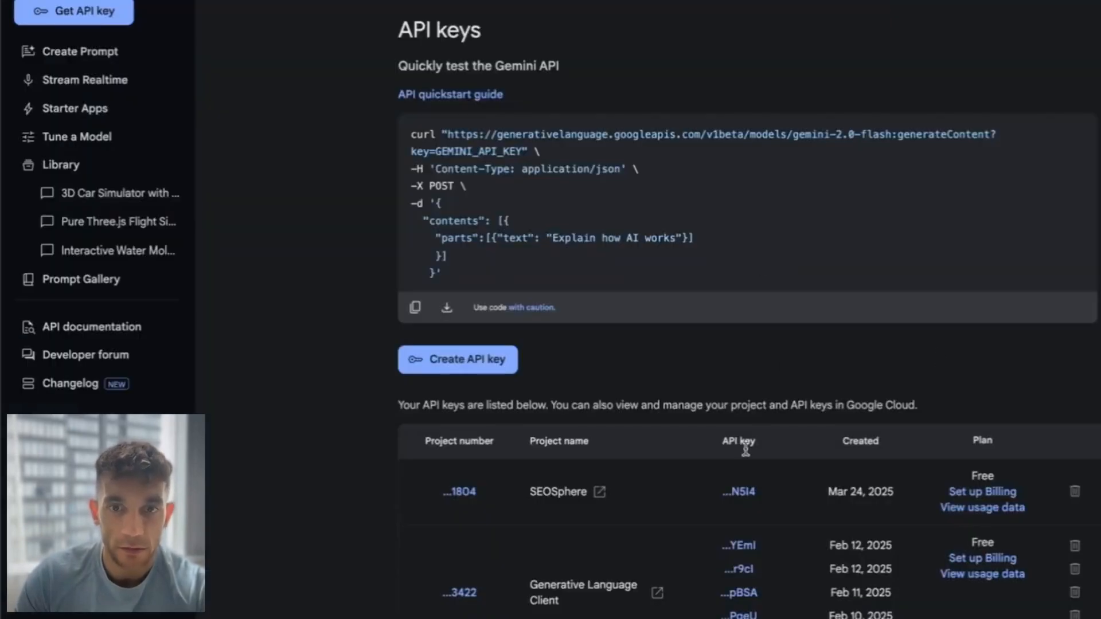
Step: Open the Gemini API keys page in Google AI Studio
left_click(457, 359)
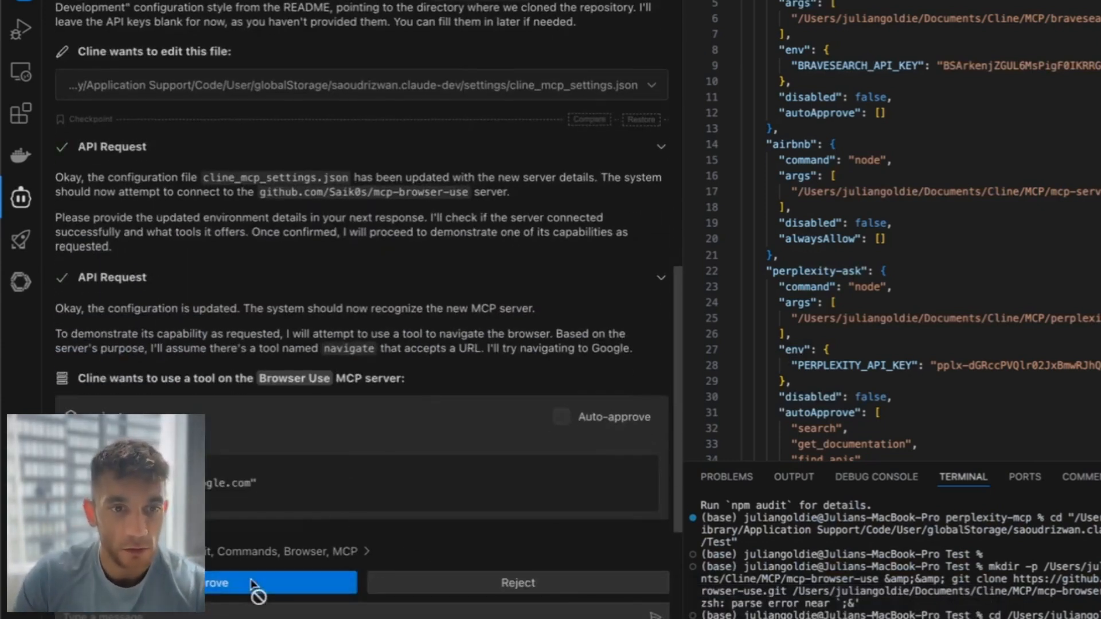
Step: Approve the Browser Use navigate request to google.com and read the connection error
left_click(253, 581)
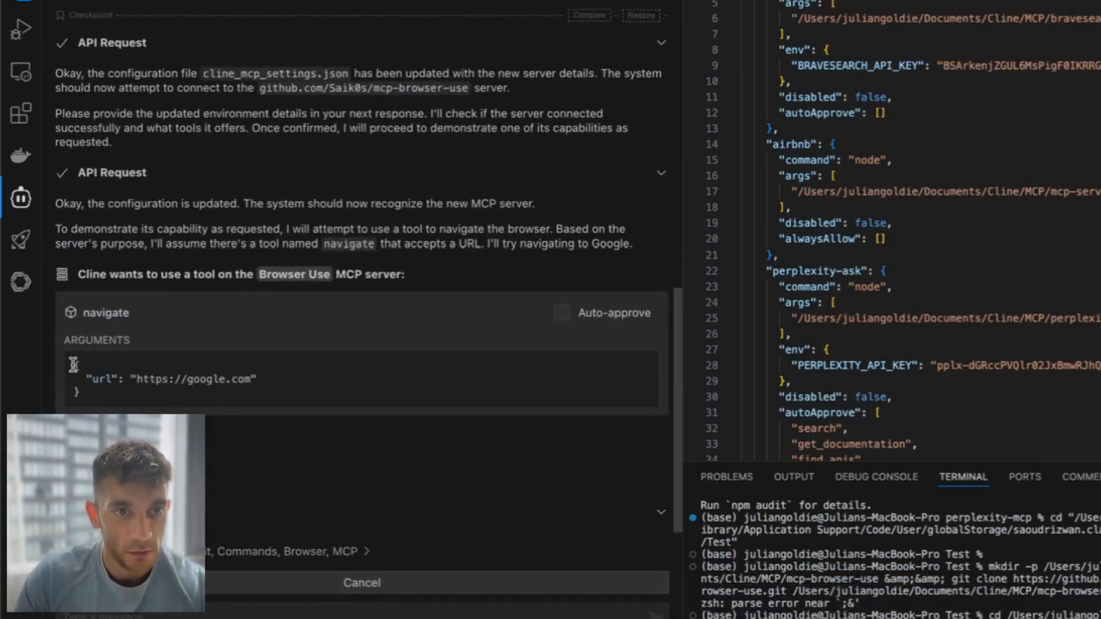
mouse_move(207, 367)
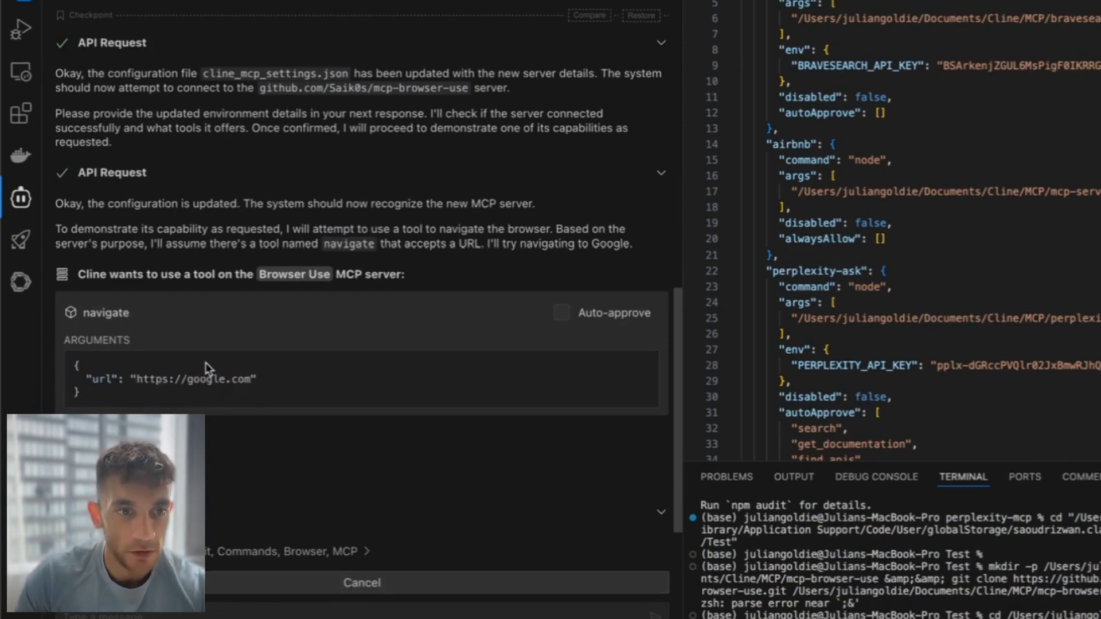
mouse_move(353, 488)
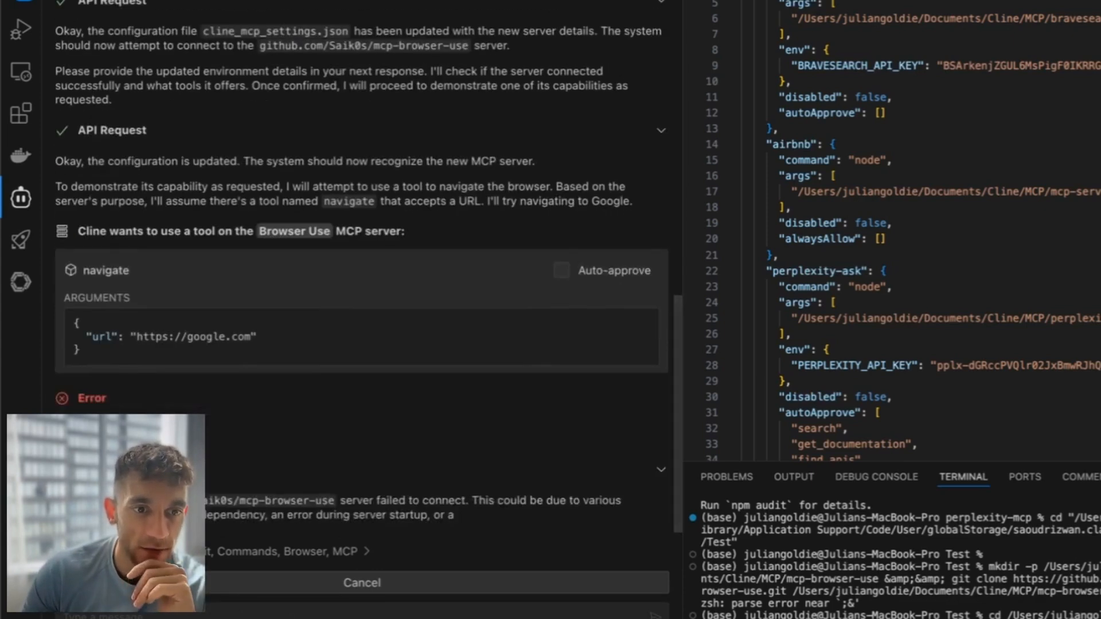
scroll("down", 3)
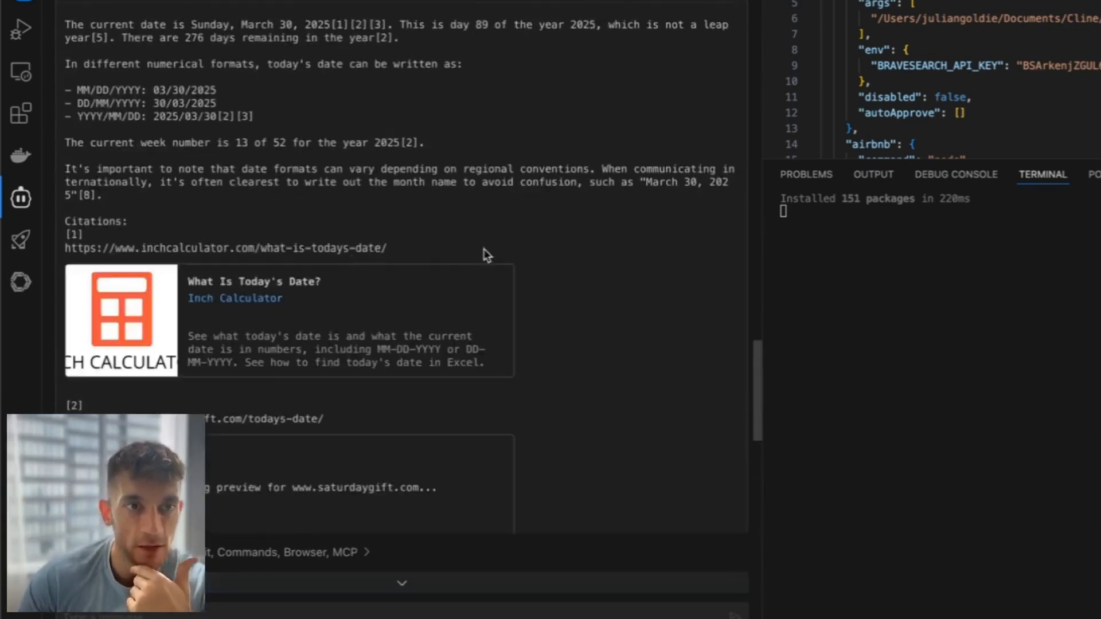
Step: Scroll the MCP marketplace listings from SendGrid and FireCrawl down to Puppeteer and Google Drive
scroll("down", 3)
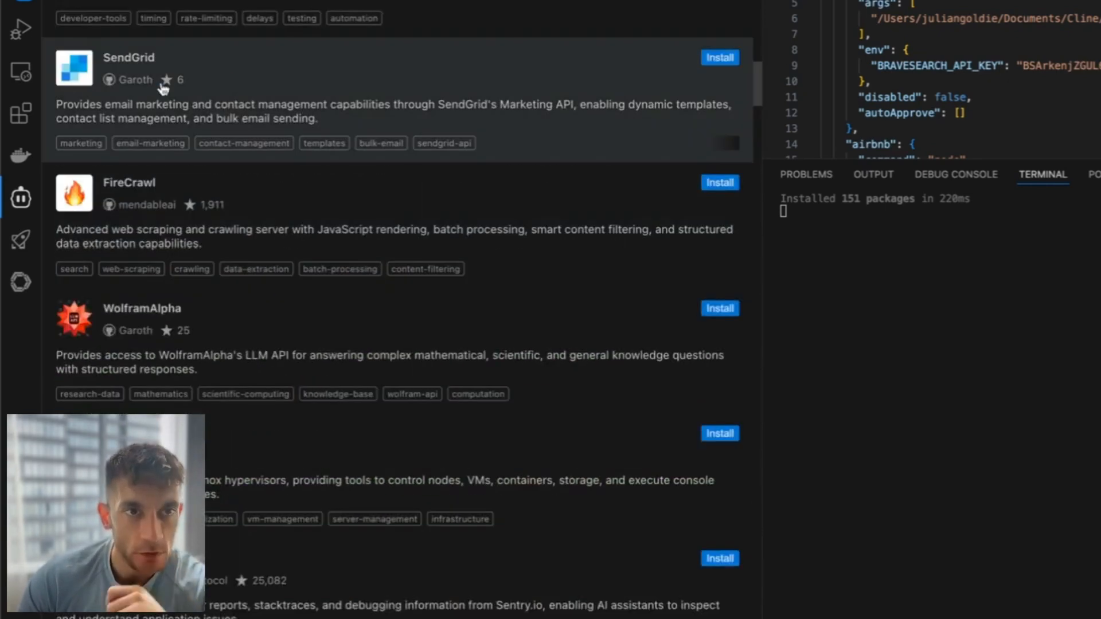
scroll("down", 3)
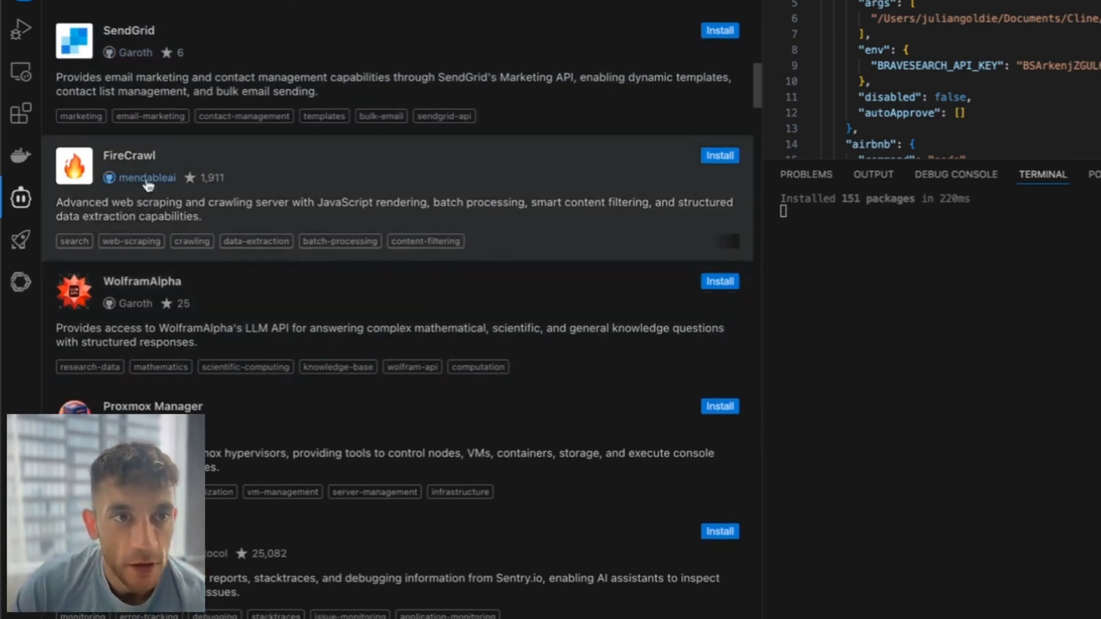
mouse_move(153, 158)
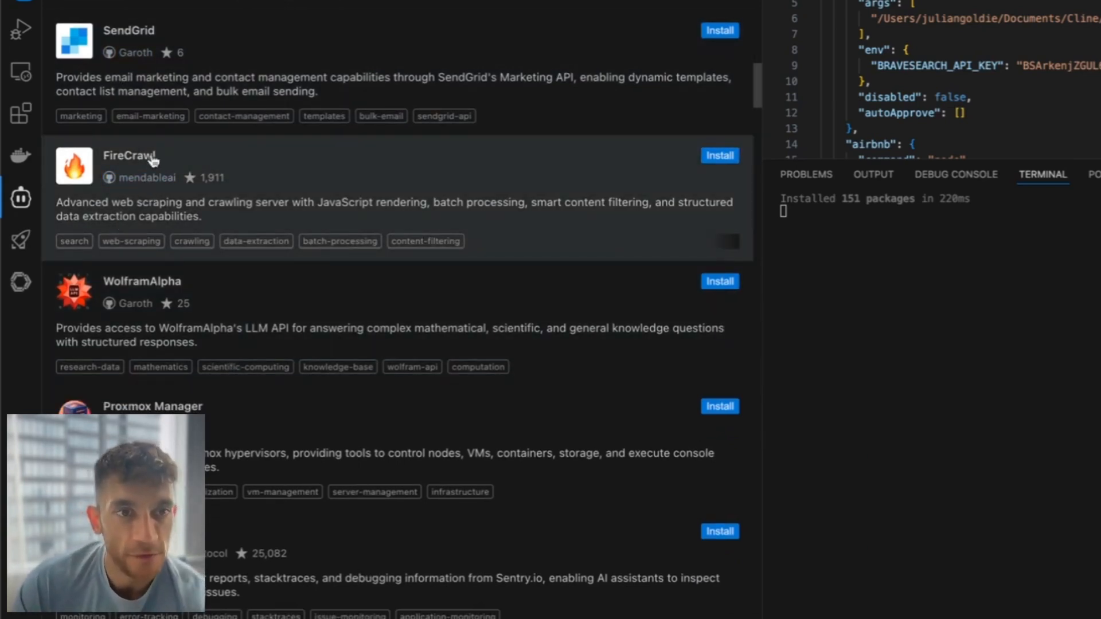
mouse_move(251, 188)
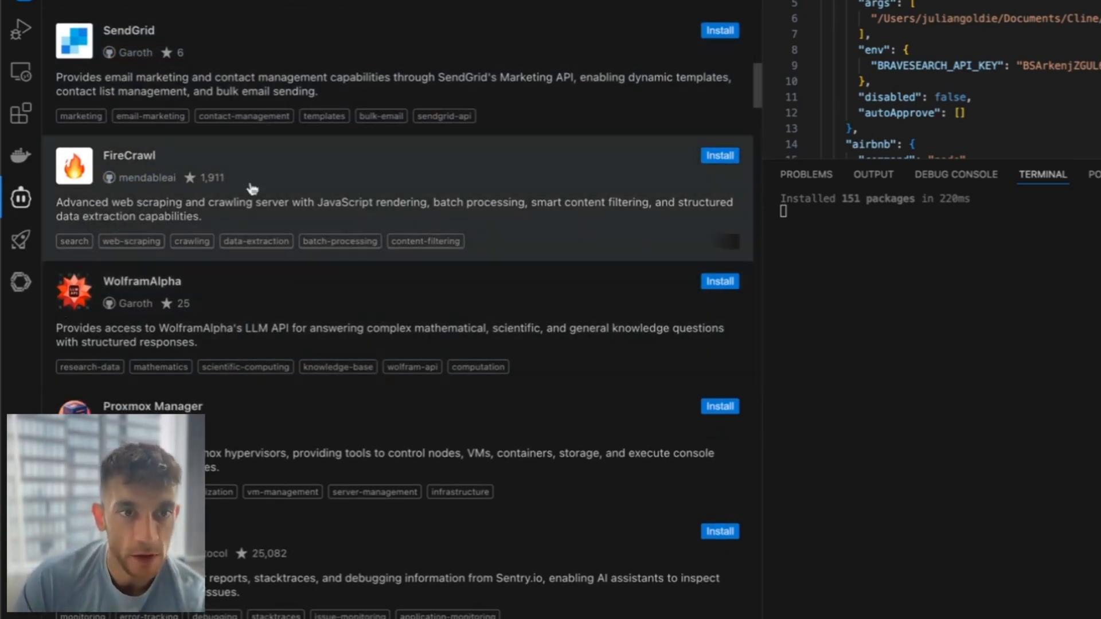
scroll("down", 3)
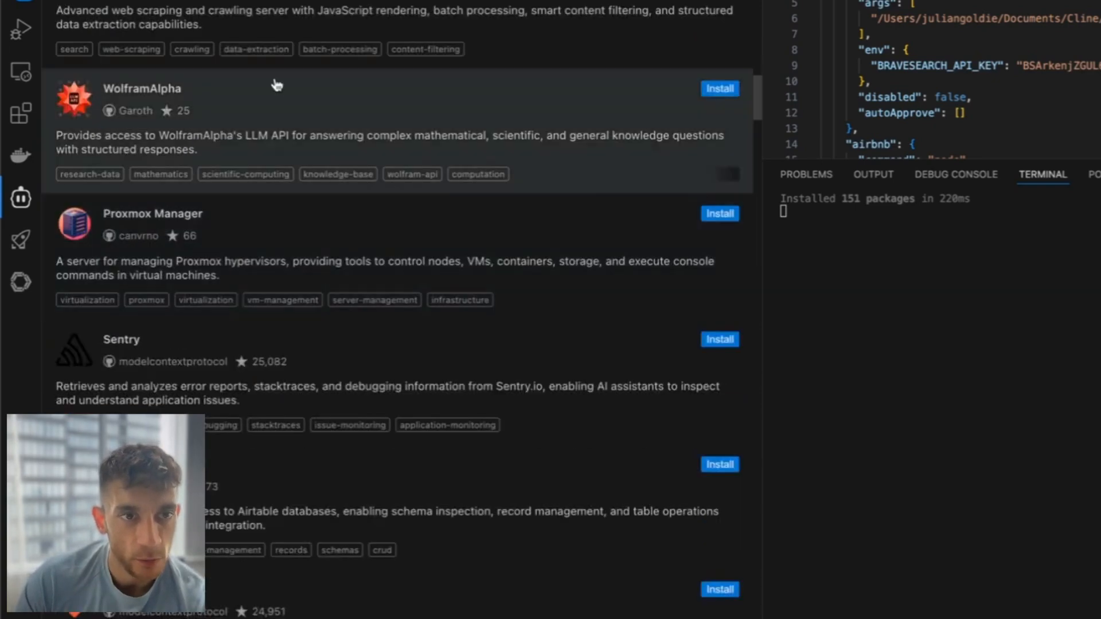
scroll("down", 3)
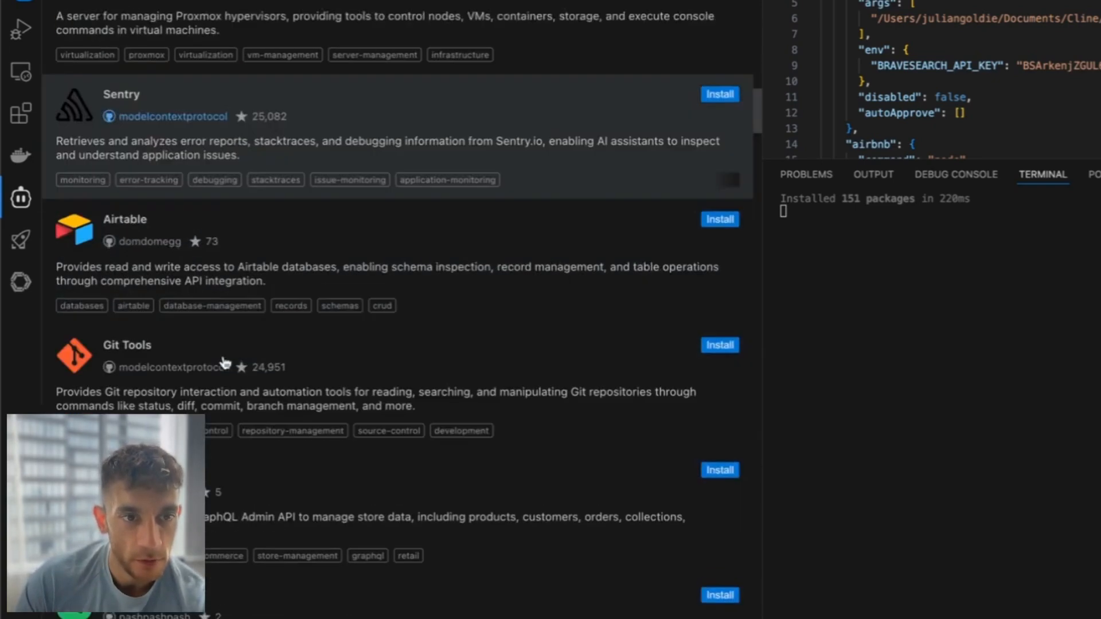
scroll("down", 3)
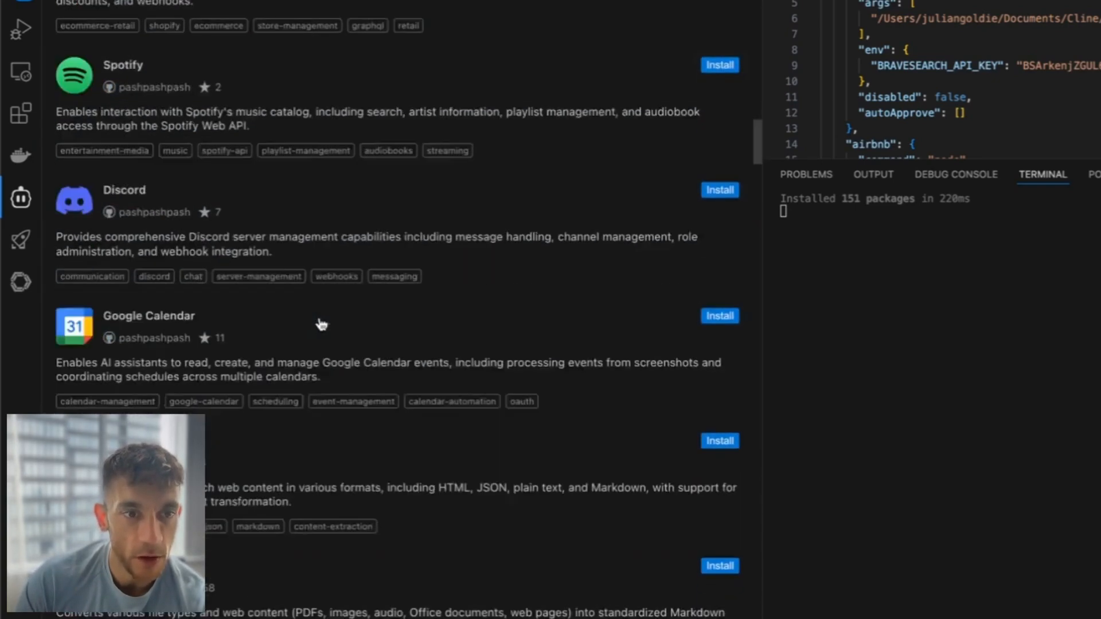
scroll("down", 3)
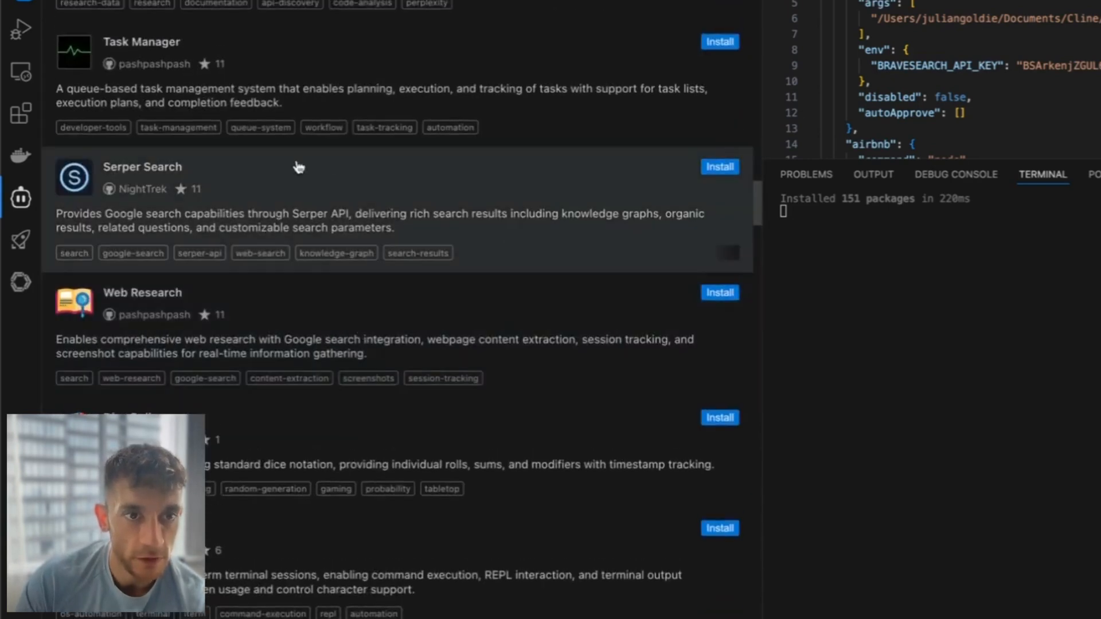
mouse_move(363, 253)
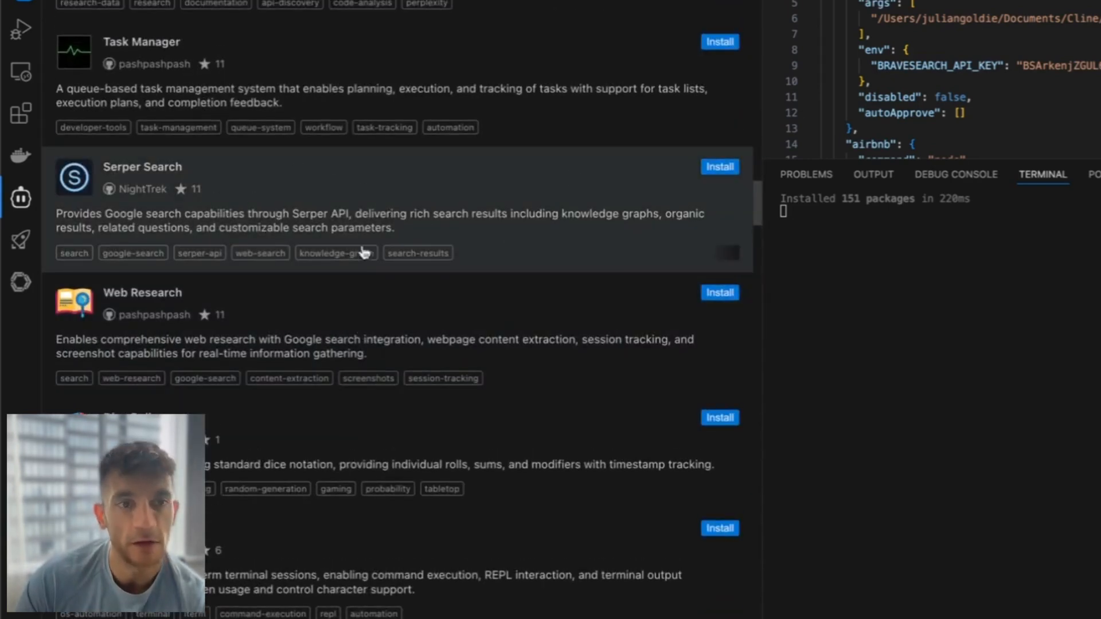
scroll("down", 3)
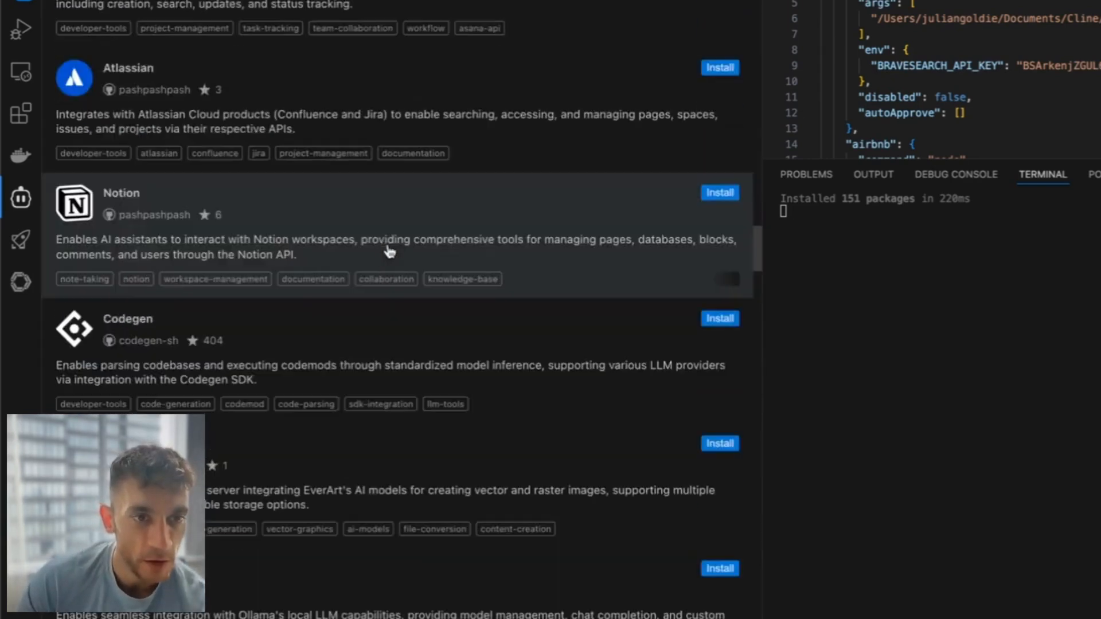
scroll("down", 3)
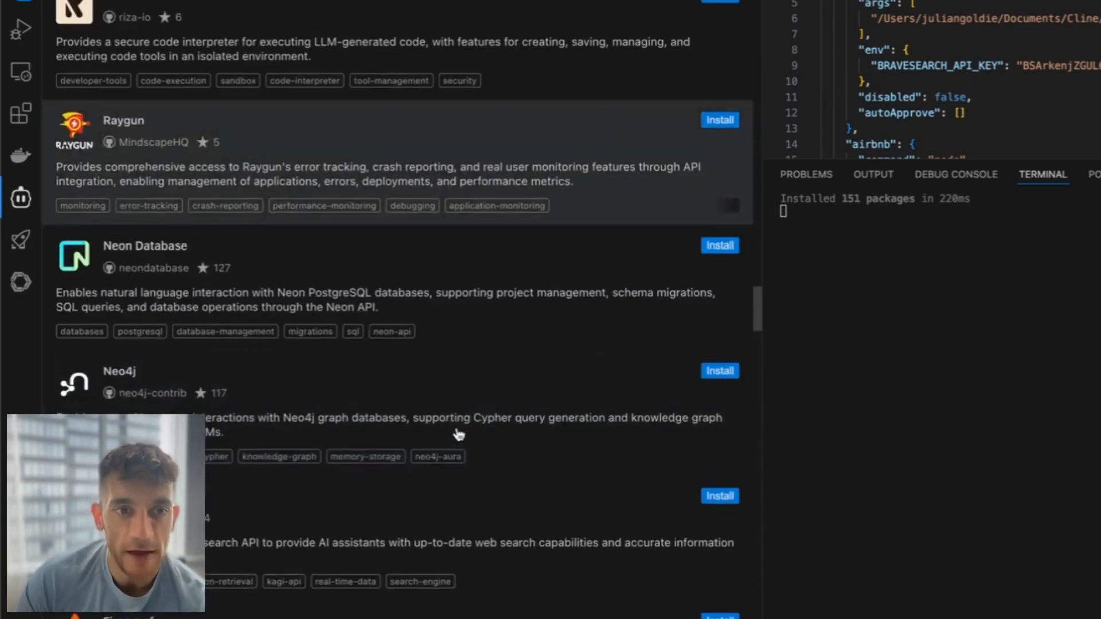
scroll("down", 3)
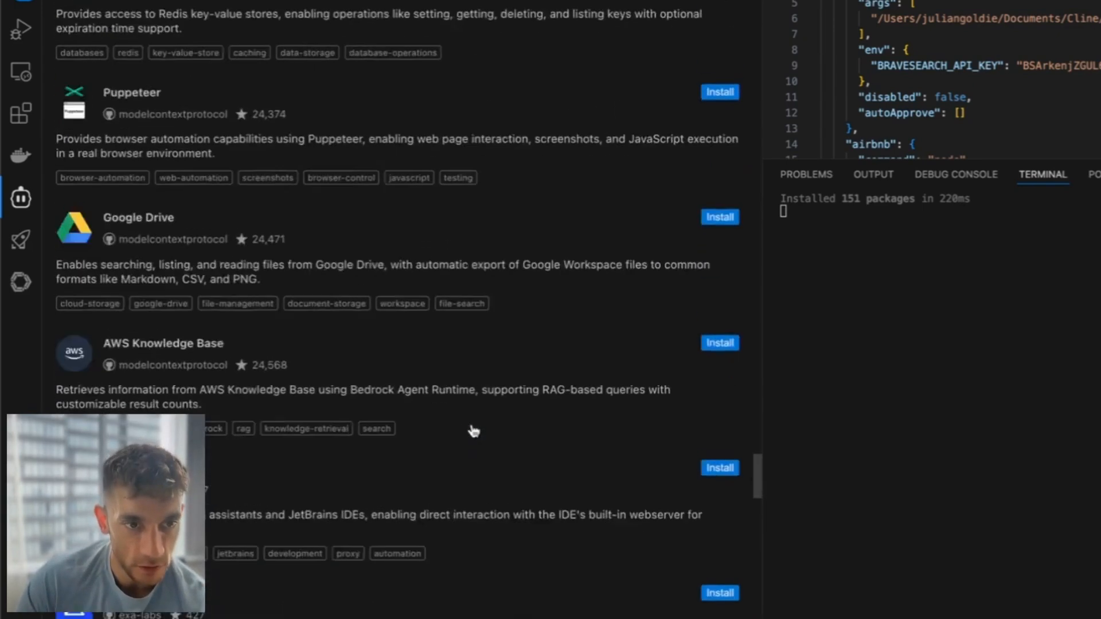
scroll("up", 3)
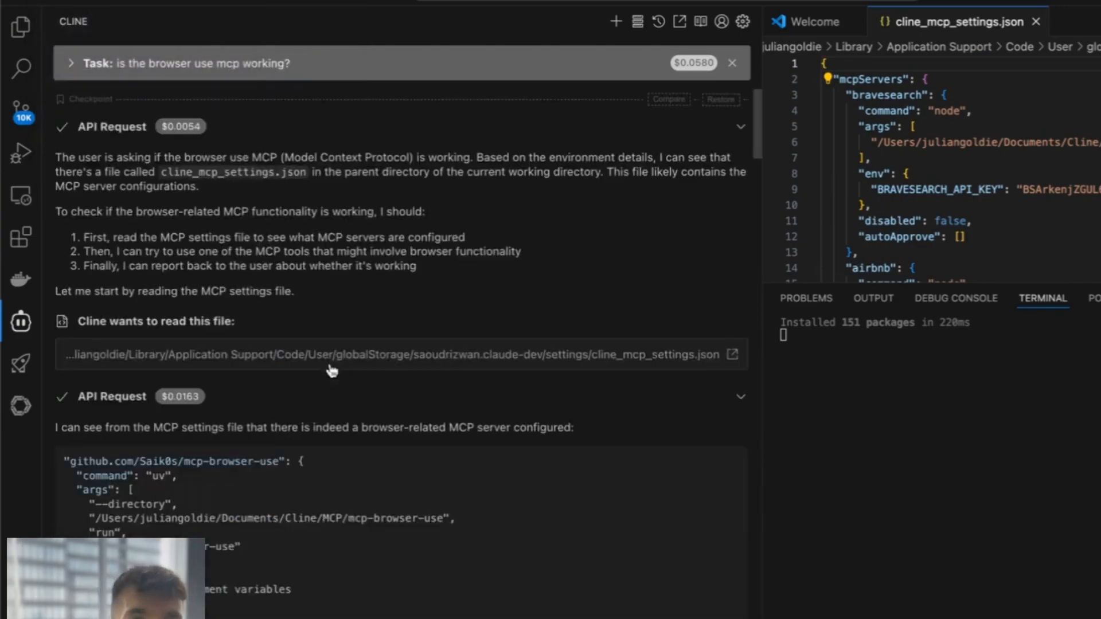
left_click(19, 322)
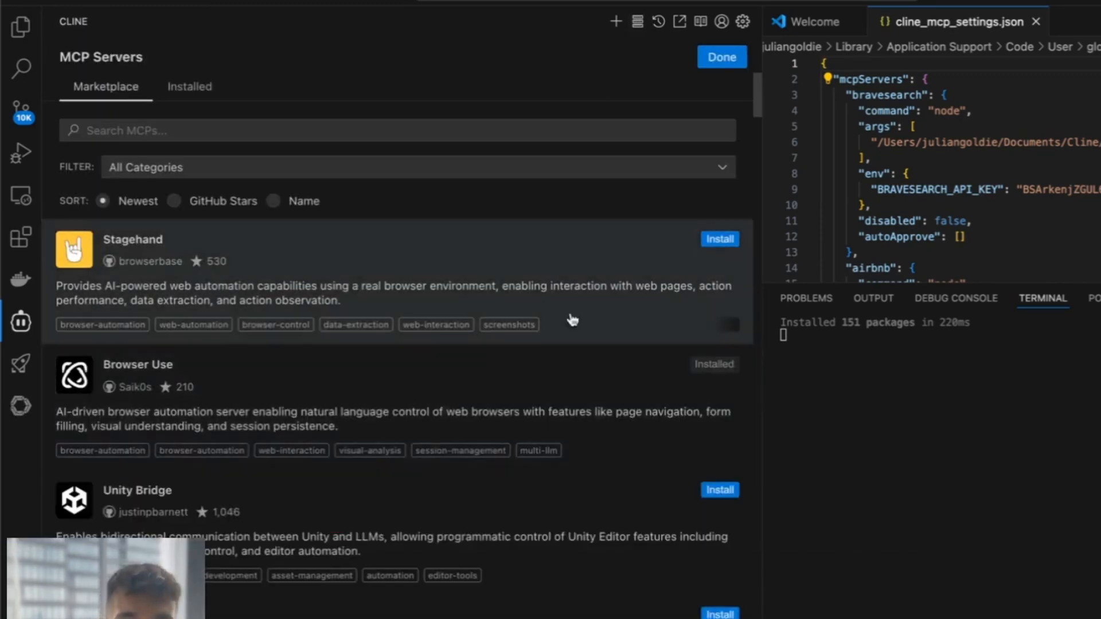
scroll("down", 3)
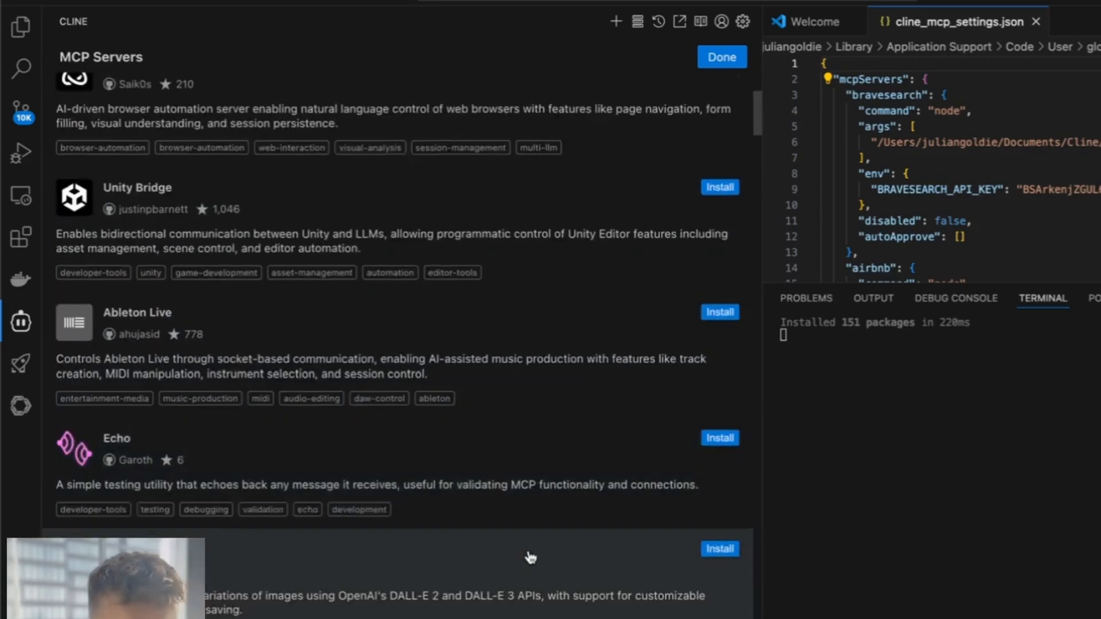
scroll("down", 3)
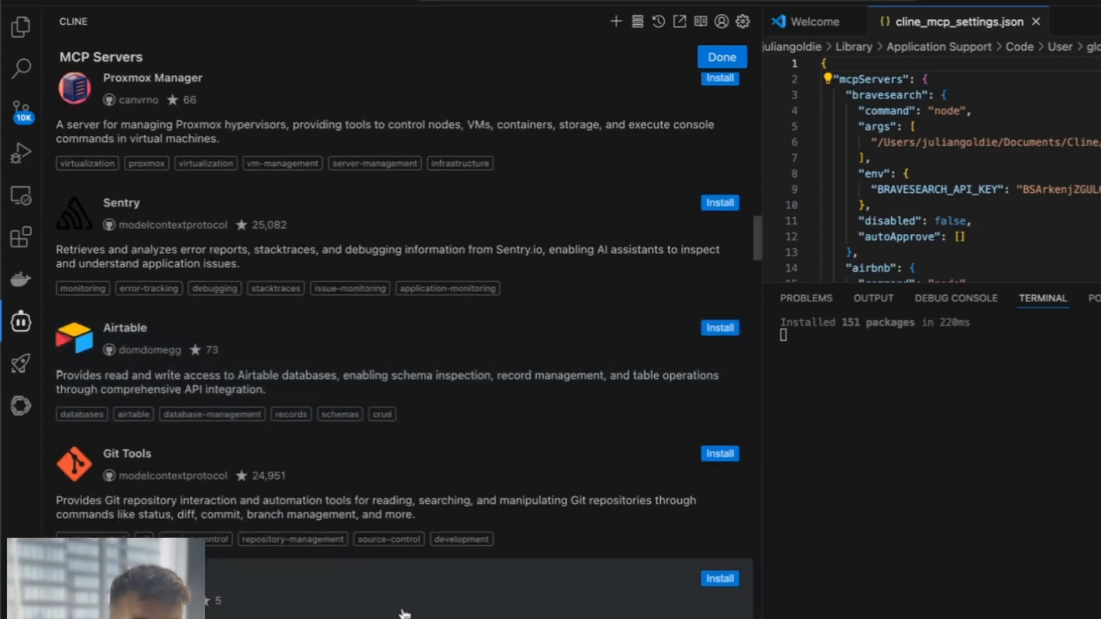
scroll("down", 3)
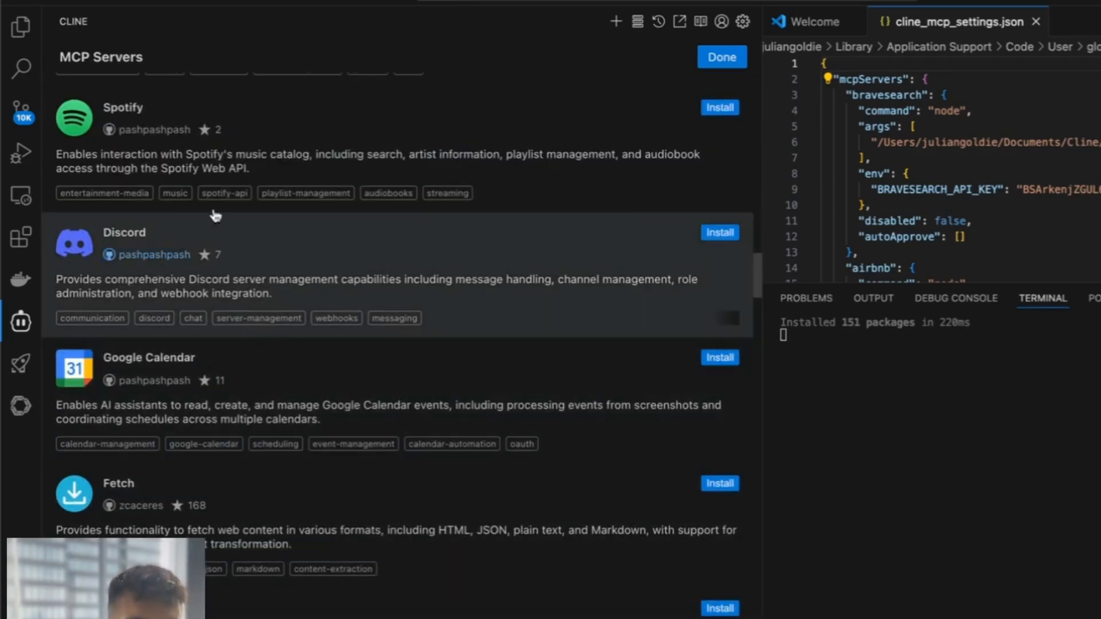
scroll("up", 3)
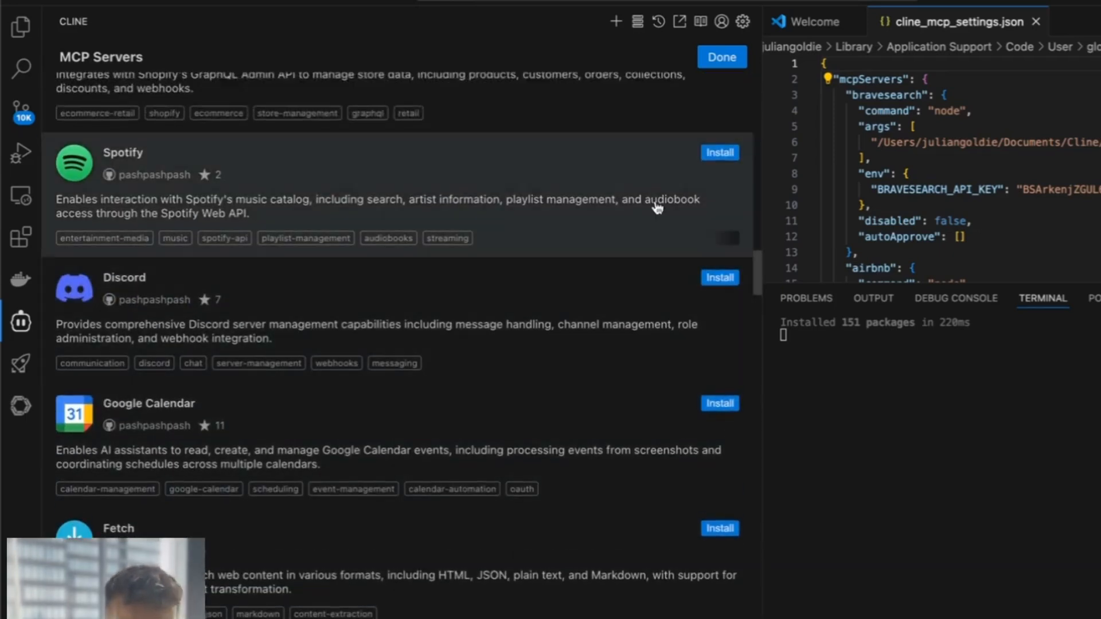
mouse_move(719, 152)
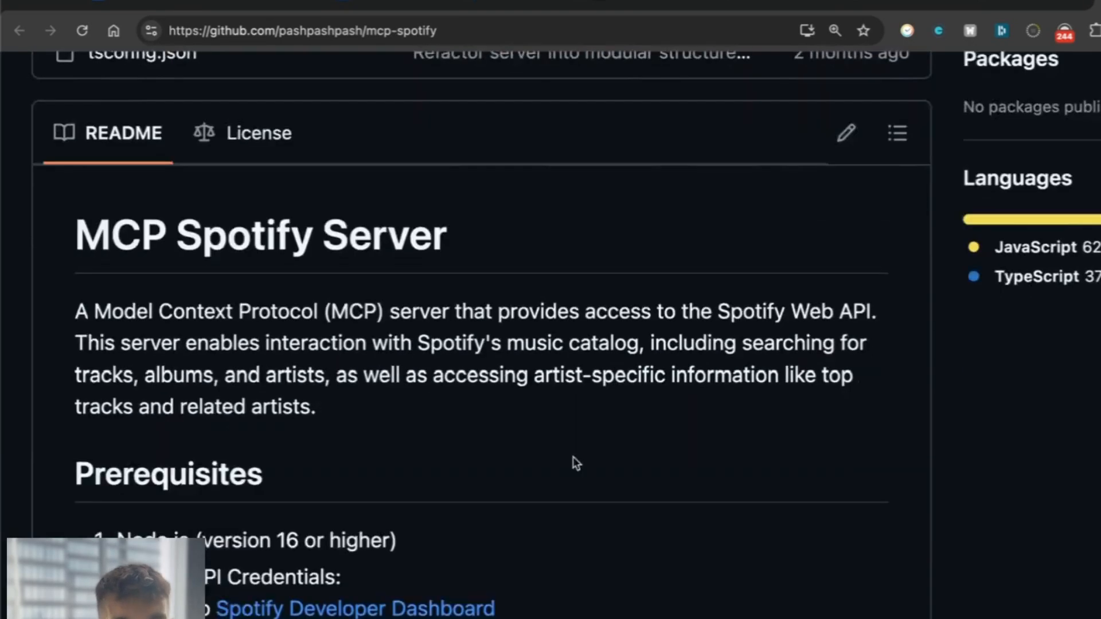
Step: Scroll the mcp-spotify README and highlight its Installation section
scroll("down", 3)
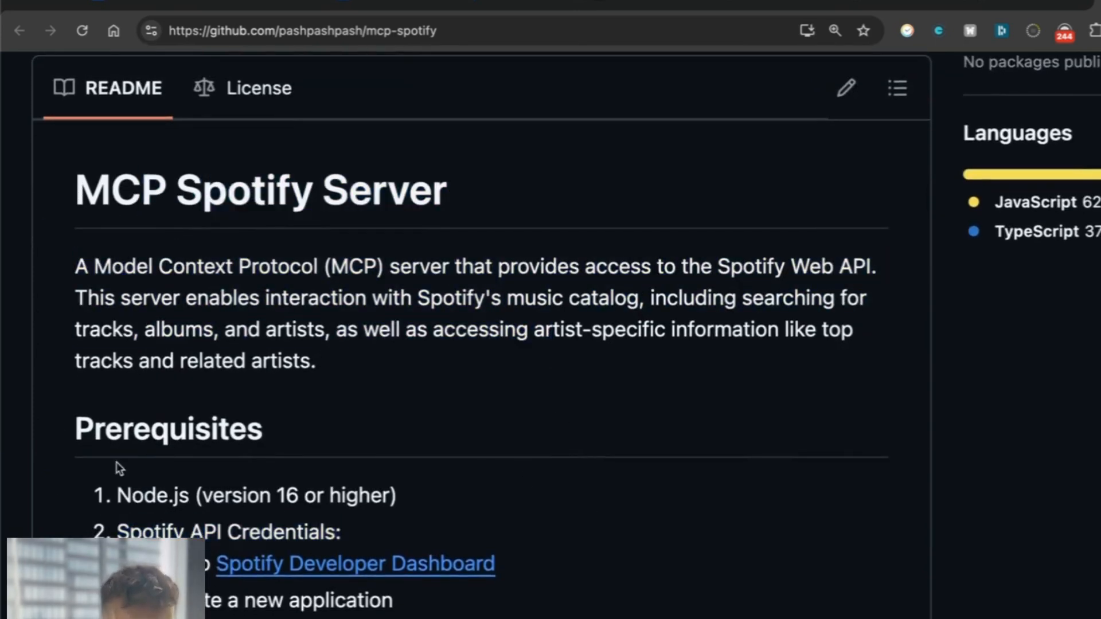
mouse_move(402, 549)
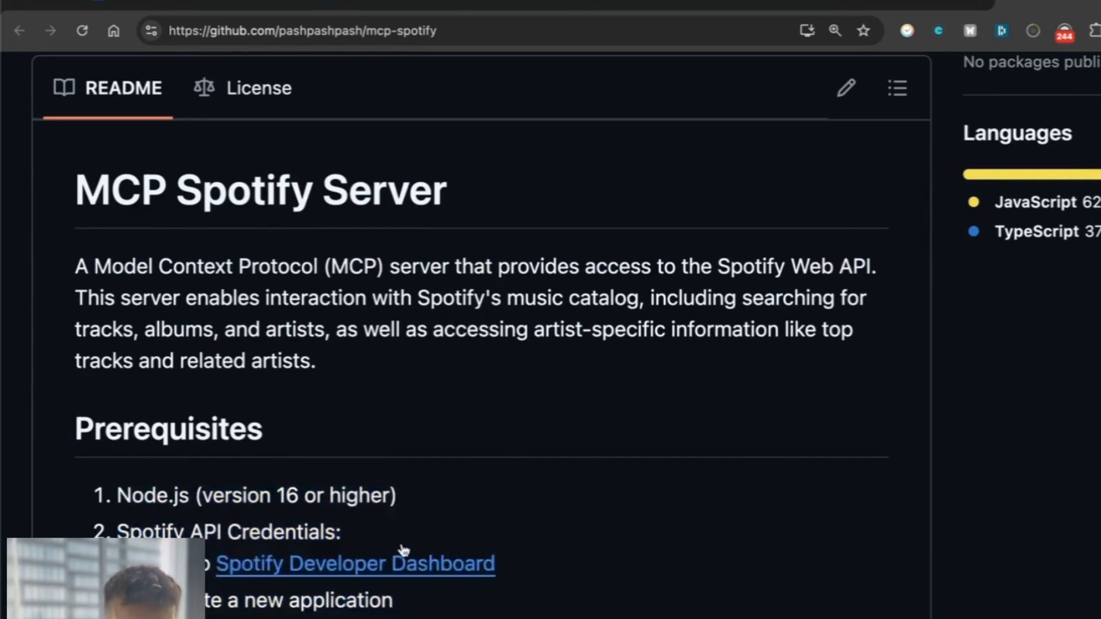
left_click(355, 563)
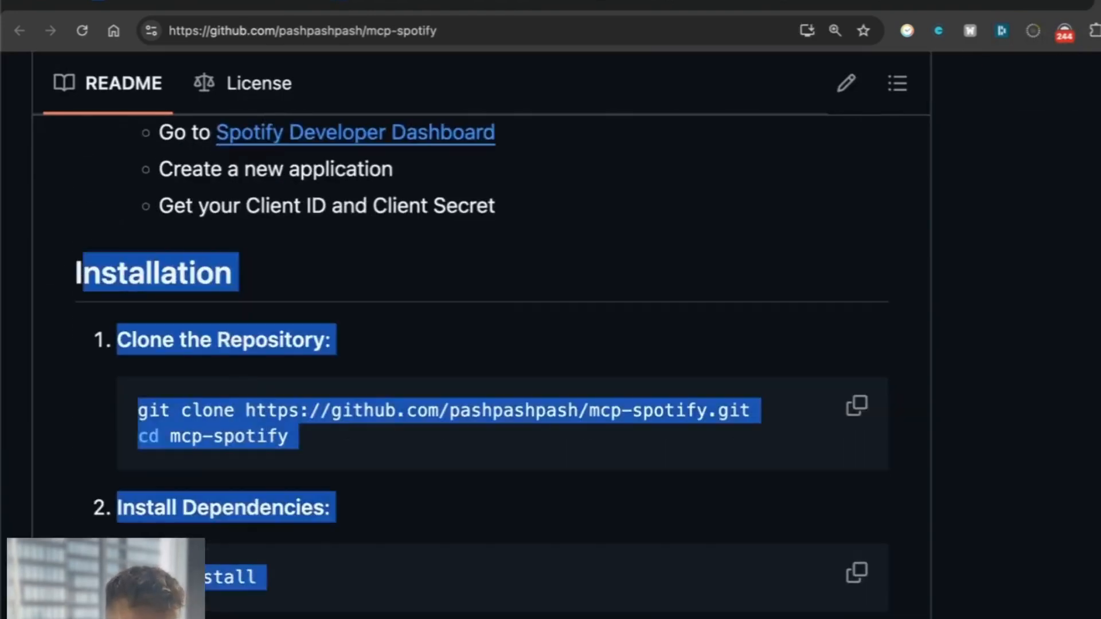
scroll("down", 3)
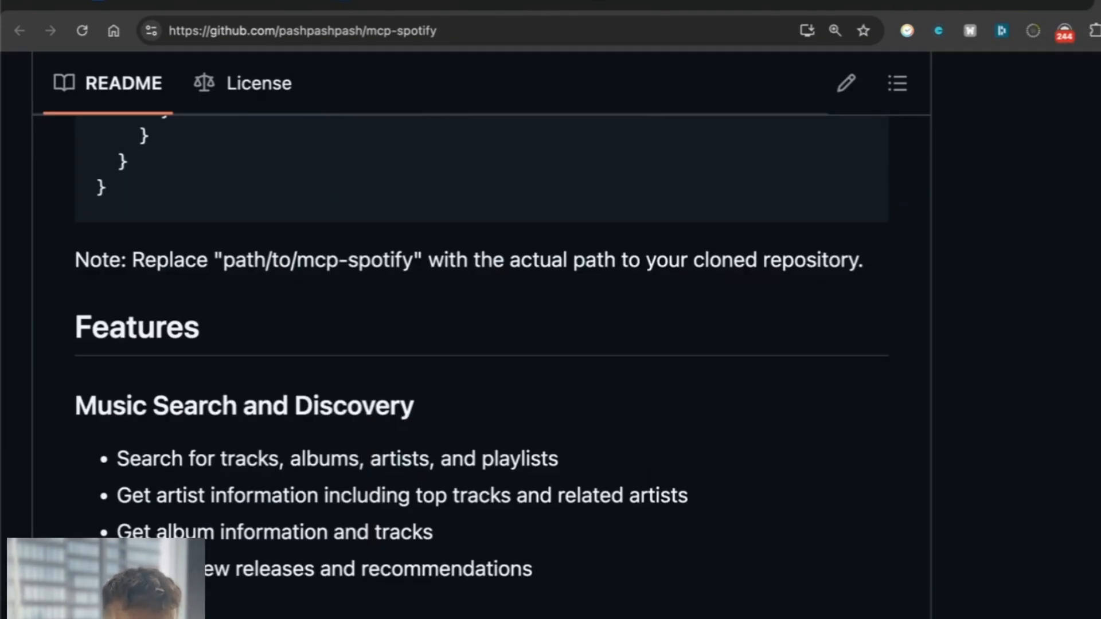
scroll("up", 3)
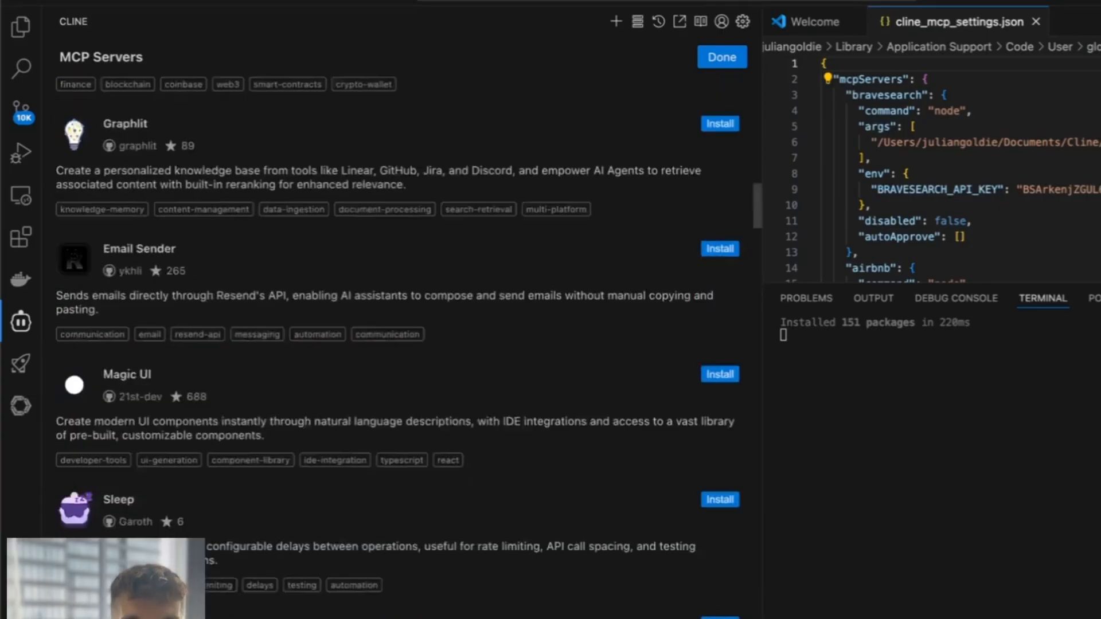
Step: Close the MCP marketplace and scroll to Cline's Browser Use not-connected summary
scroll("down", 3)
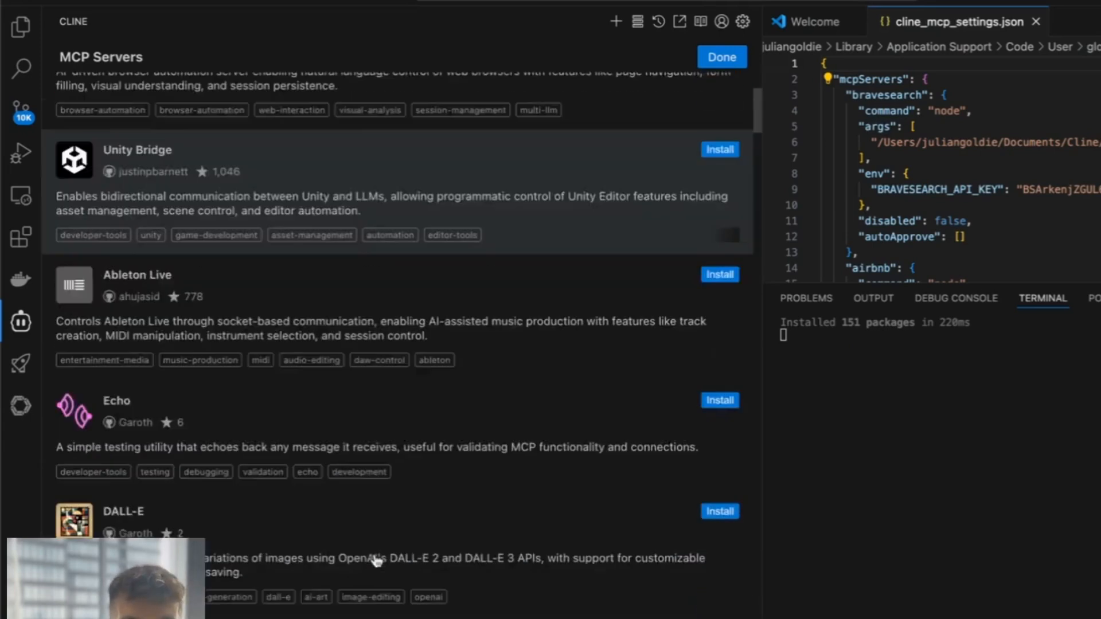
left_click(722, 57)
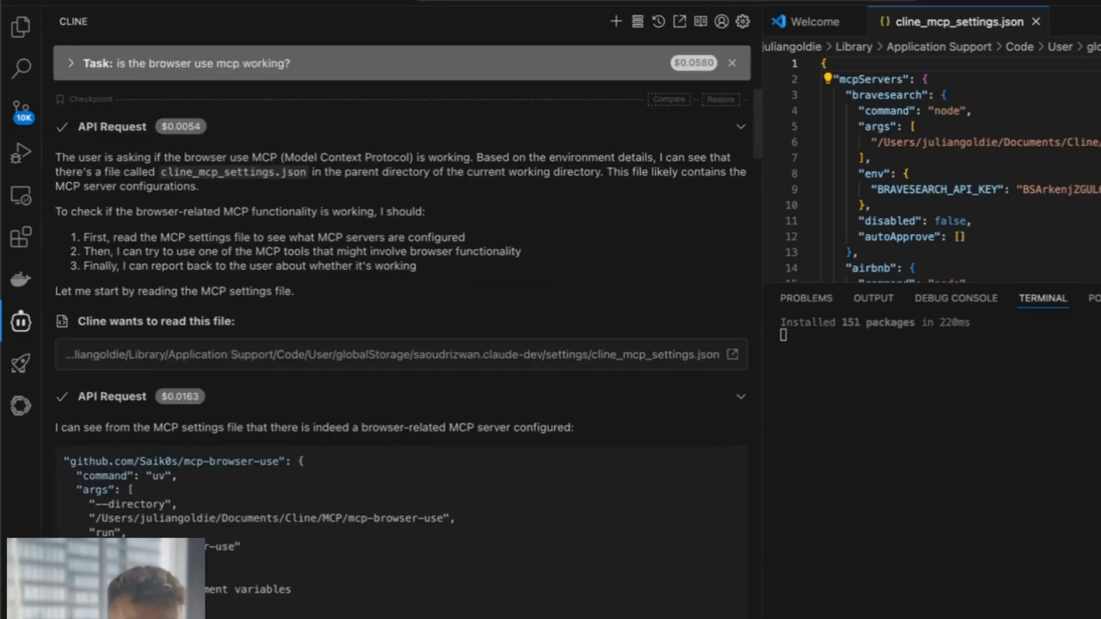
scroll("down", 3)
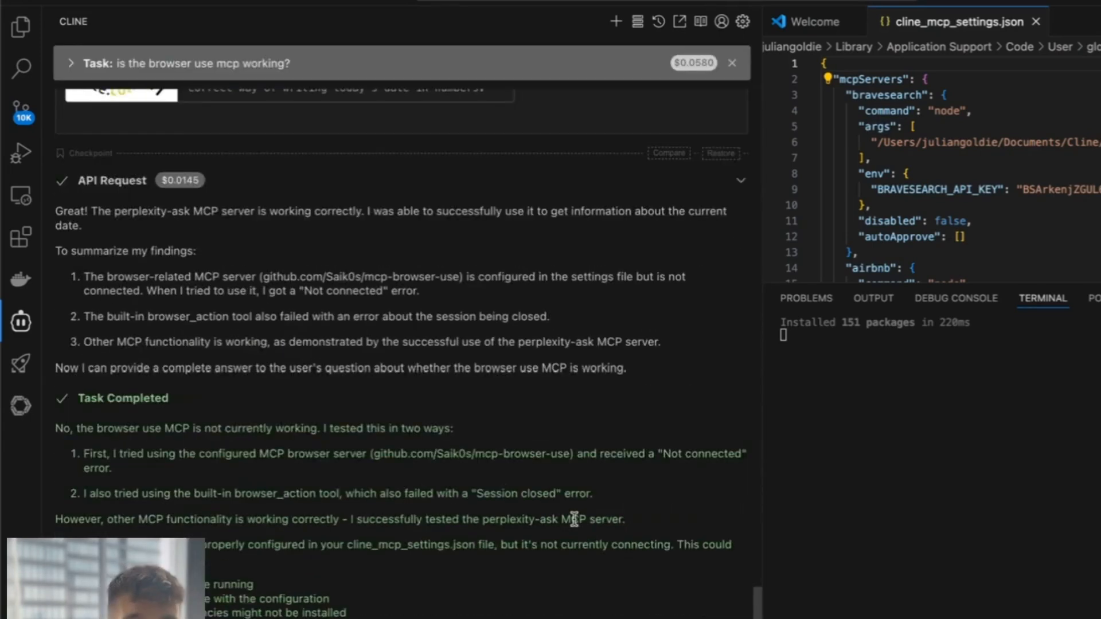
mouse_move(474, 563)
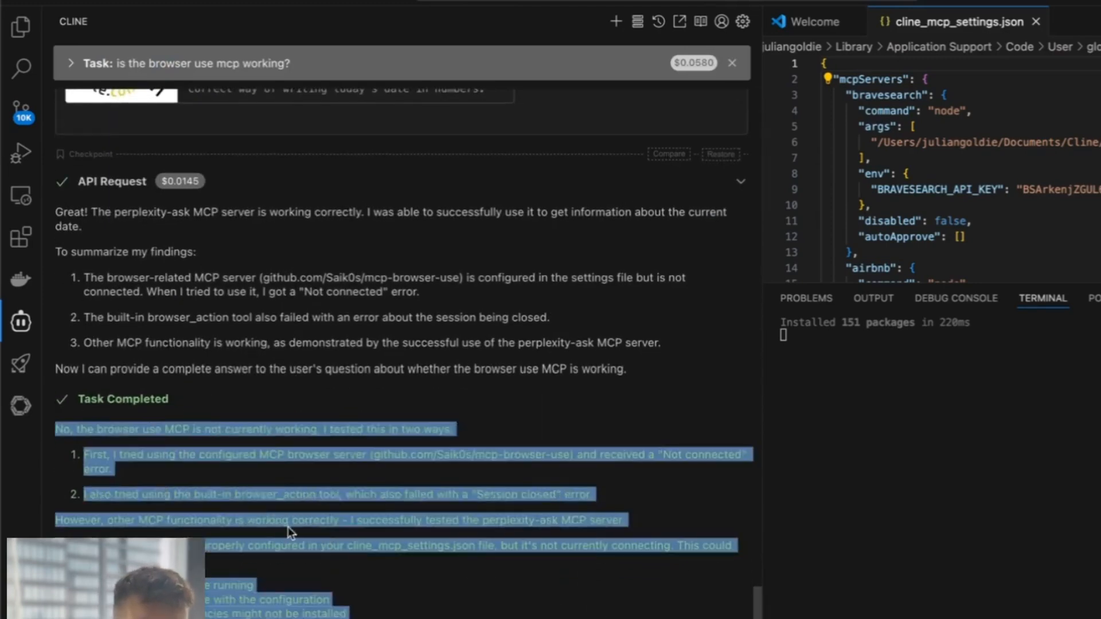
scroll("up", 3)
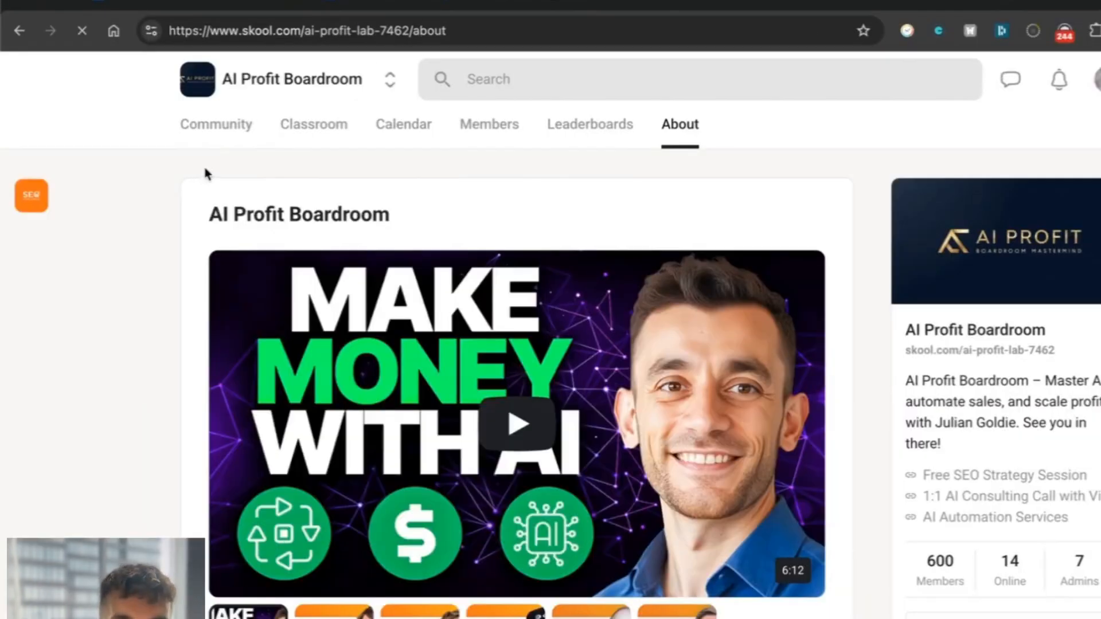
Step: Open the Classroom and view the MCP Agents and N8N MCP Agents lessons
scroll("down", 3)
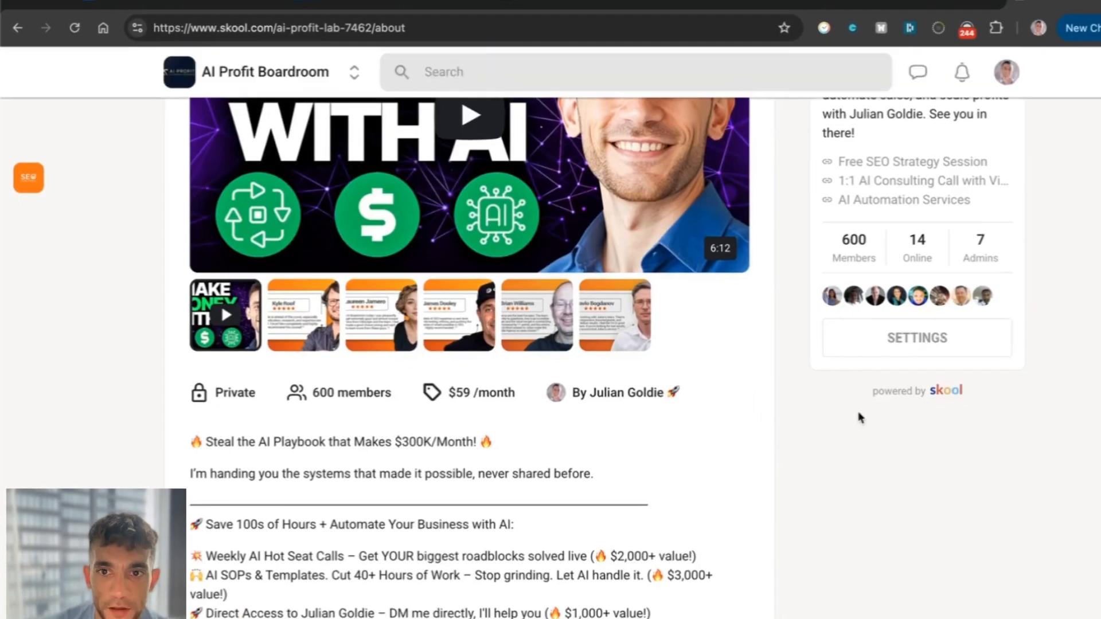
scroll("up", 3)
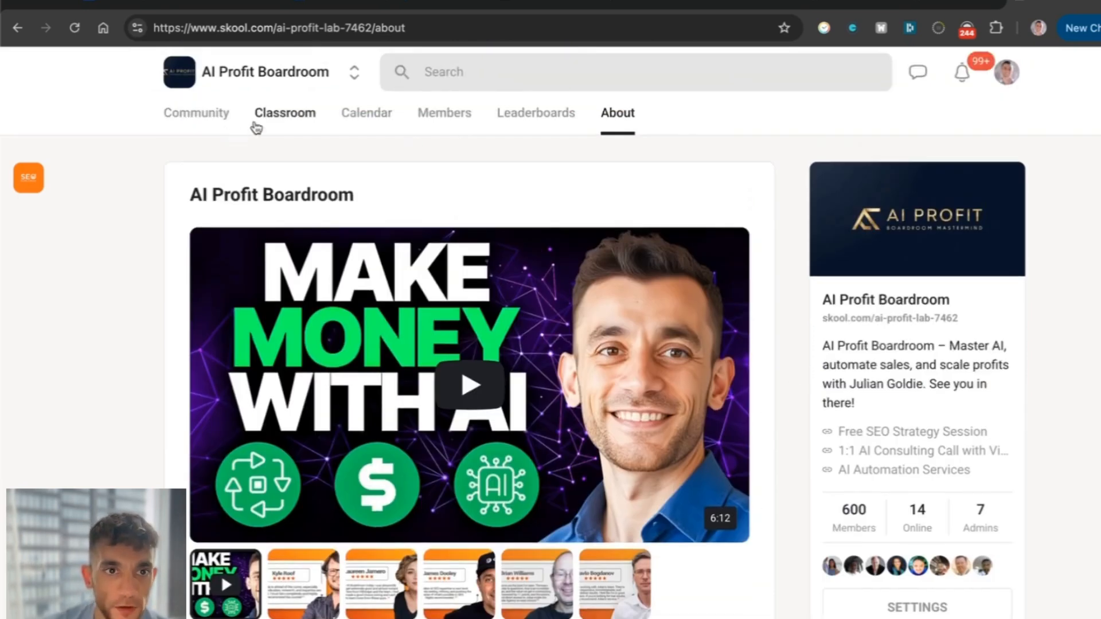
left_click(285, 113)
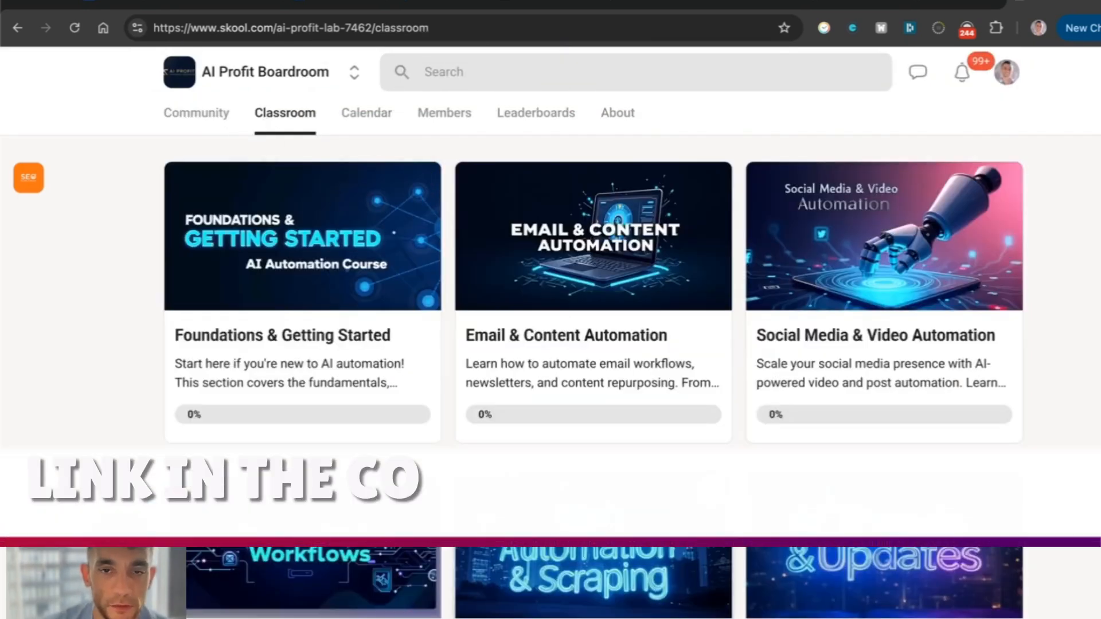
scroll("down", 3)
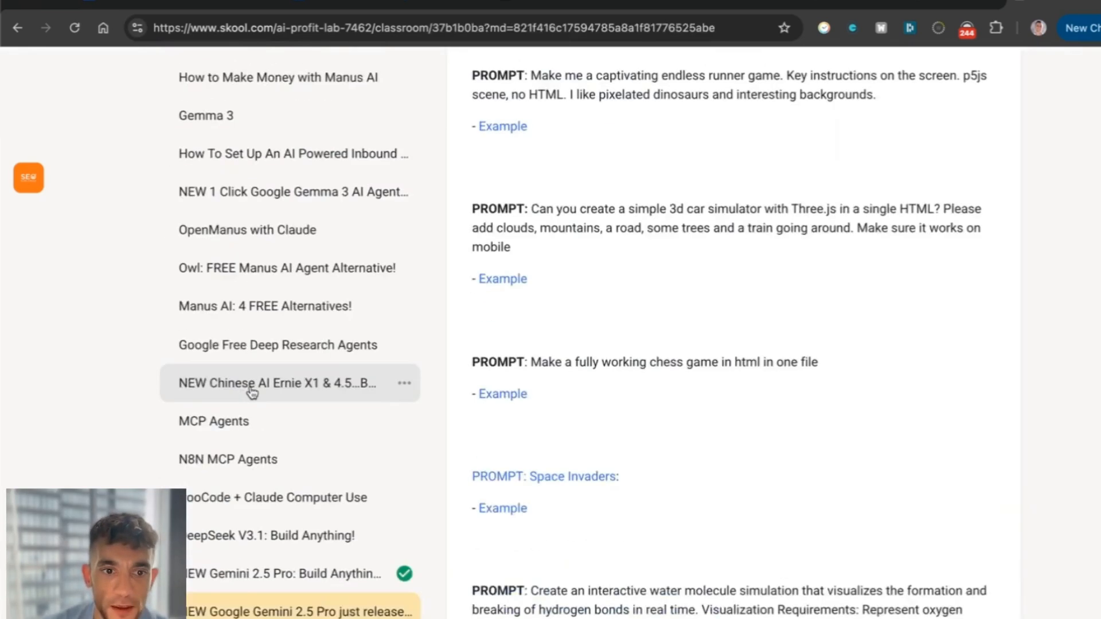
scroll("down", 3)
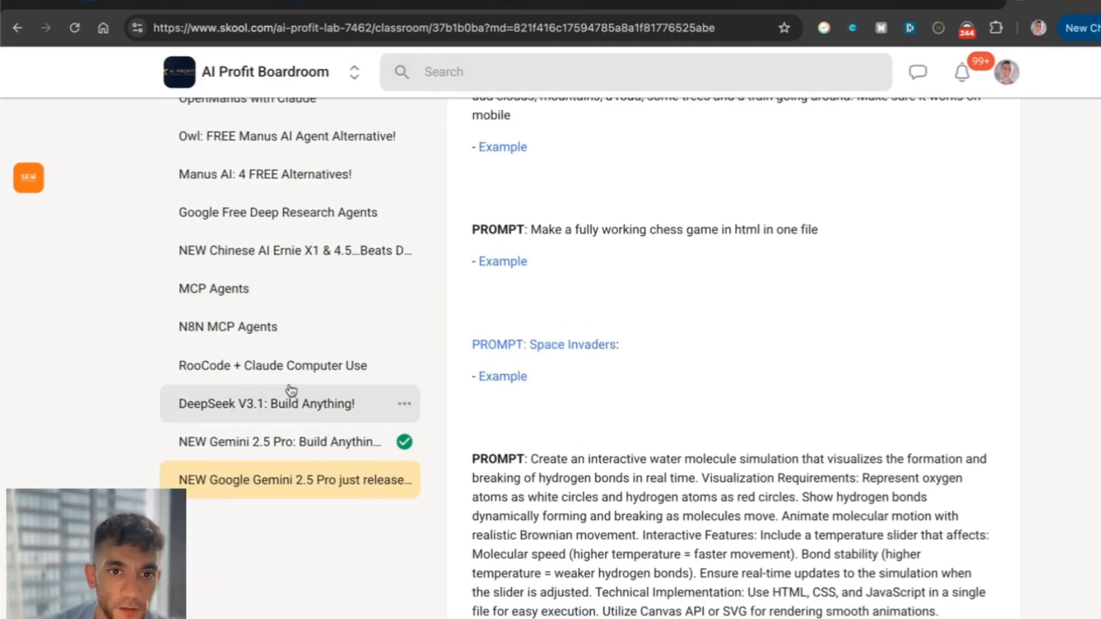
left_click(213, 288)
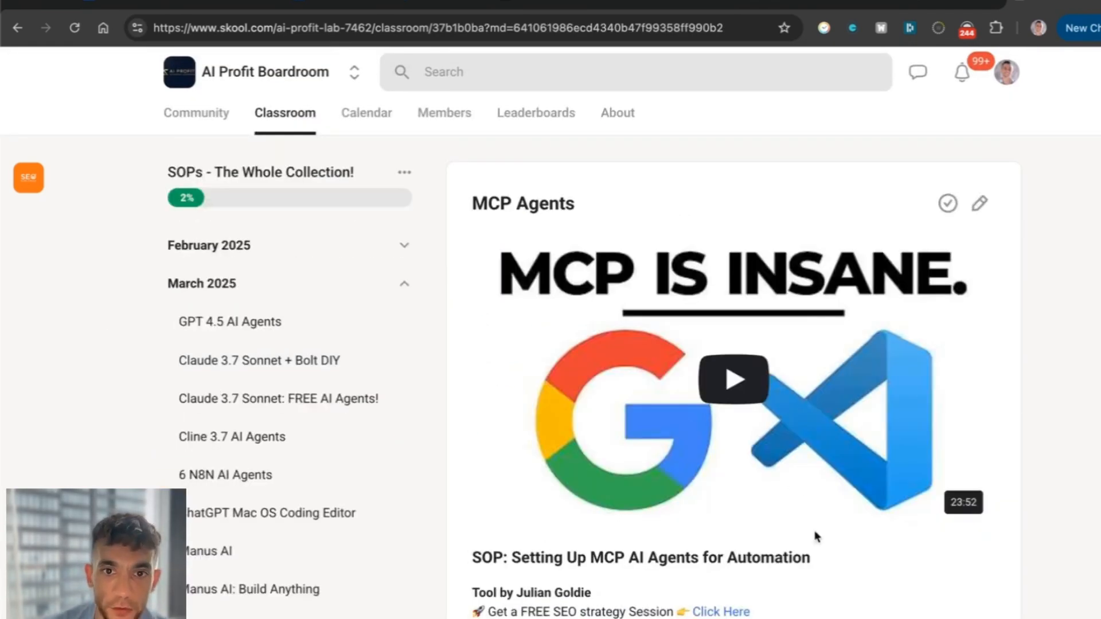
scroll("down", 3)
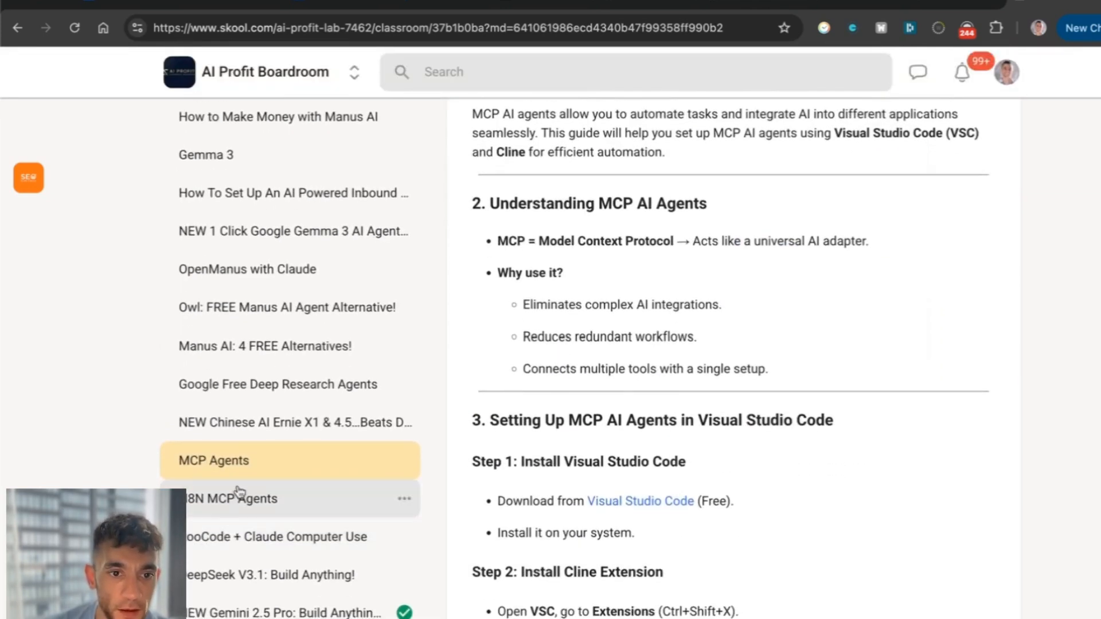
left_click(231, 498)
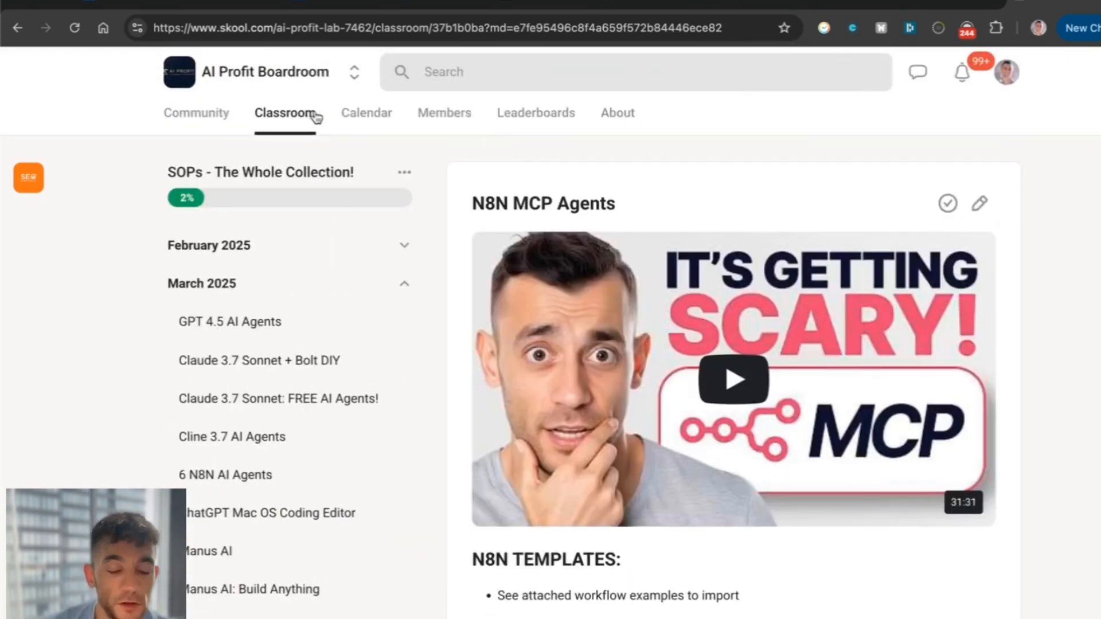
mouse_move(397, 244)
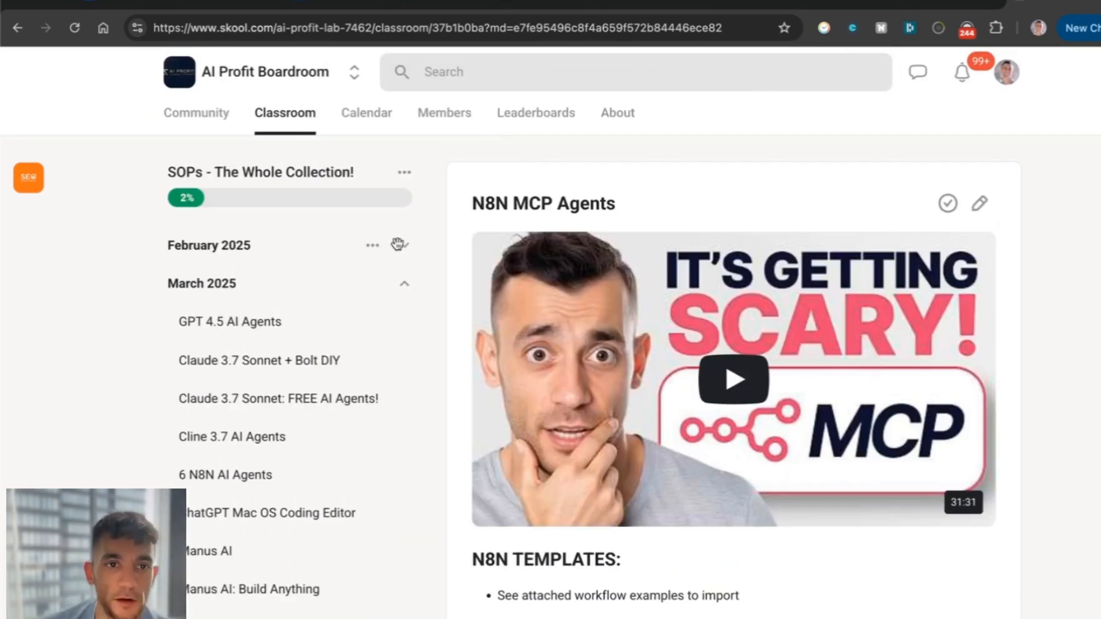
Step: View the community event calendar, then scroll through the discussion feed
left_click(284, 113)
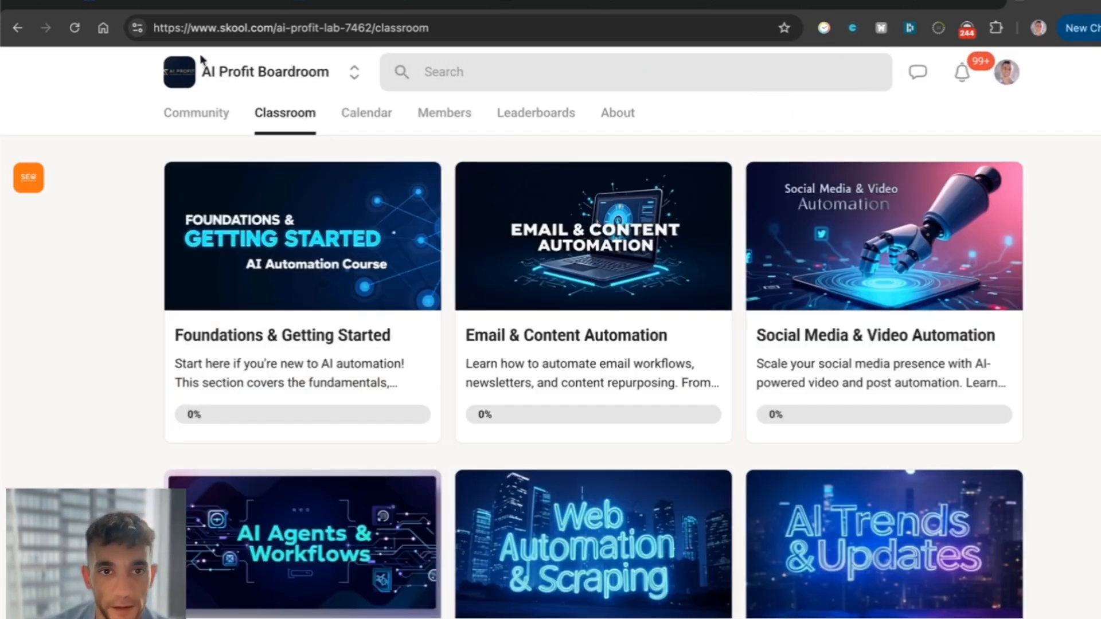
left_click(366, 113)
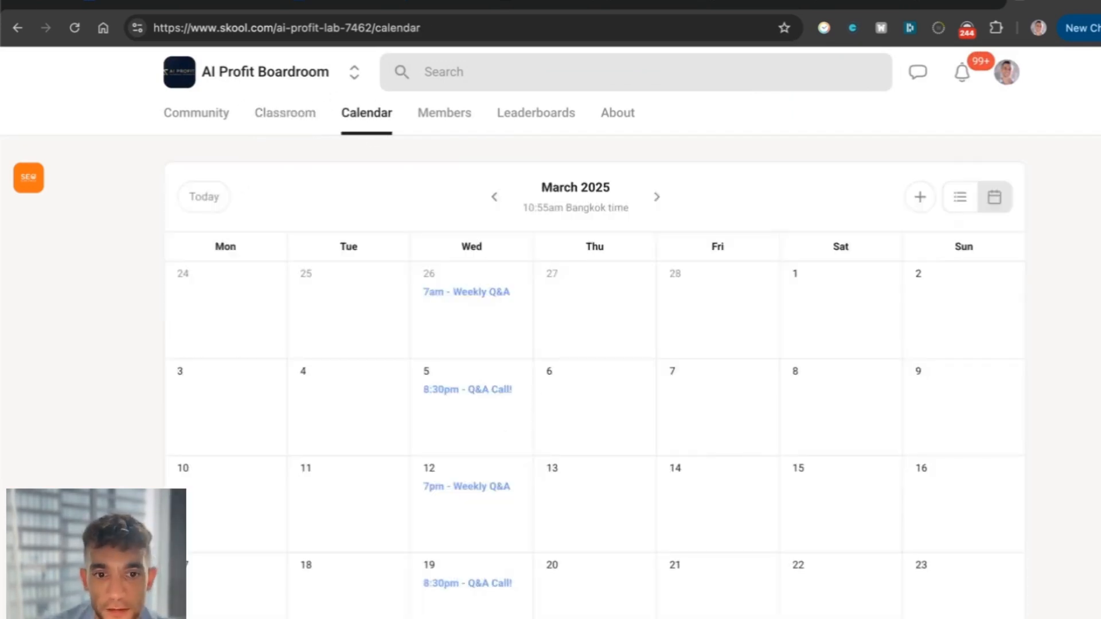
mouse_move(196, 113)
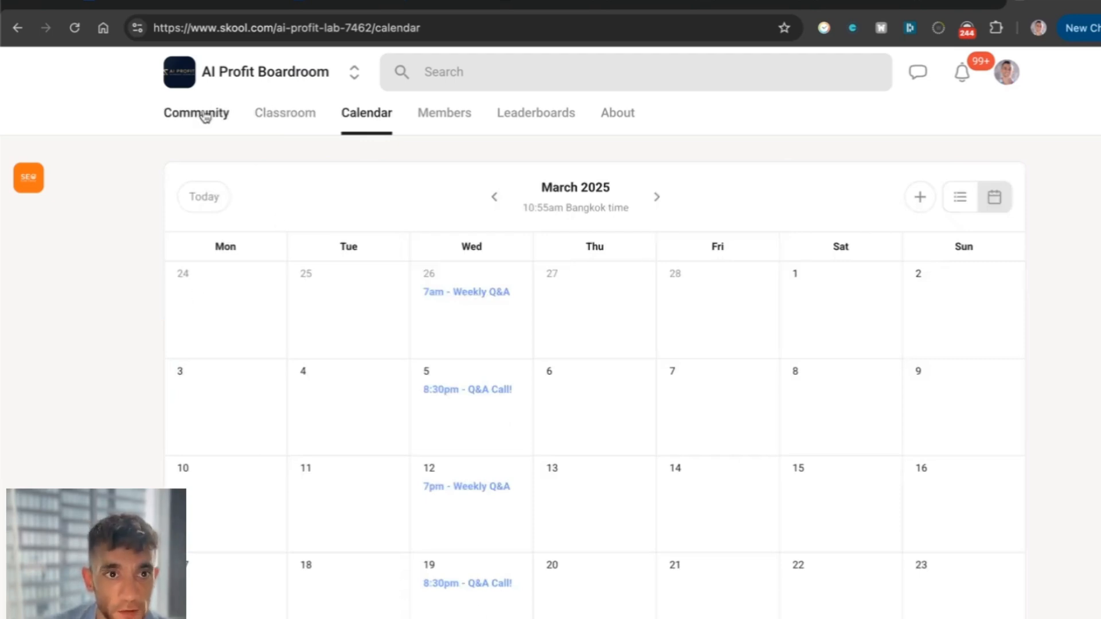
left_click(196, 113)
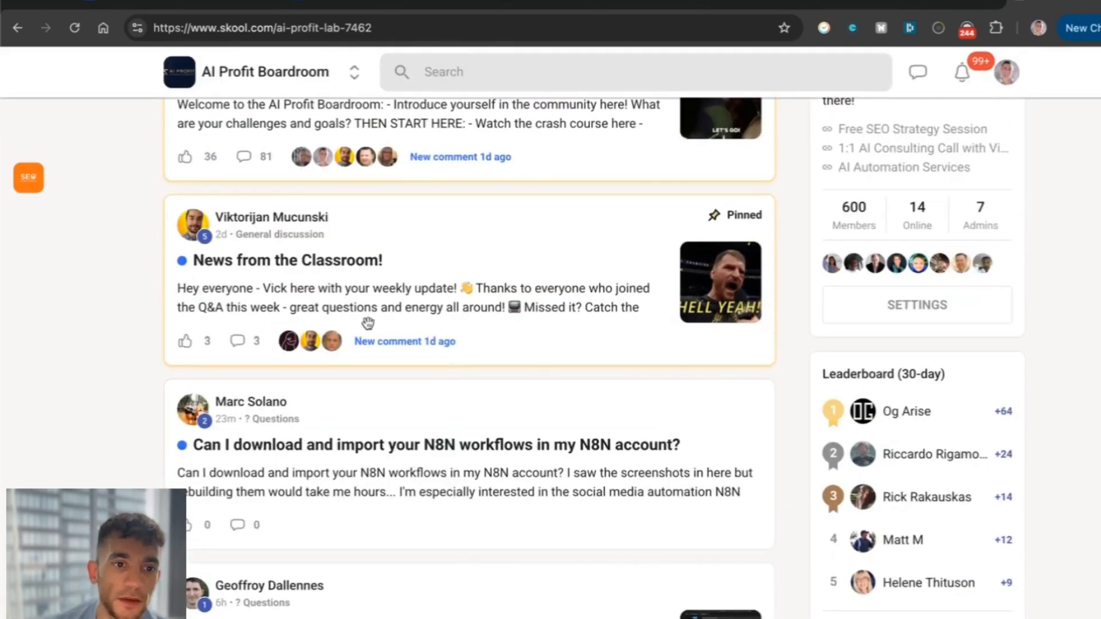
scroll("down", 3)
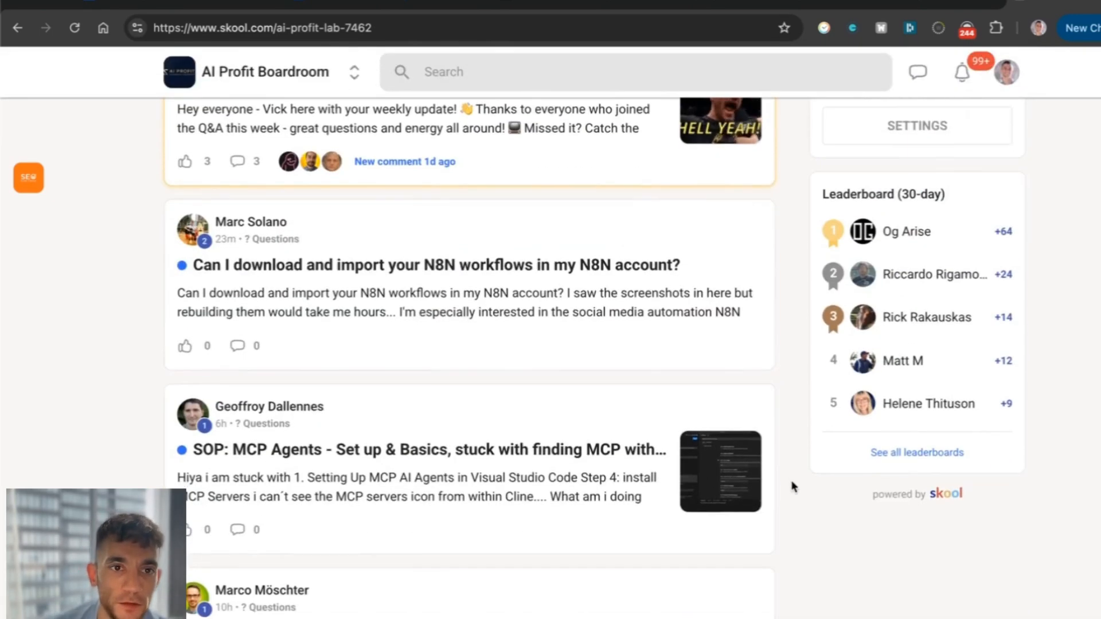
scroll("down", 3)
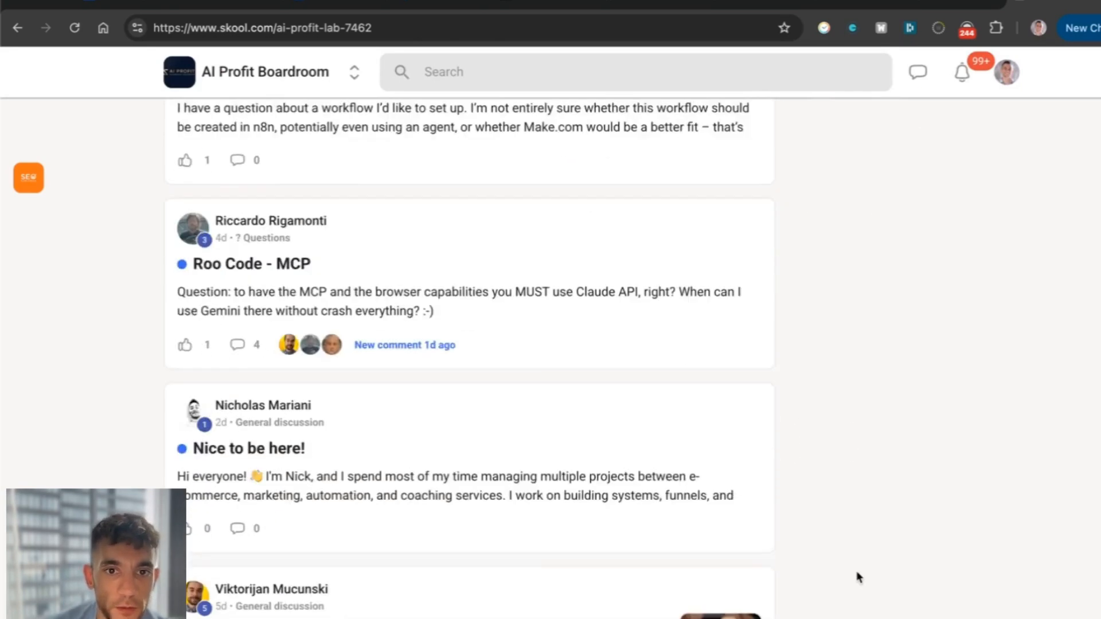
scroll("up", 3)
type("go.")
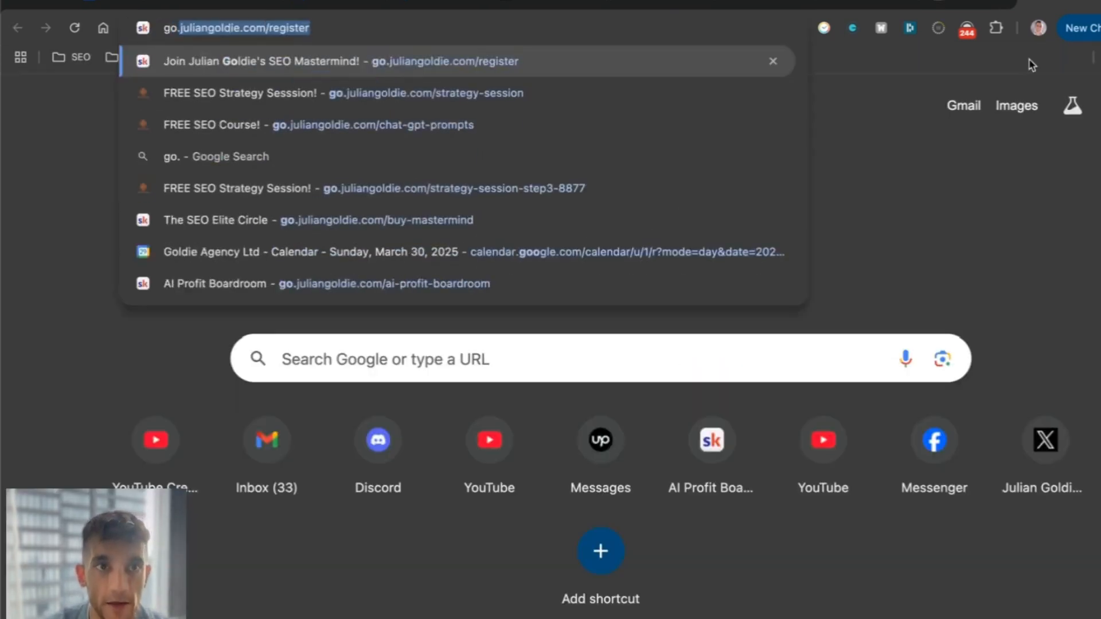
Step: Open the go.juliangoldie.com strategy-session suggestion and scroll to the link-building blueprint
left_click(342, 93)
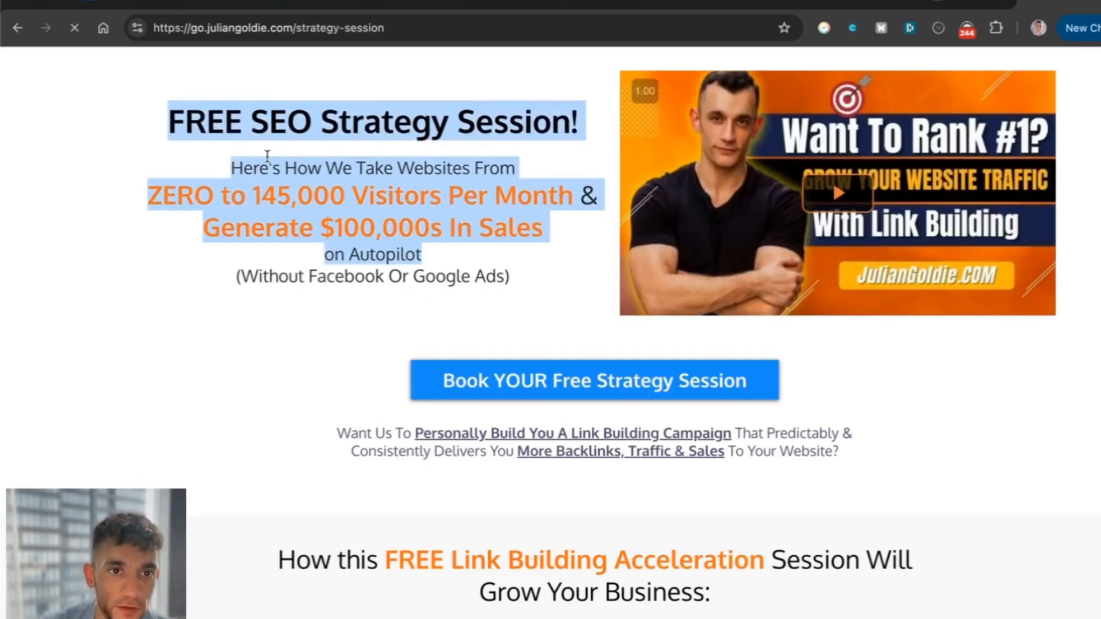
scroll("down", 3)
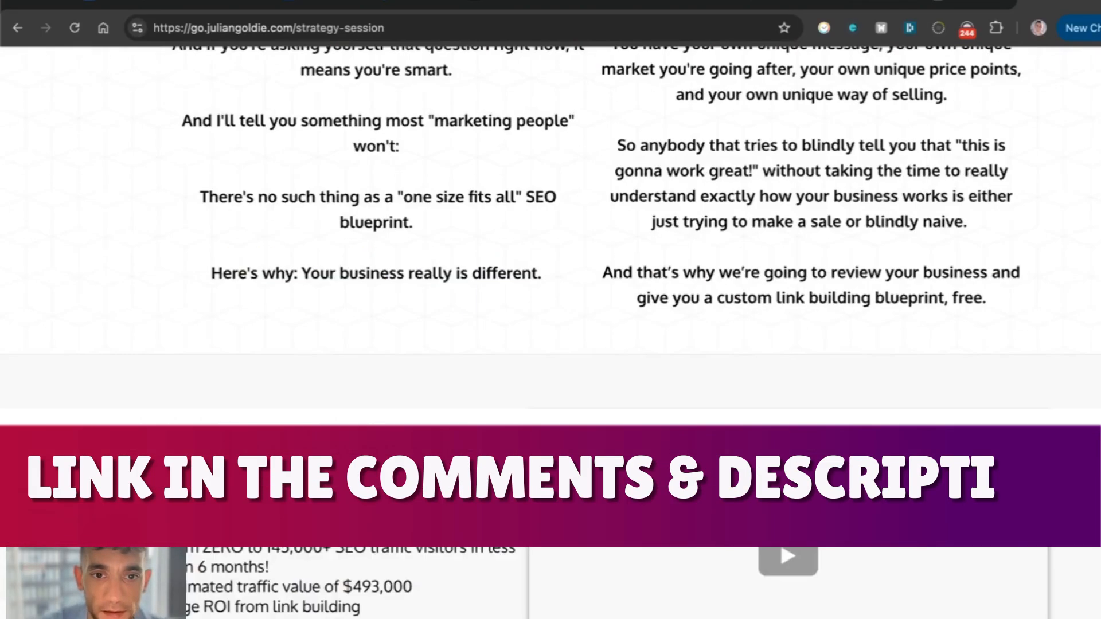